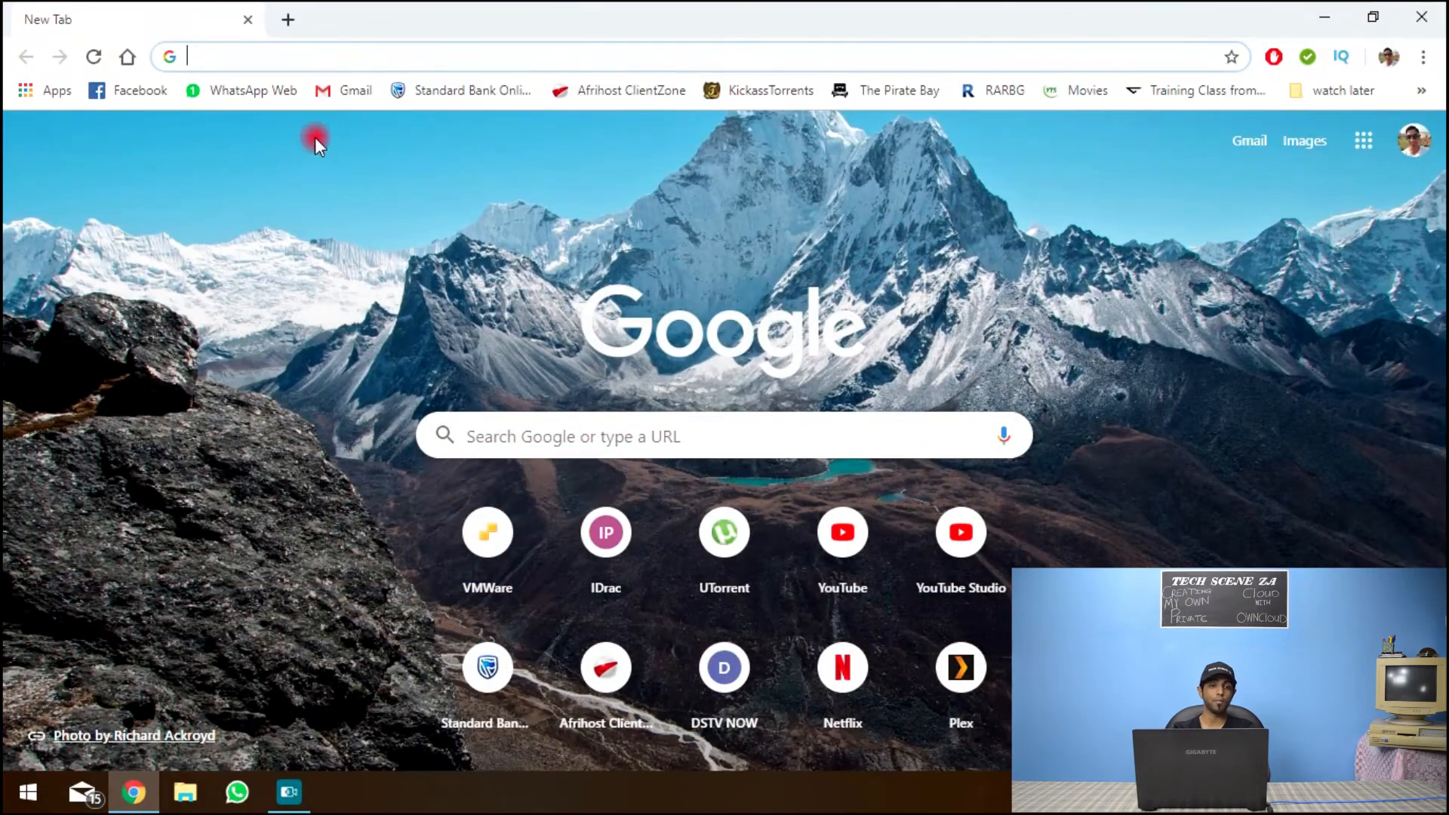
Navigate the browser to owncloud.org via the address bar
text(owncloud)
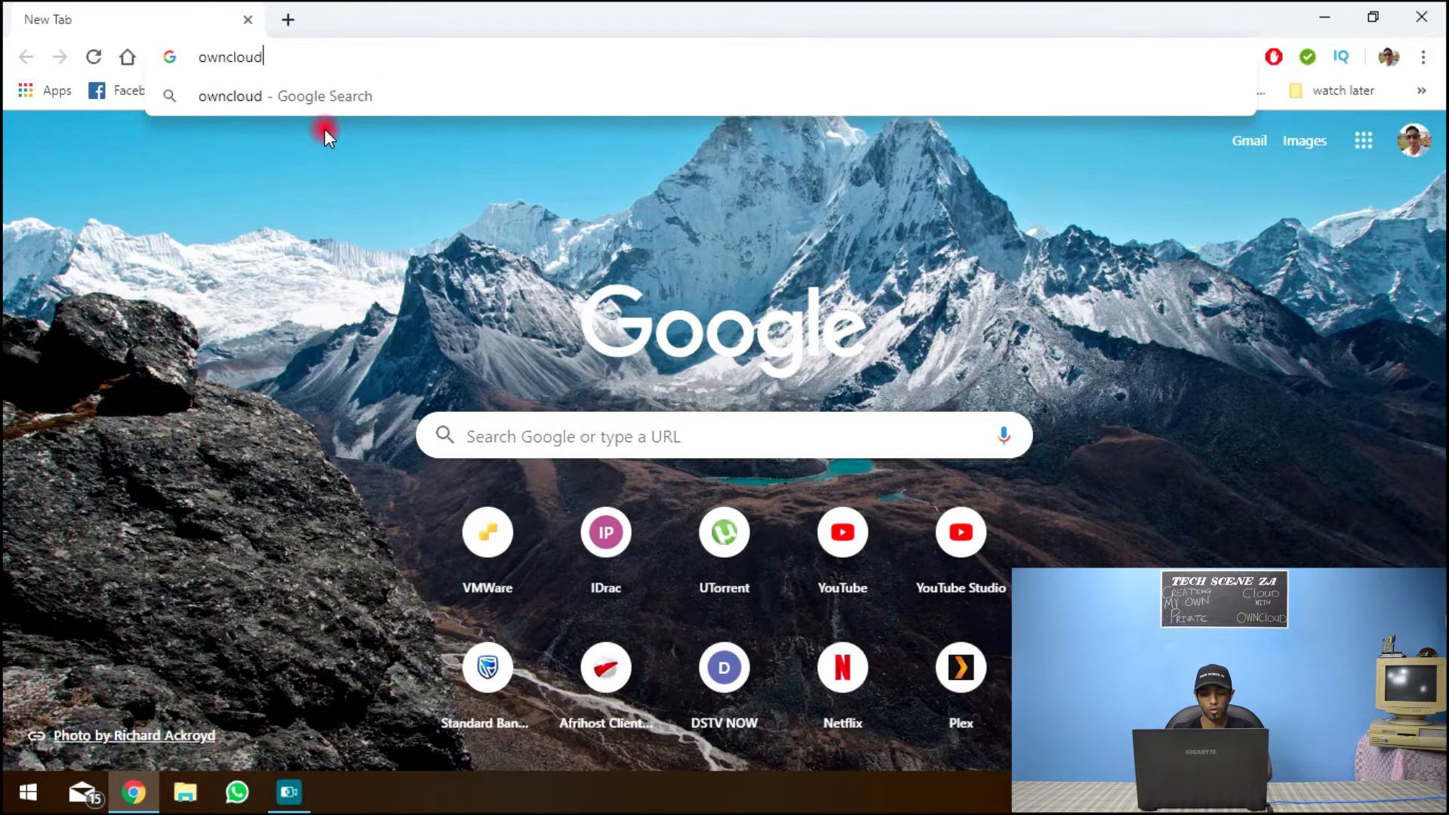
key(Return)
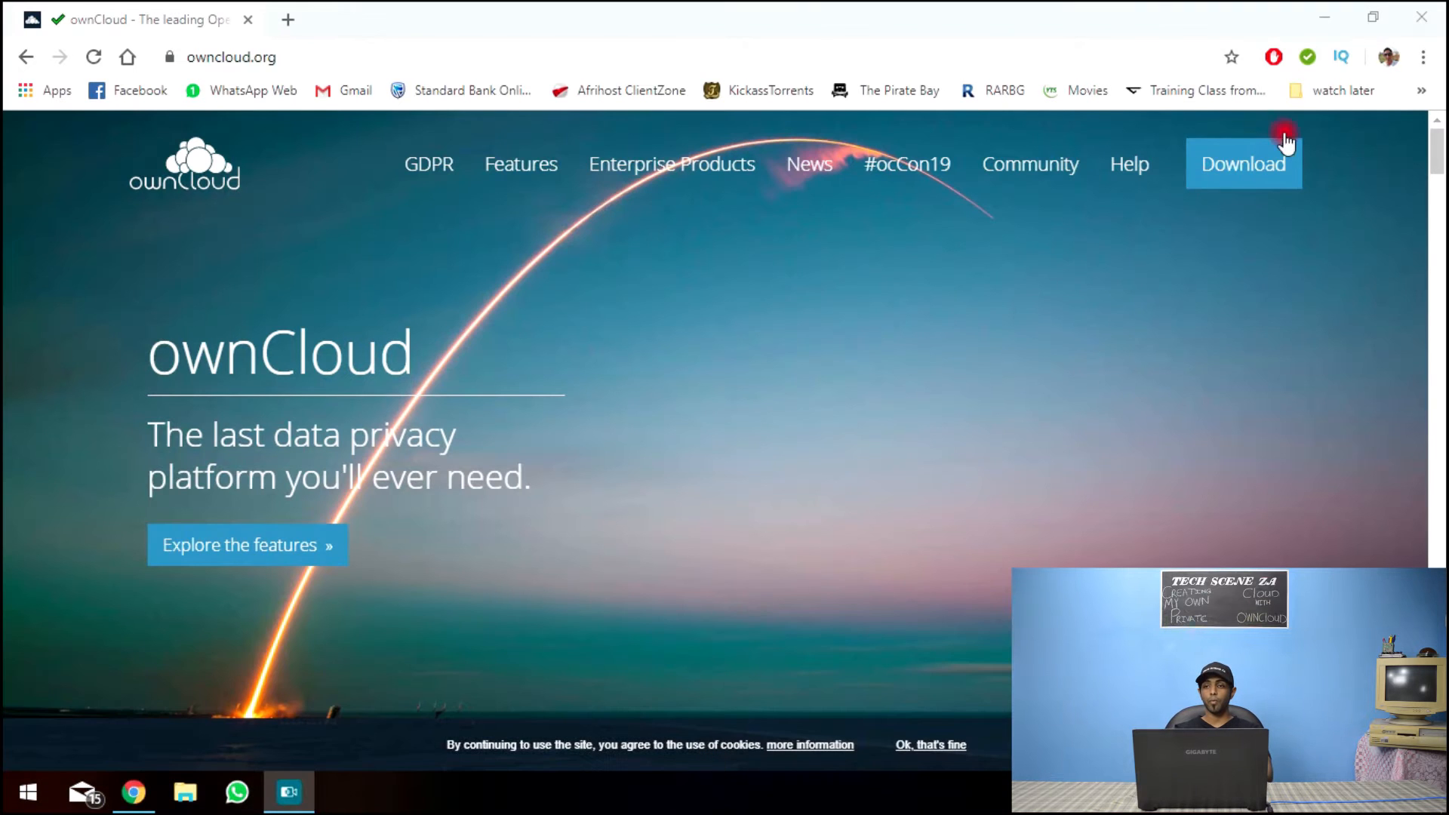
Open the Download page from the ownCloud site's top navigation
click(1242, 163)
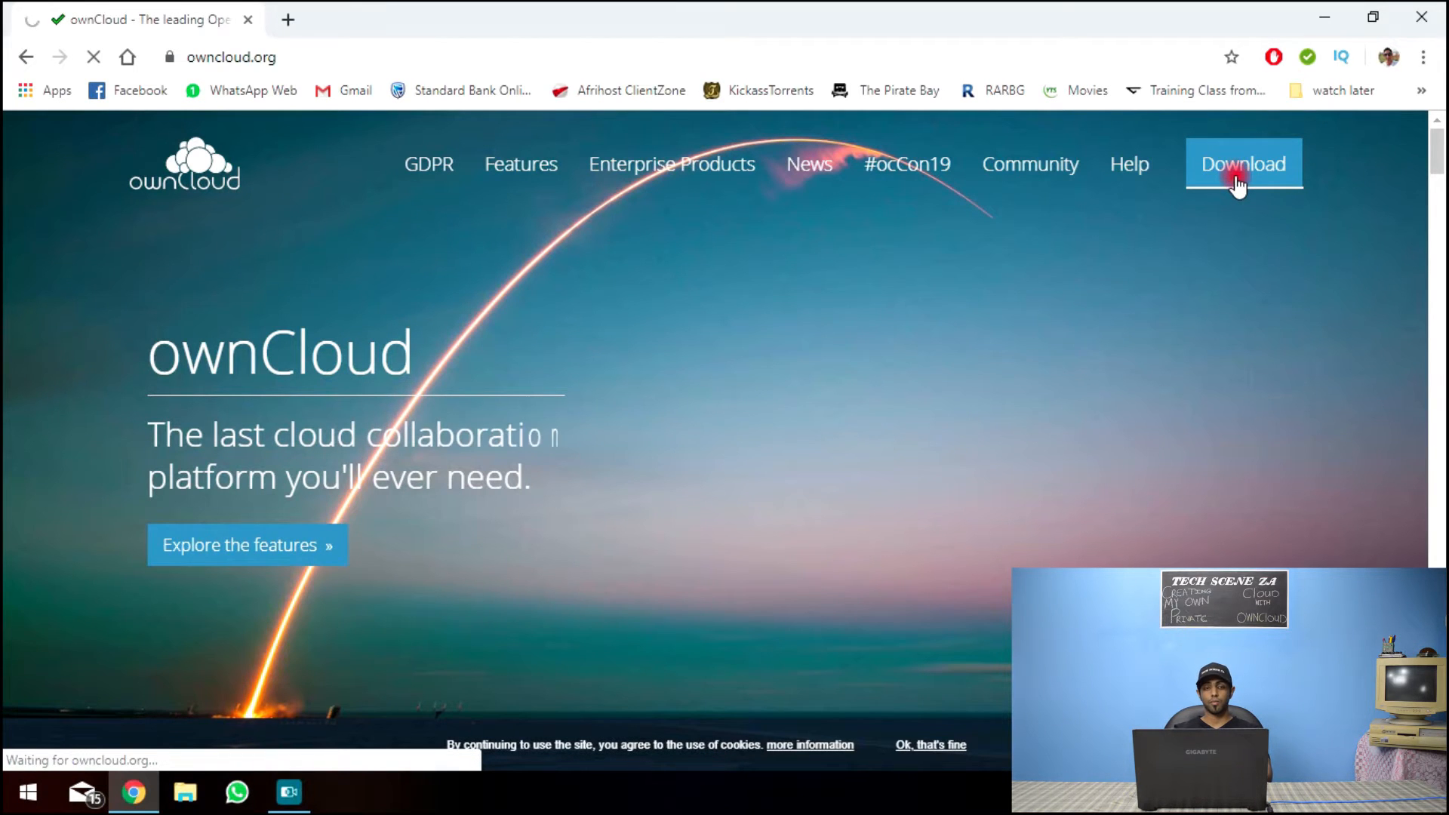
click(1242, 163)
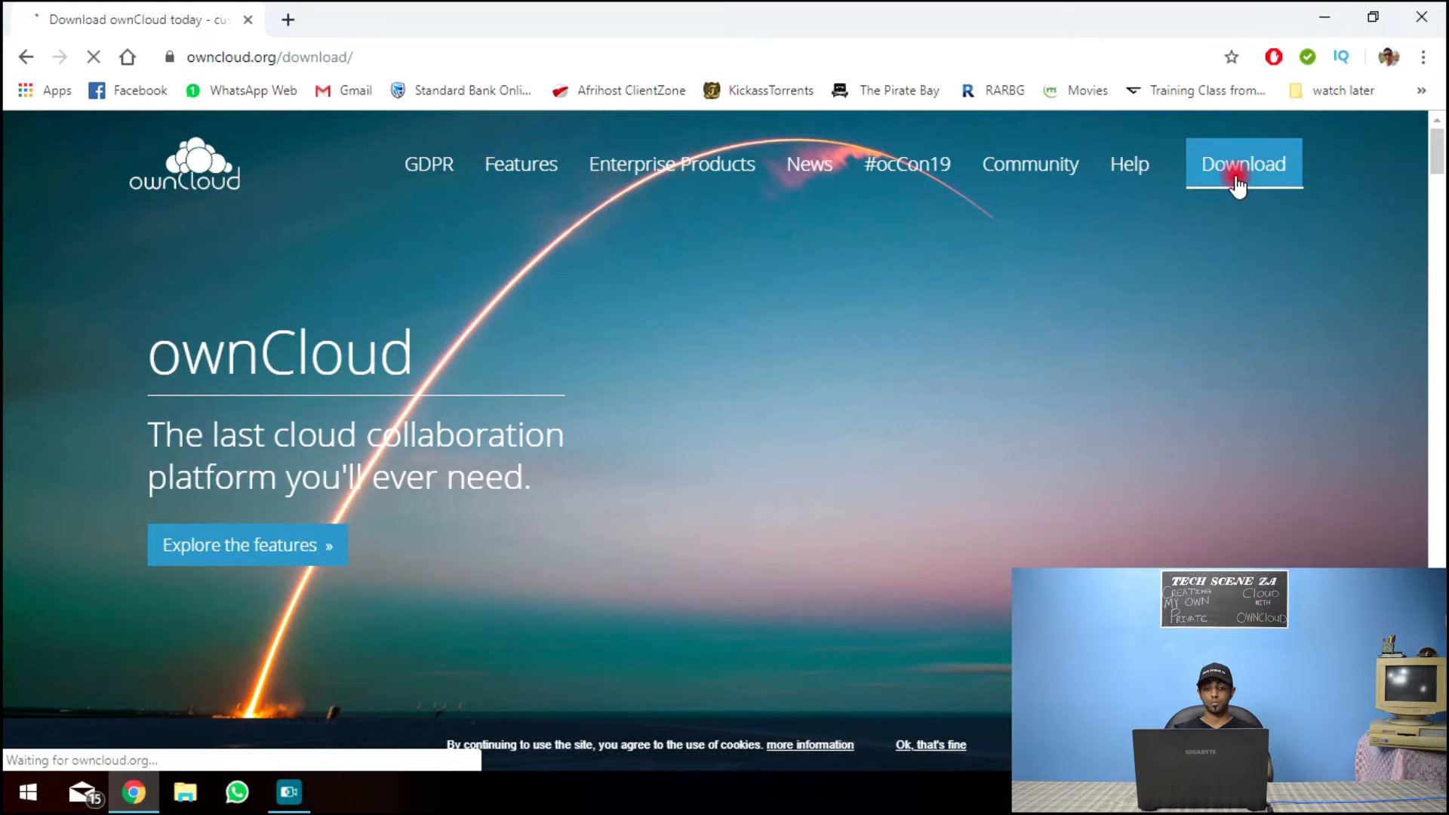
click(1242, 163)
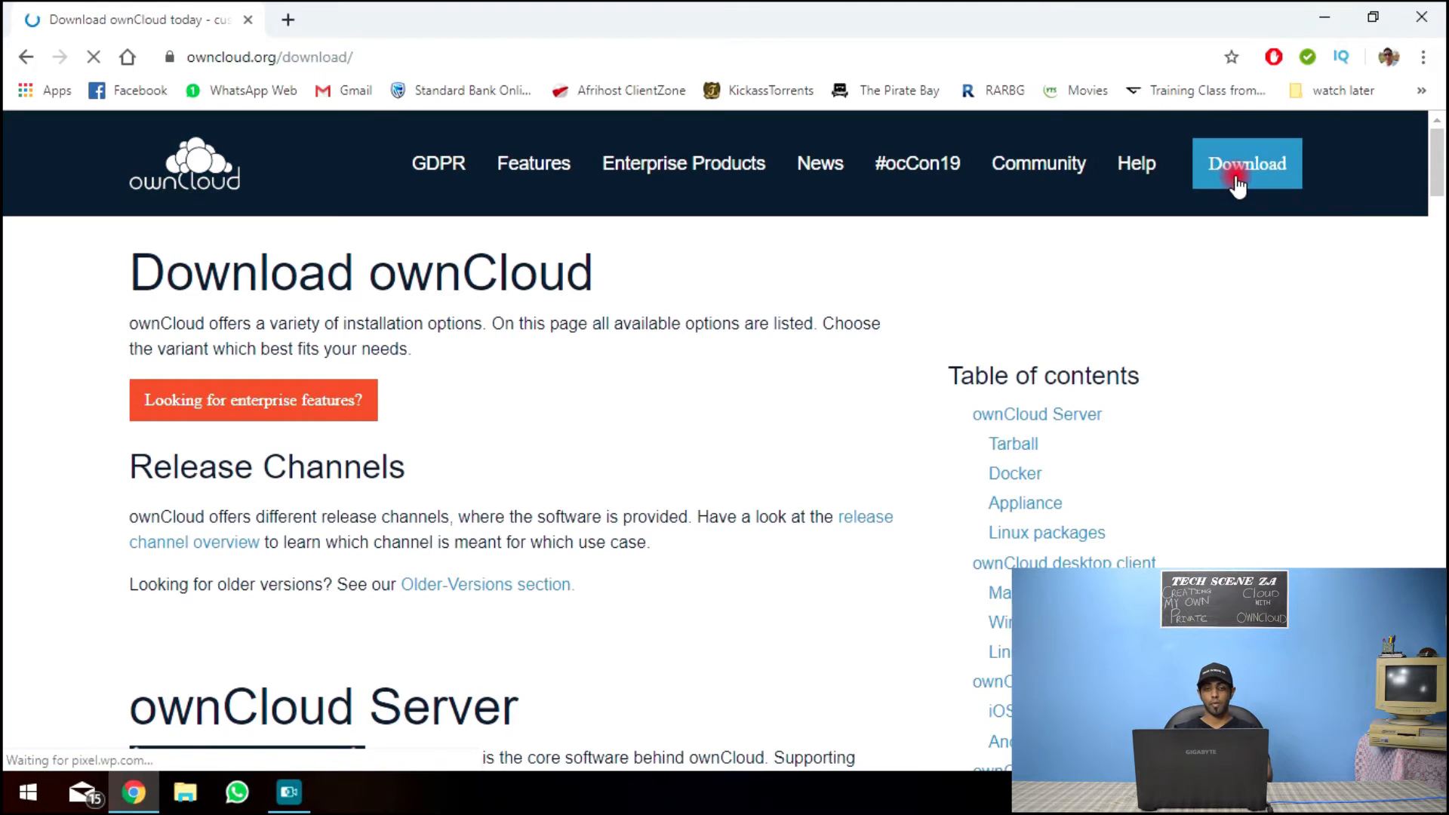
click(1247, 163)
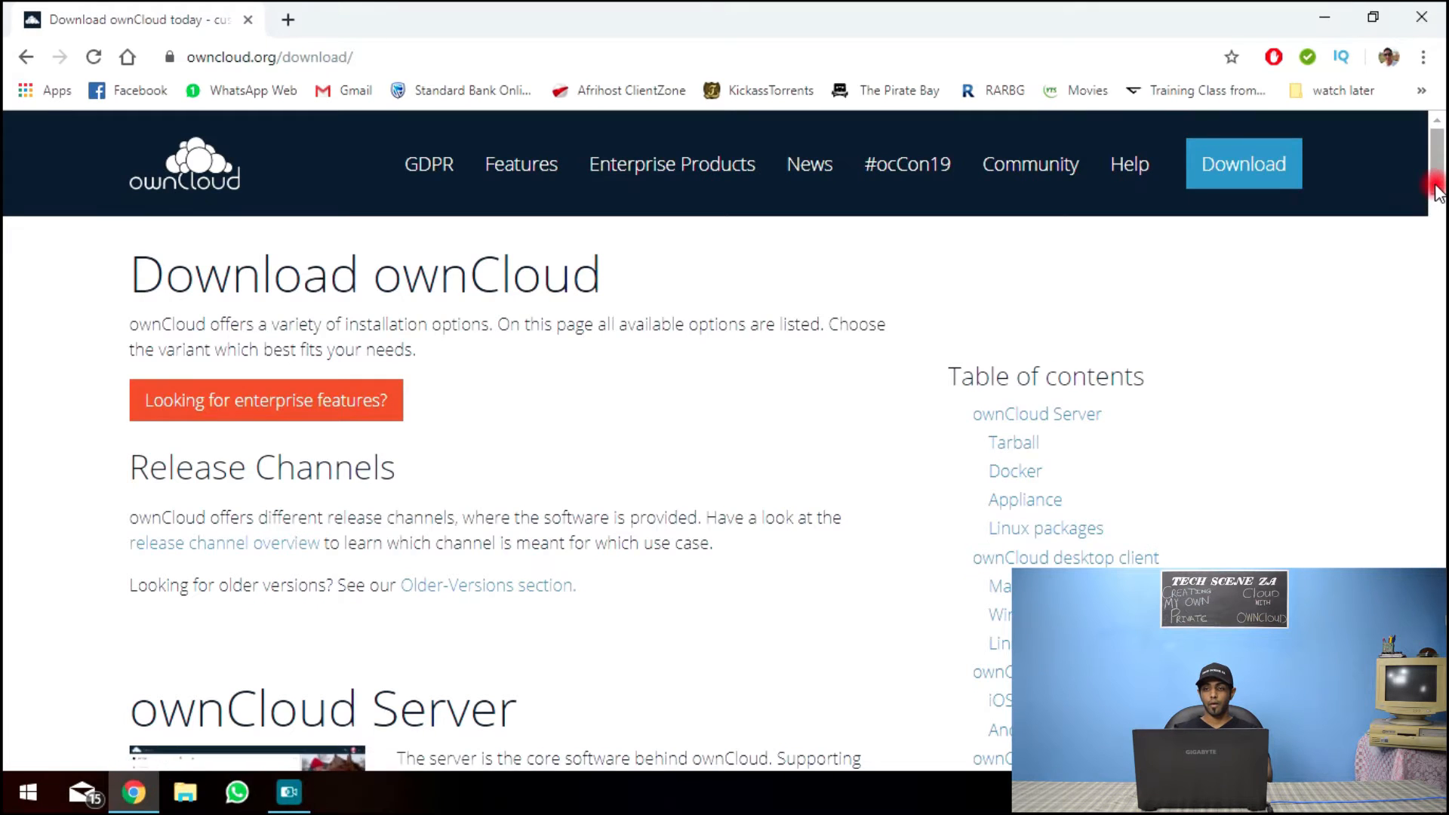
Scroll down the Download page to the ownCloud Server section
scroll(down, 3)
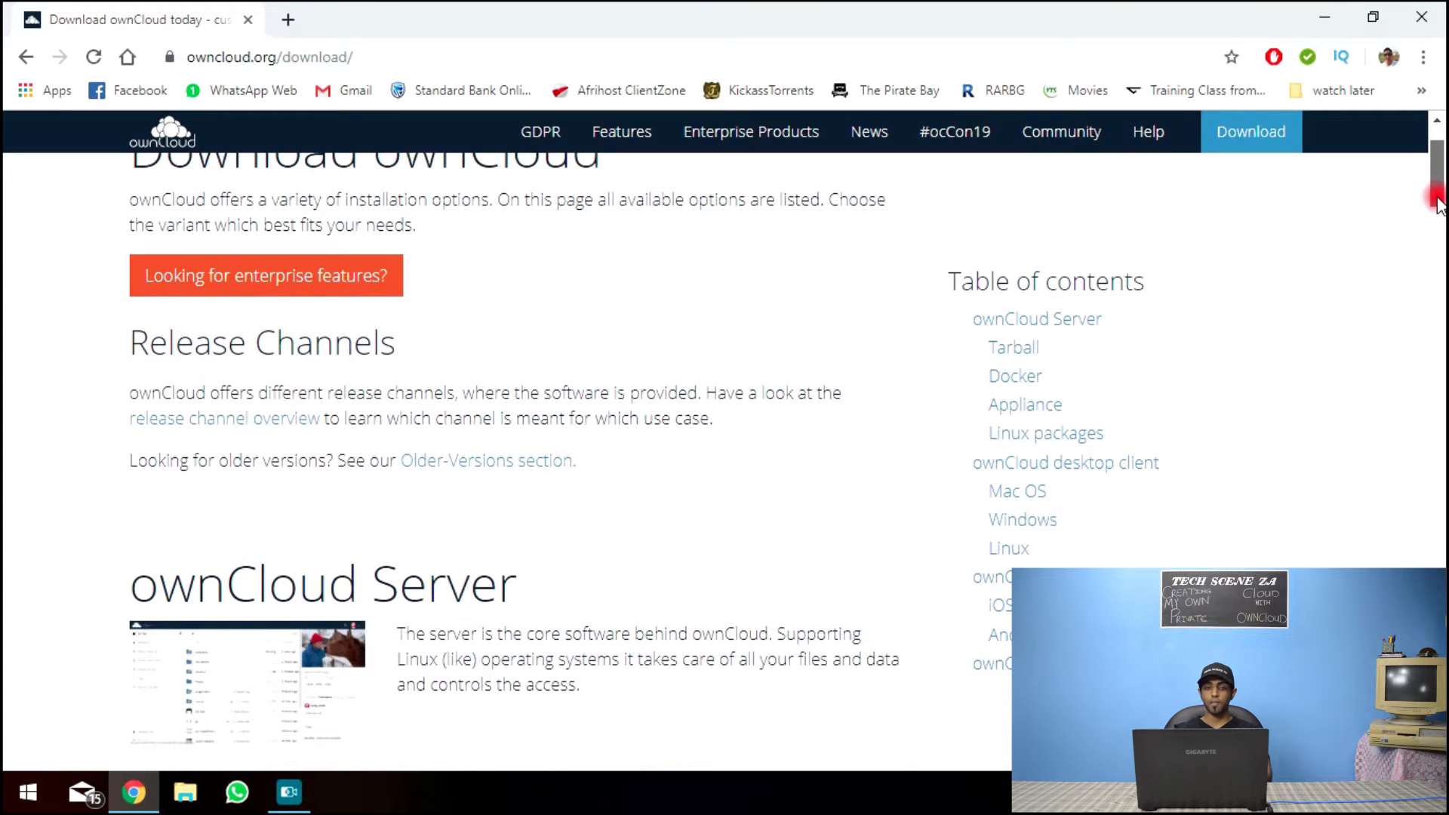
scroll(down, 3)
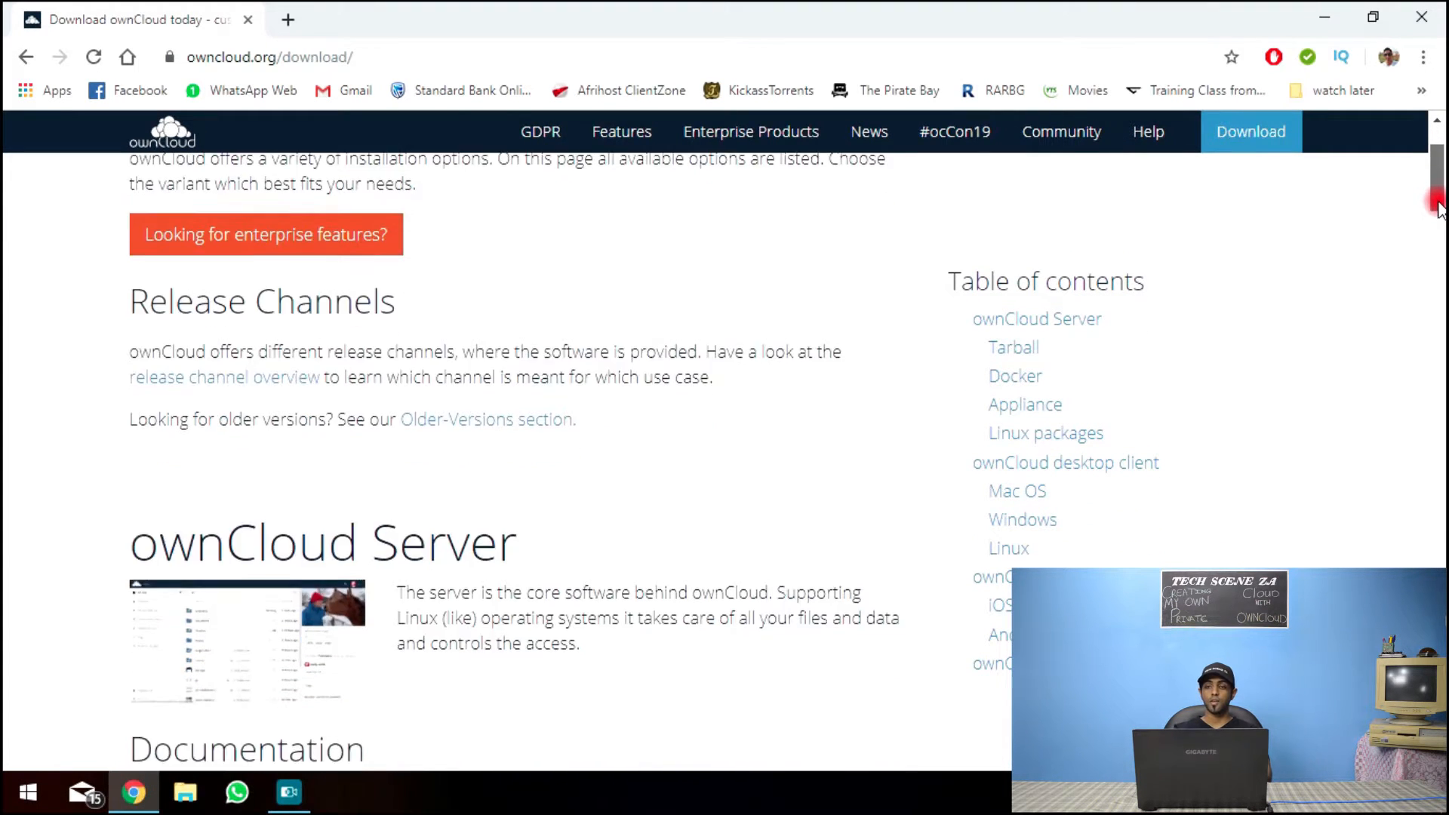
scroll(up, 3)
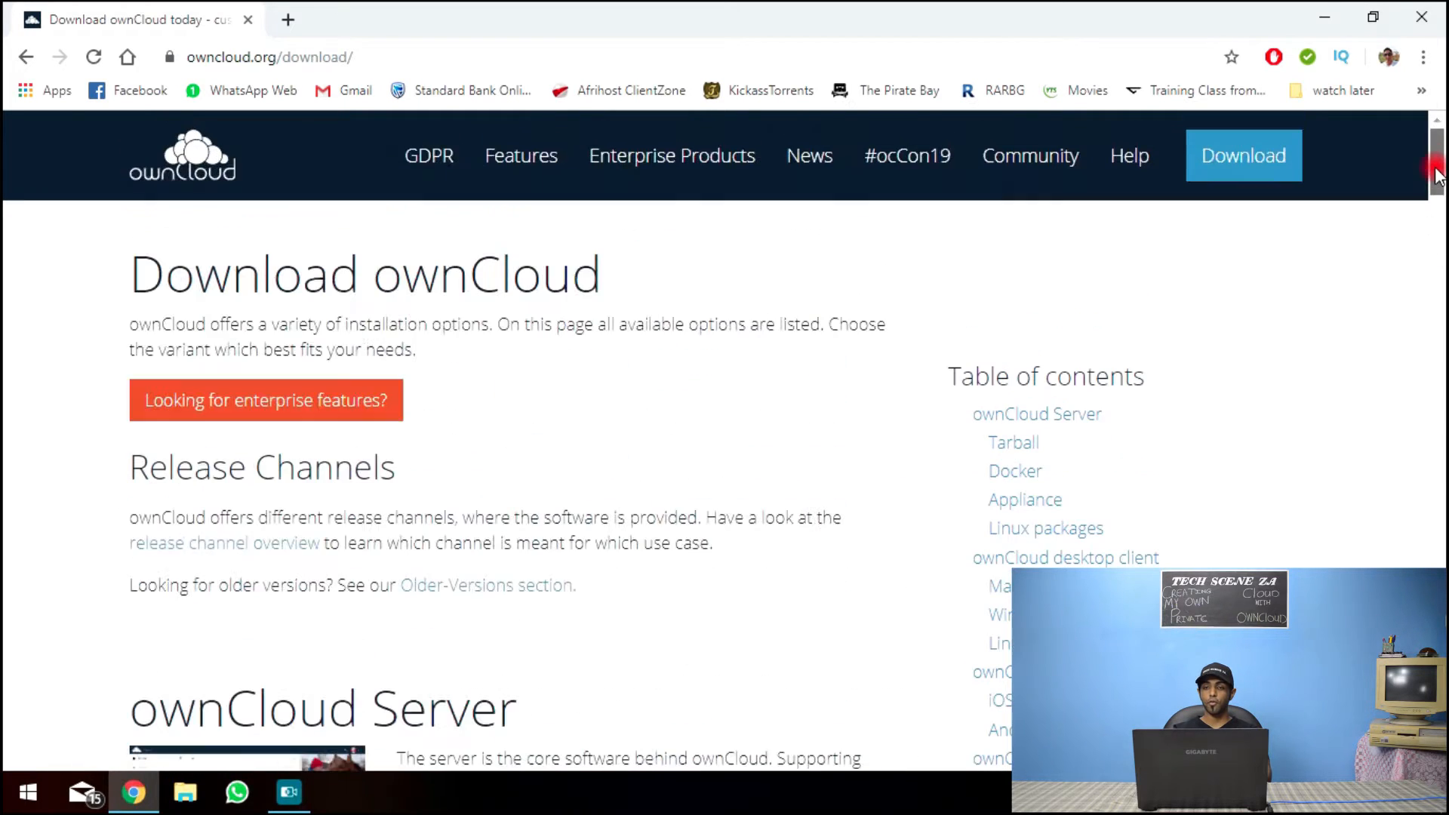
scroll(down, 3)
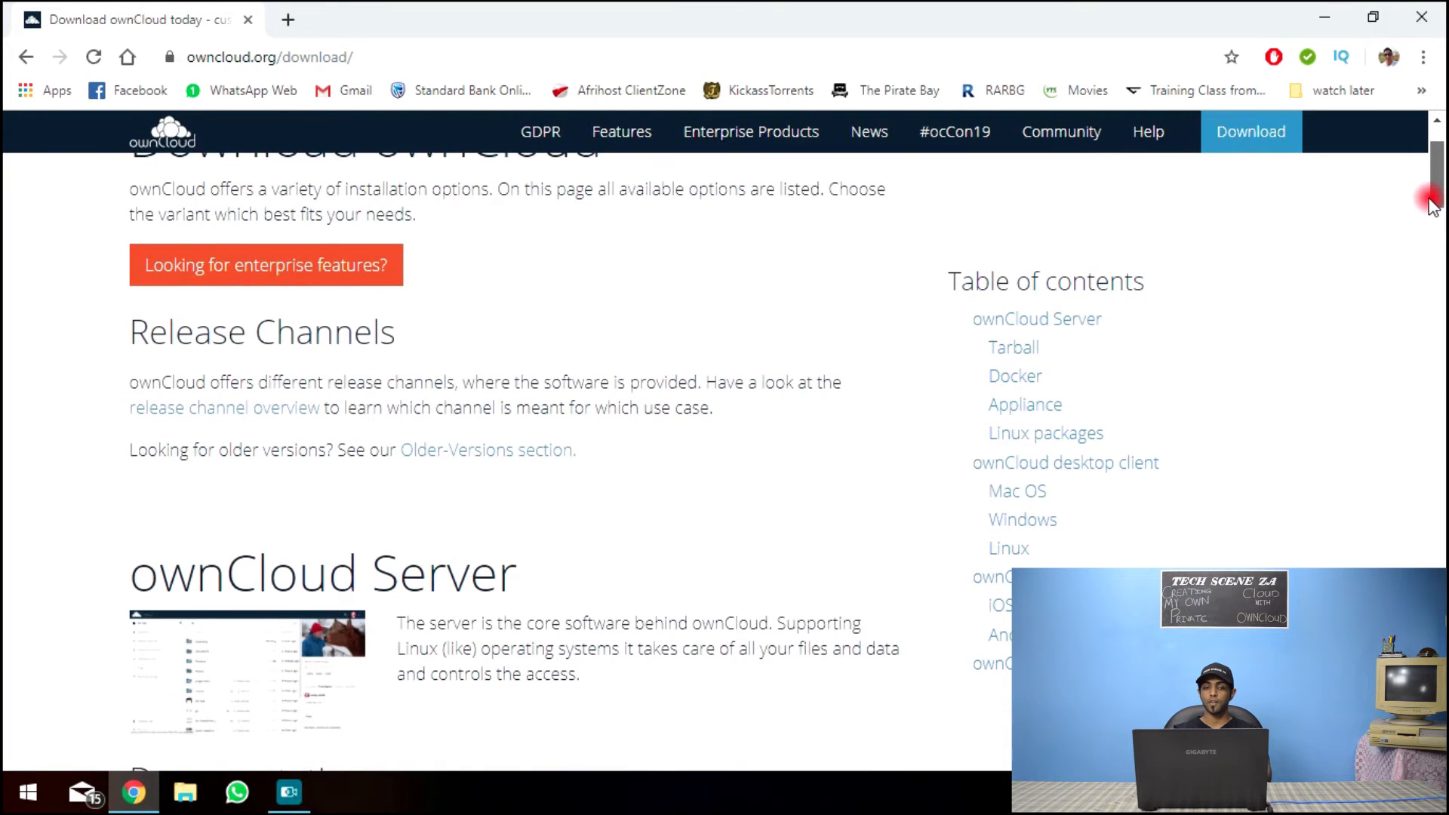
scroll(down, 3)
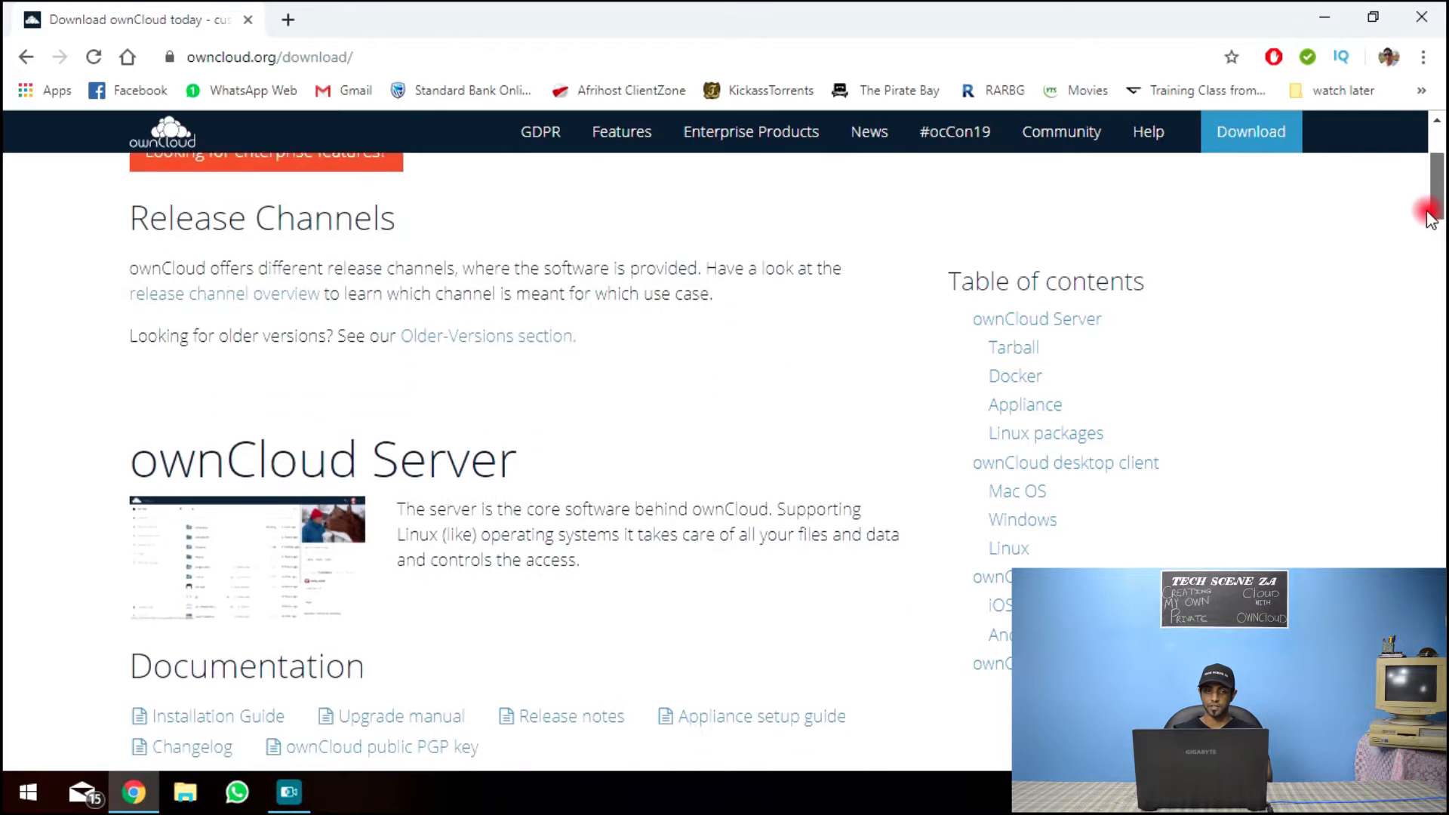
scroll(down, 3)
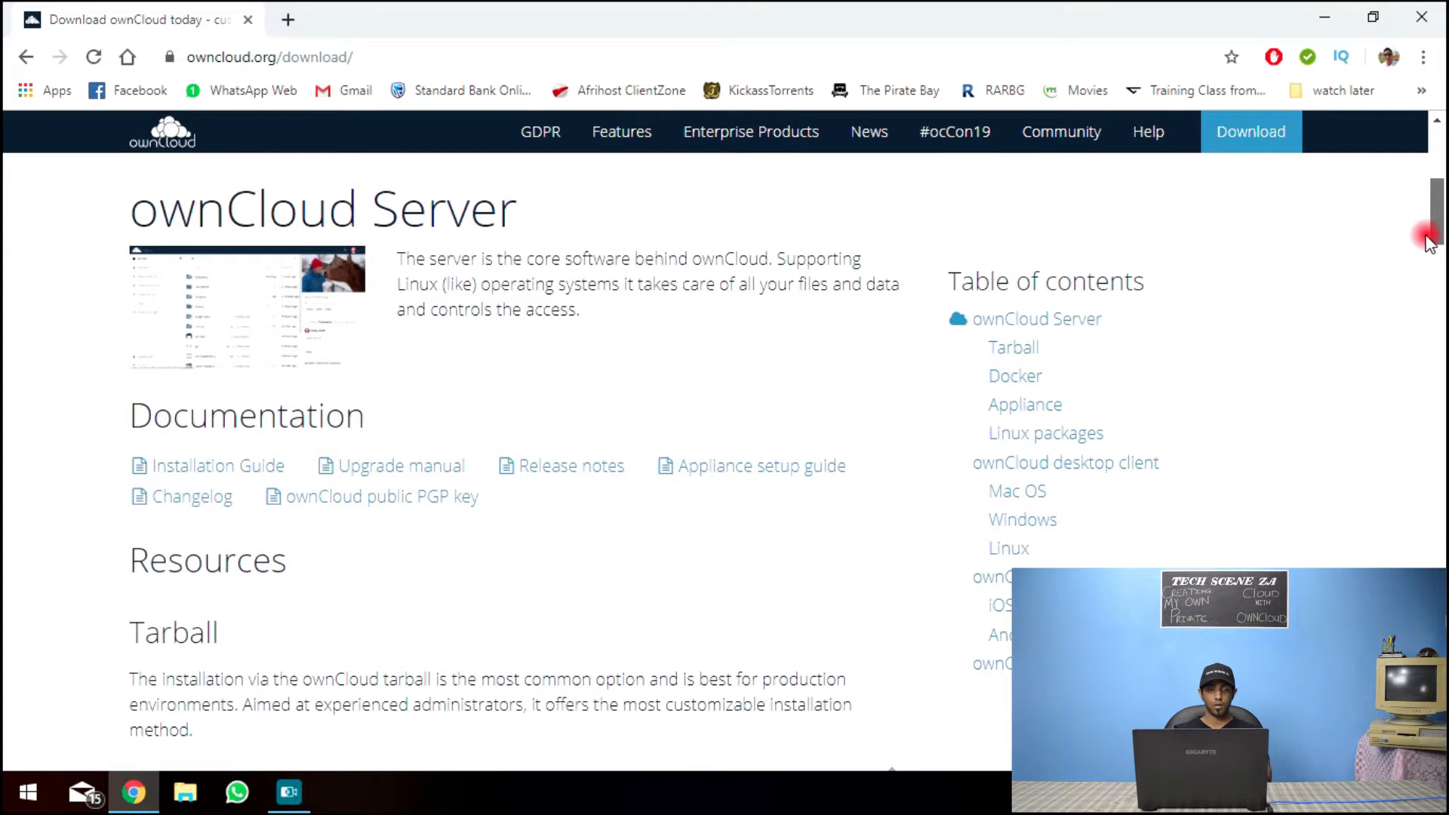
Scroll to the Appliance section and highlight its sentence calling the appliance easiest
scroll(down, 3)
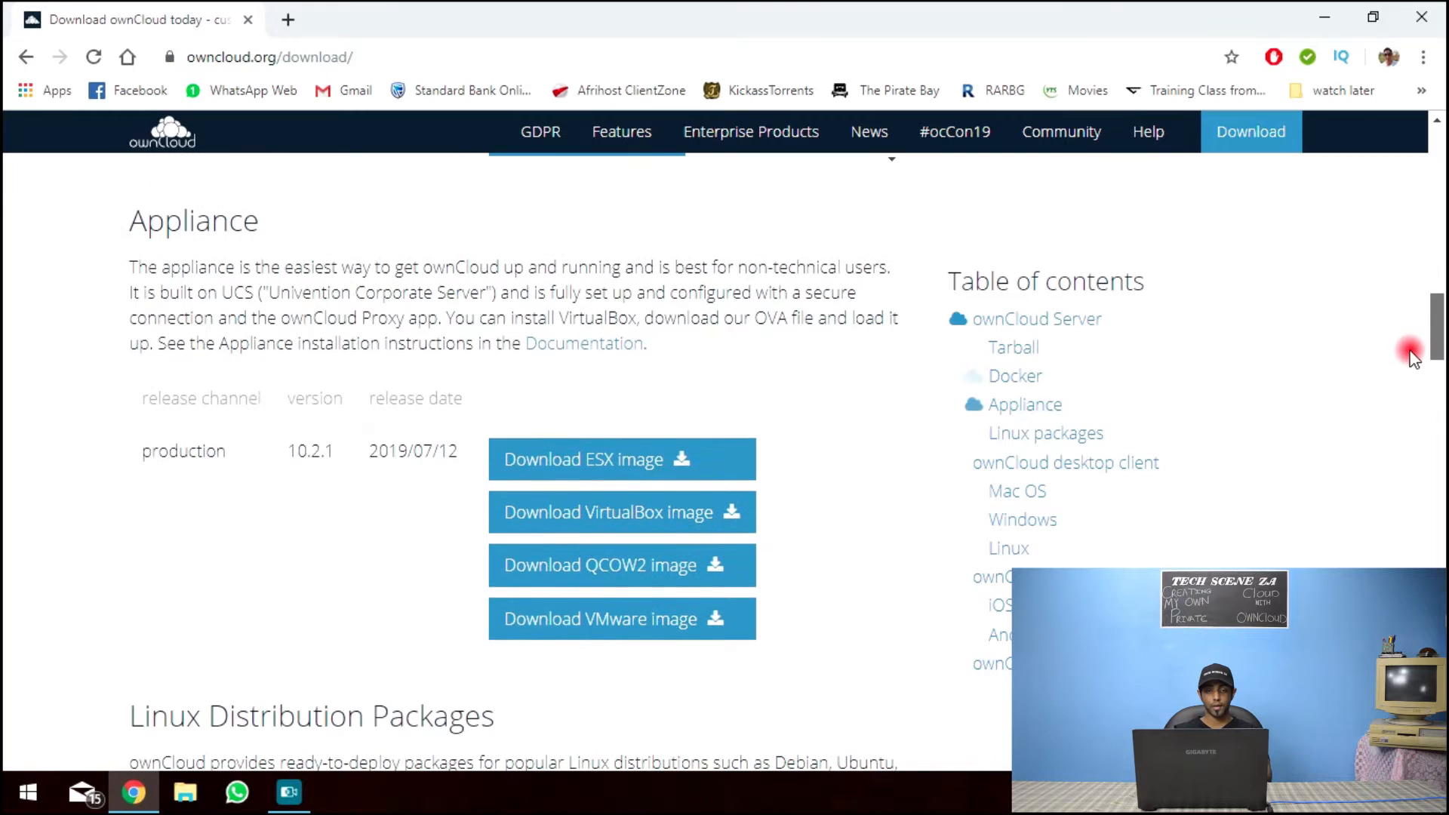
mouse_move(869, 462)
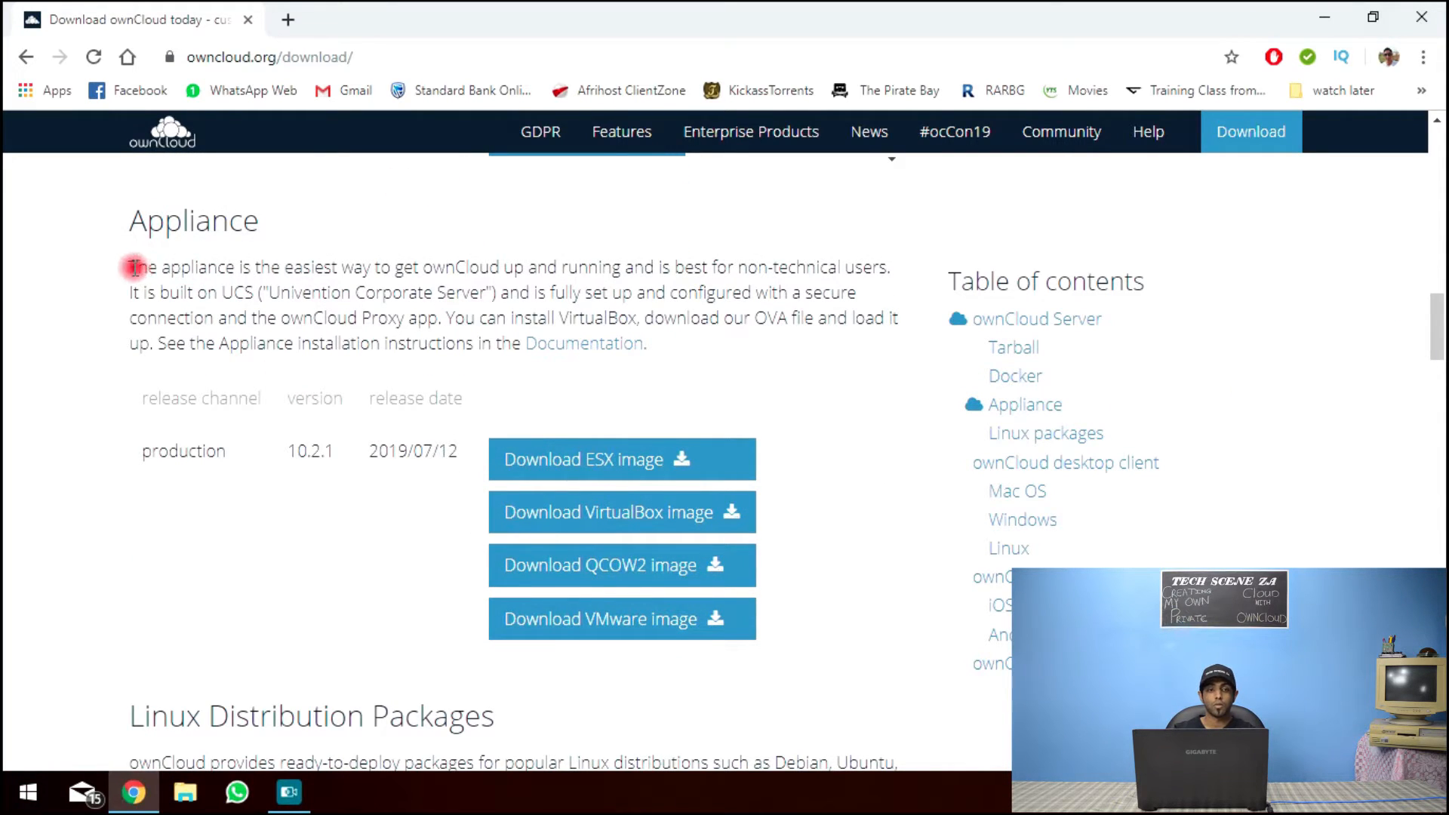
drag(129, 267, 554, 267)
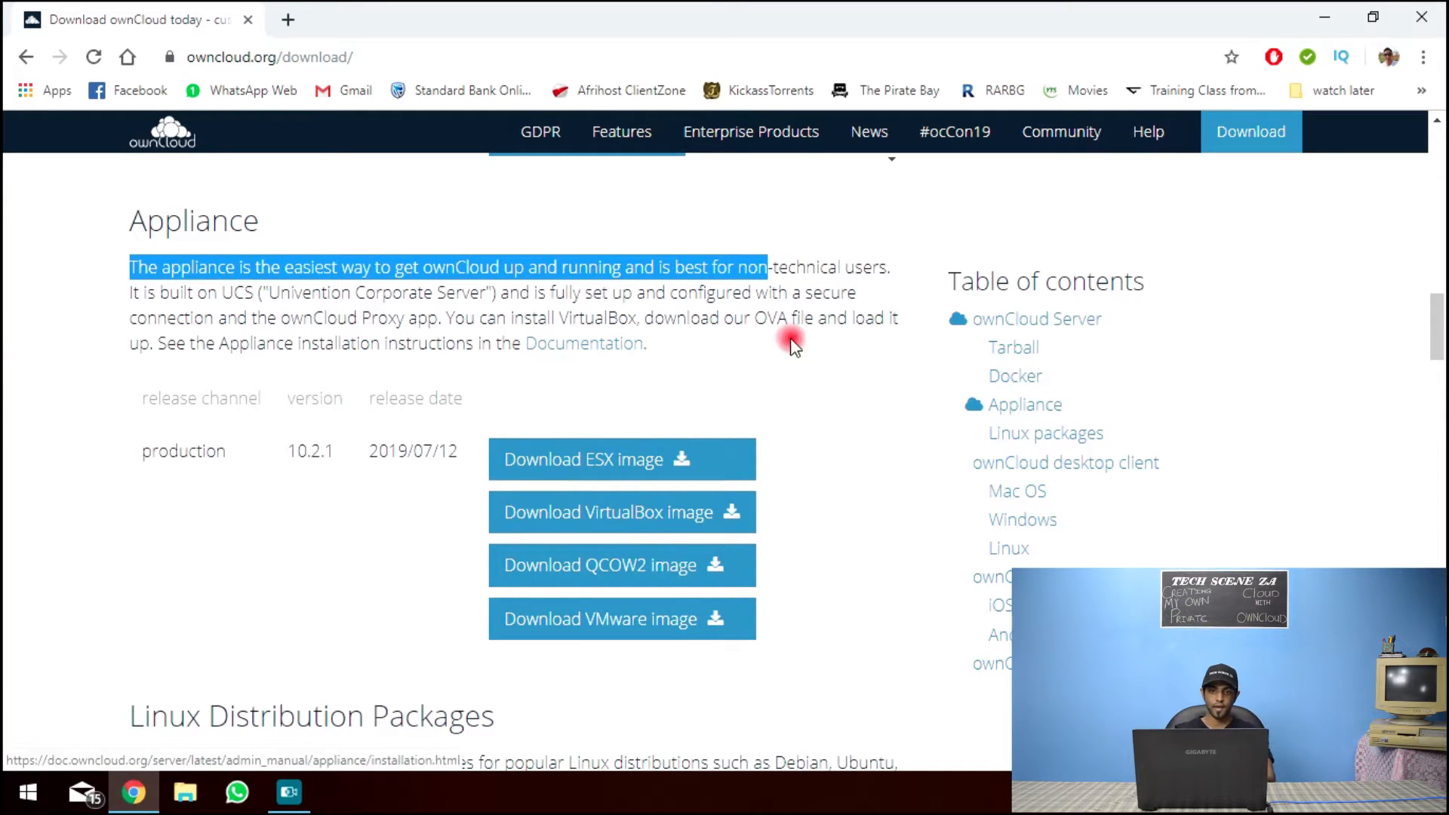
mouse_move(754, 383)
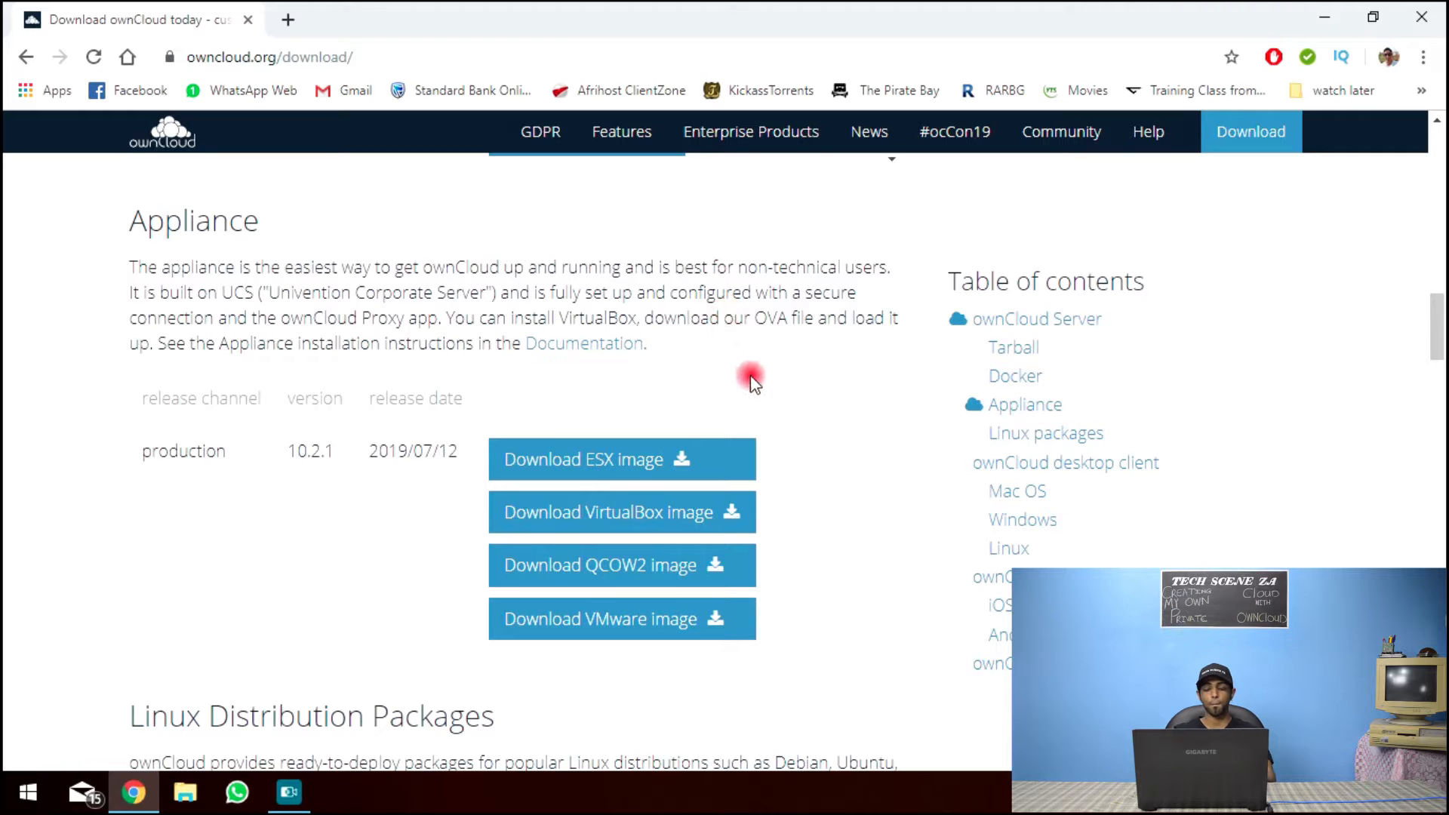
mouse_move(733, 418)
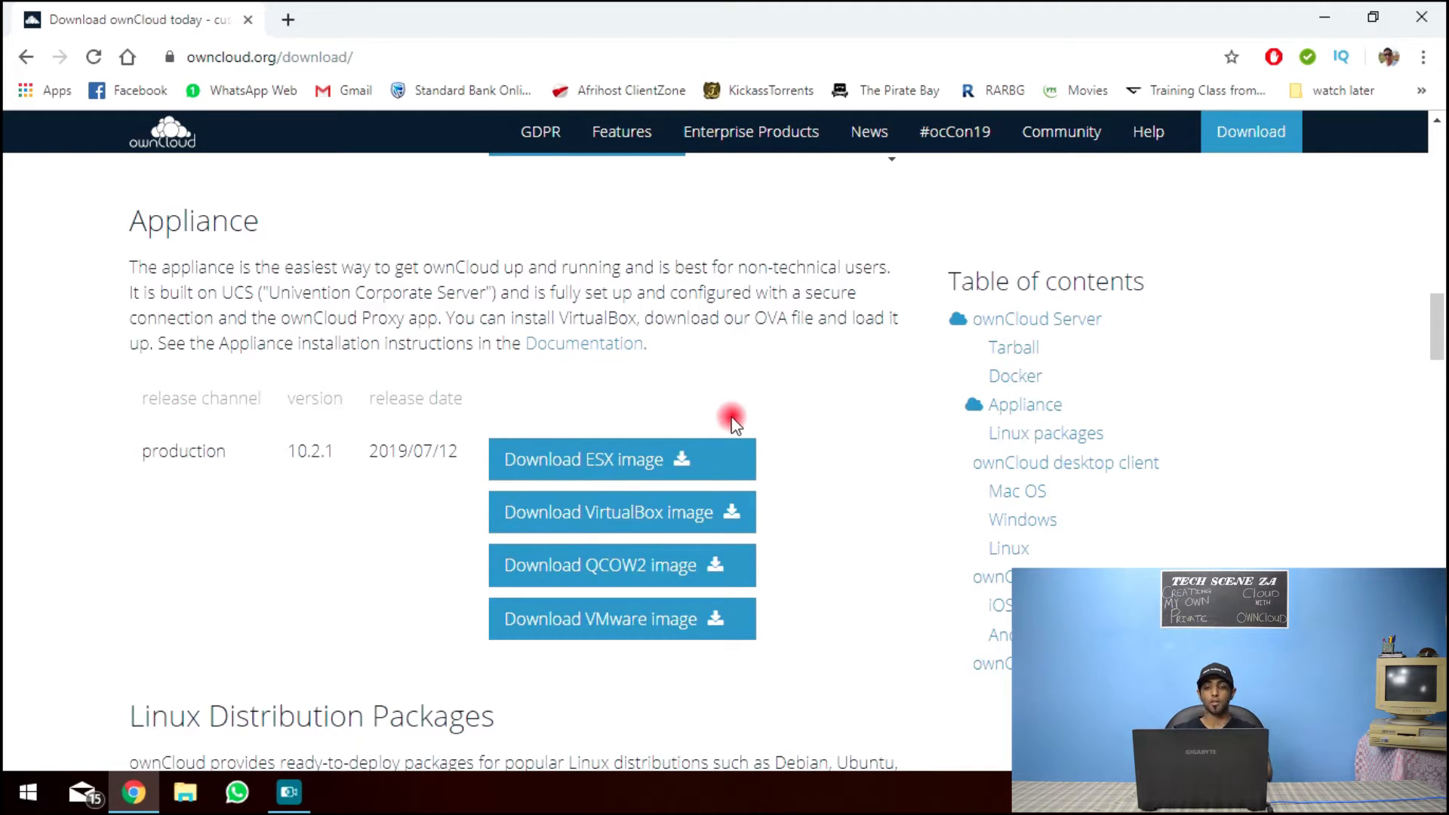
mouse_move(789, 480)
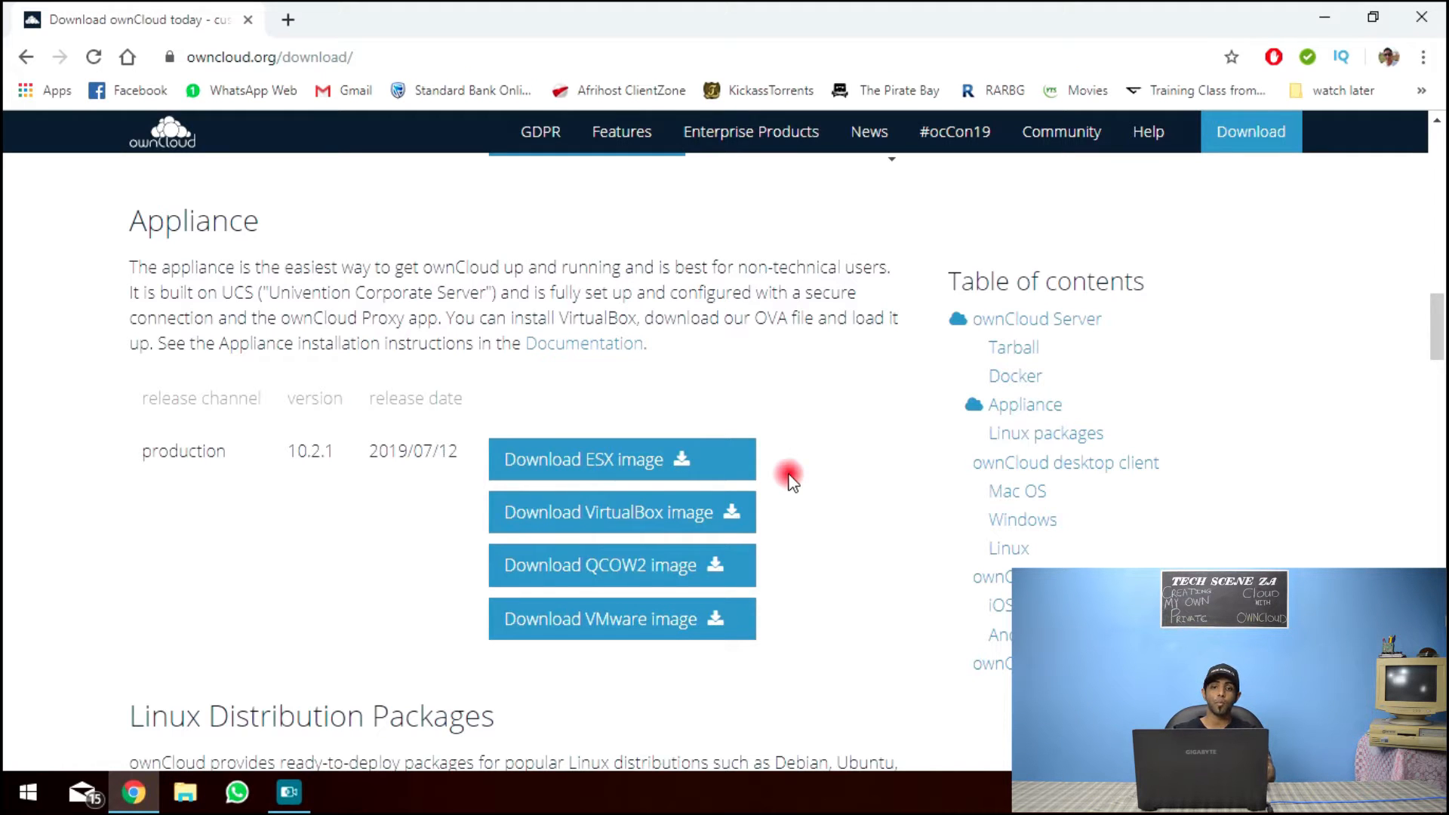
mouse_move(626, 653)
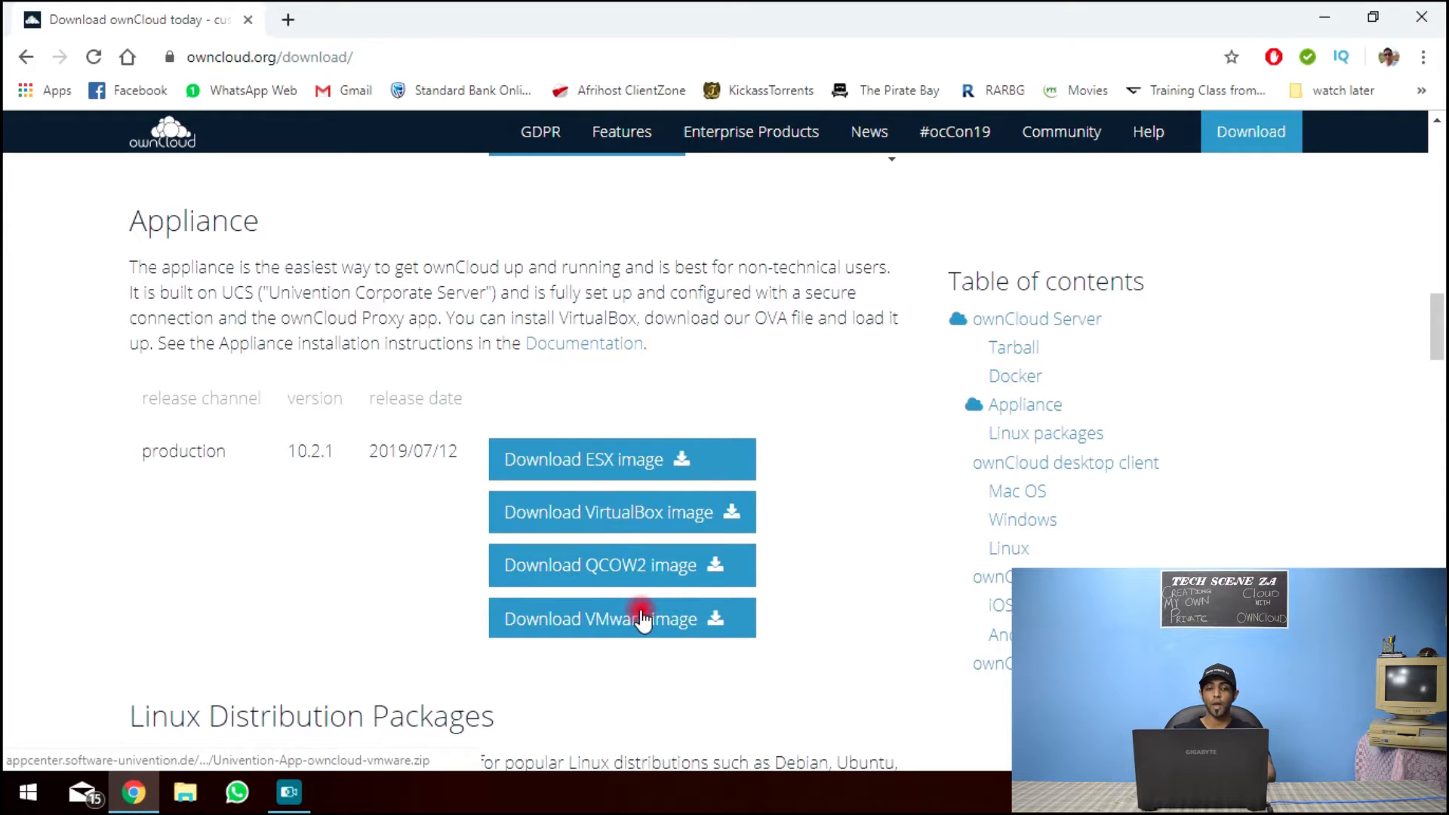
mouse_move(652, 459)
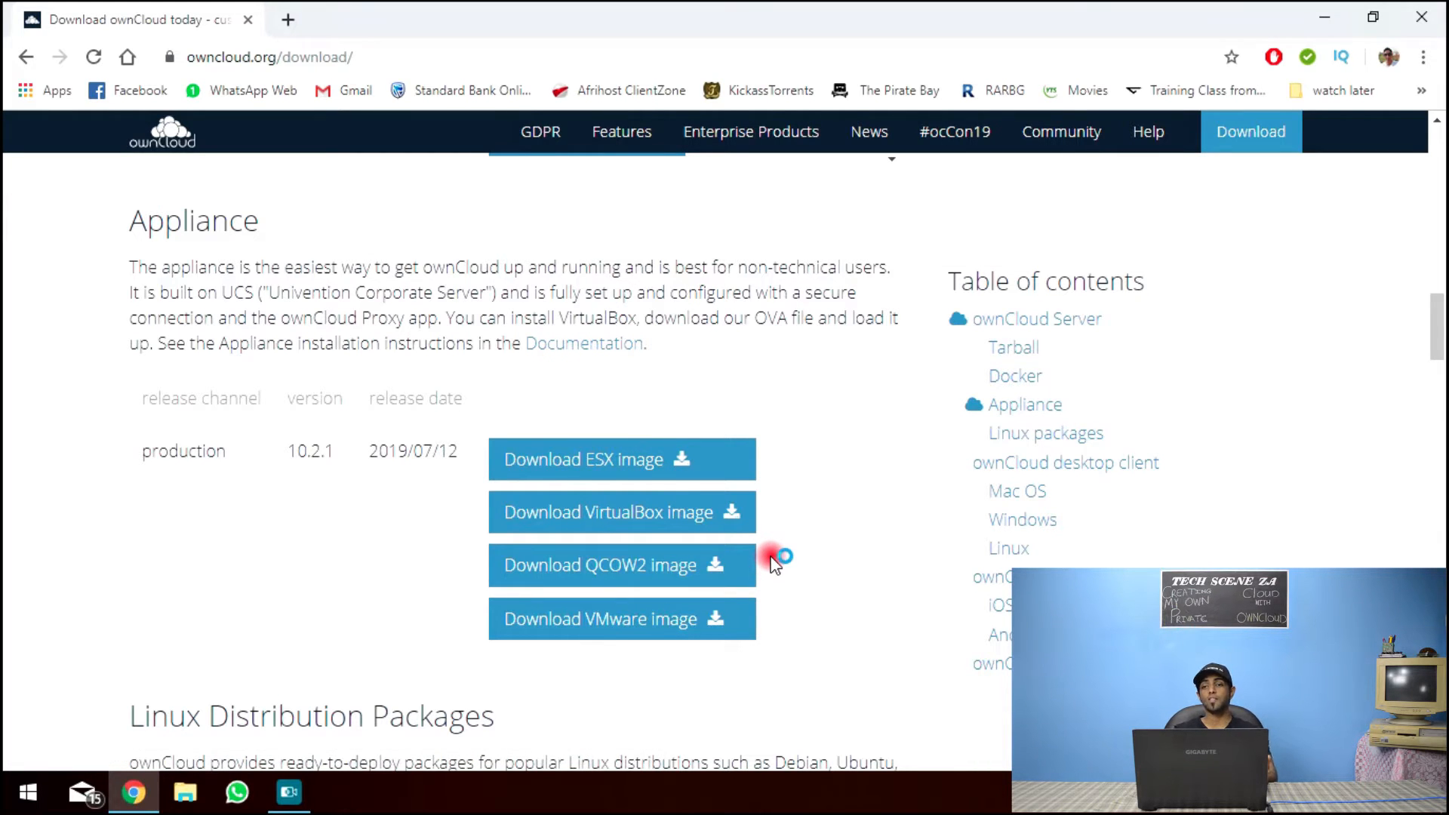
mouse_move(1021, 454)
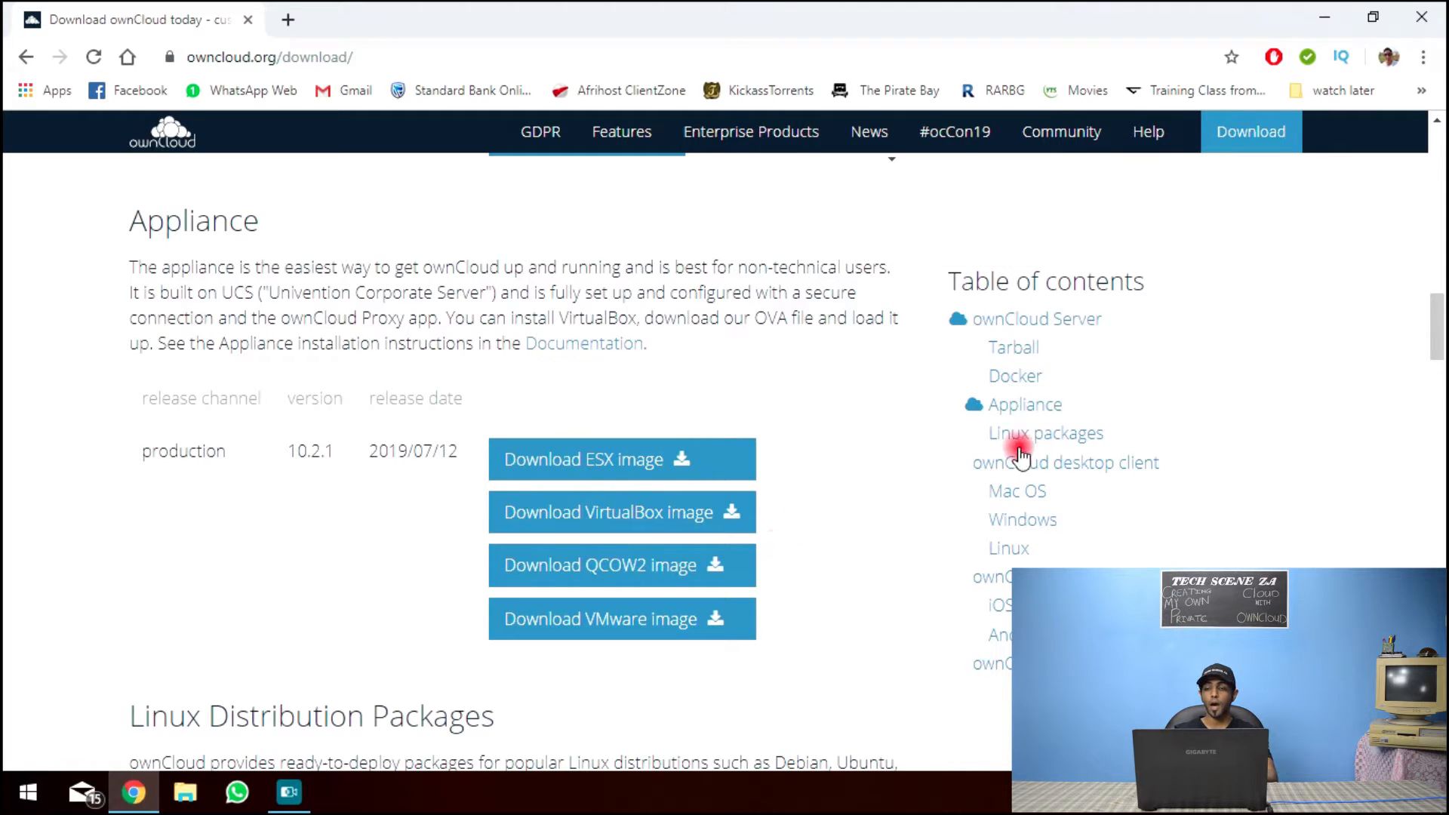
Scroll the download page down and back to the Appliance section with the ESX image button
scroll(down, 3)
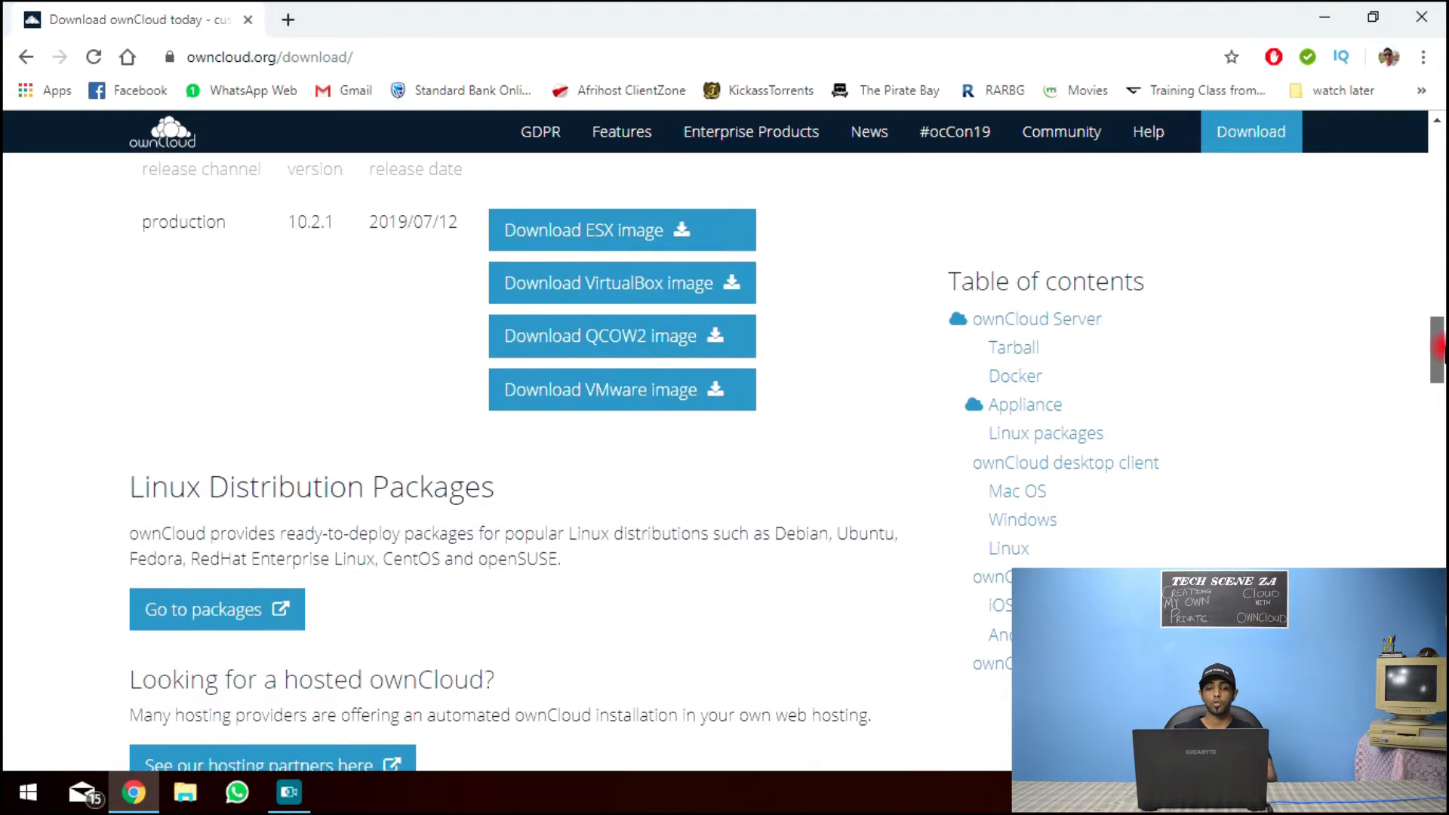
scroll(down, 3)
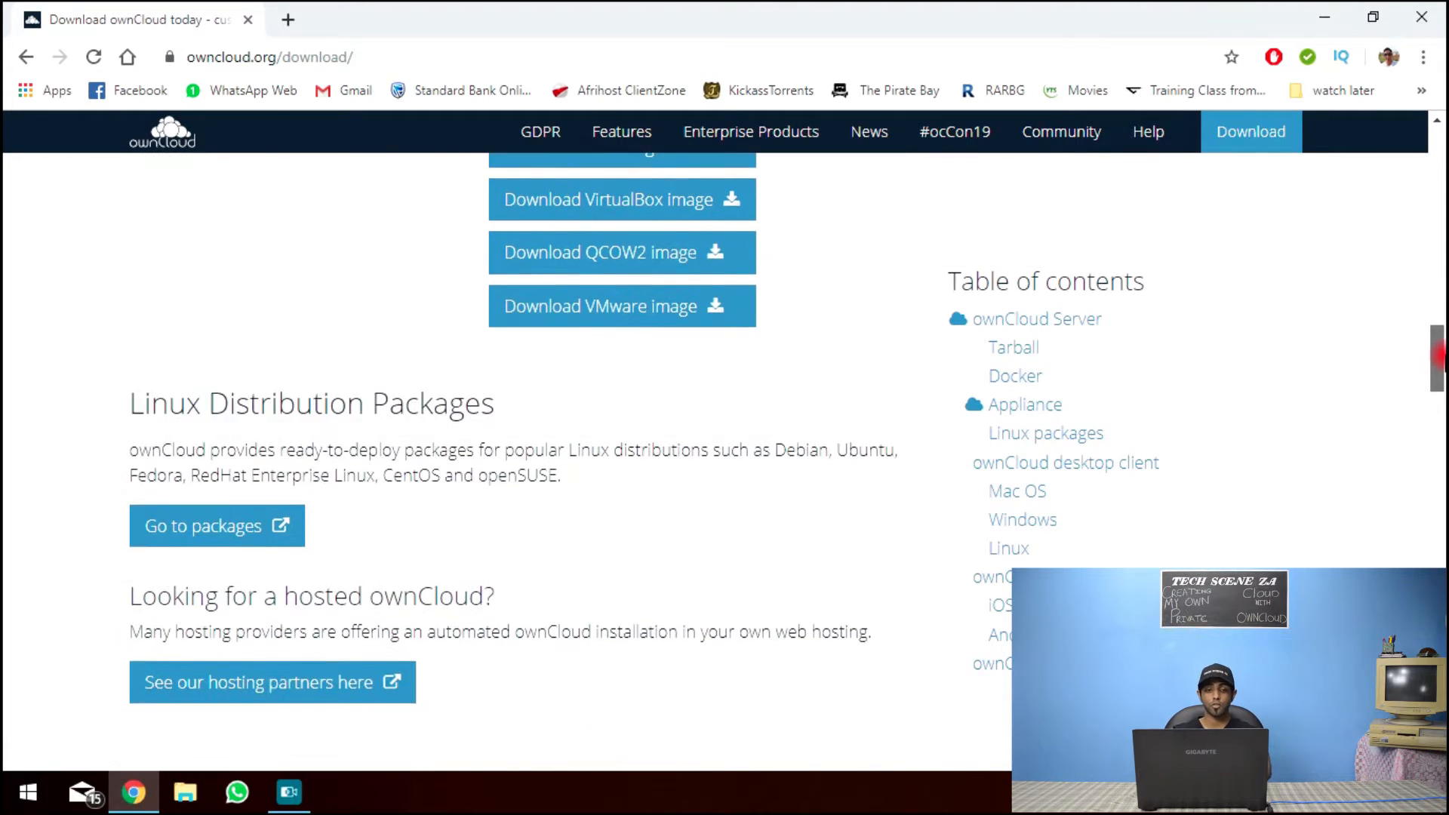
scroll(down, 3)
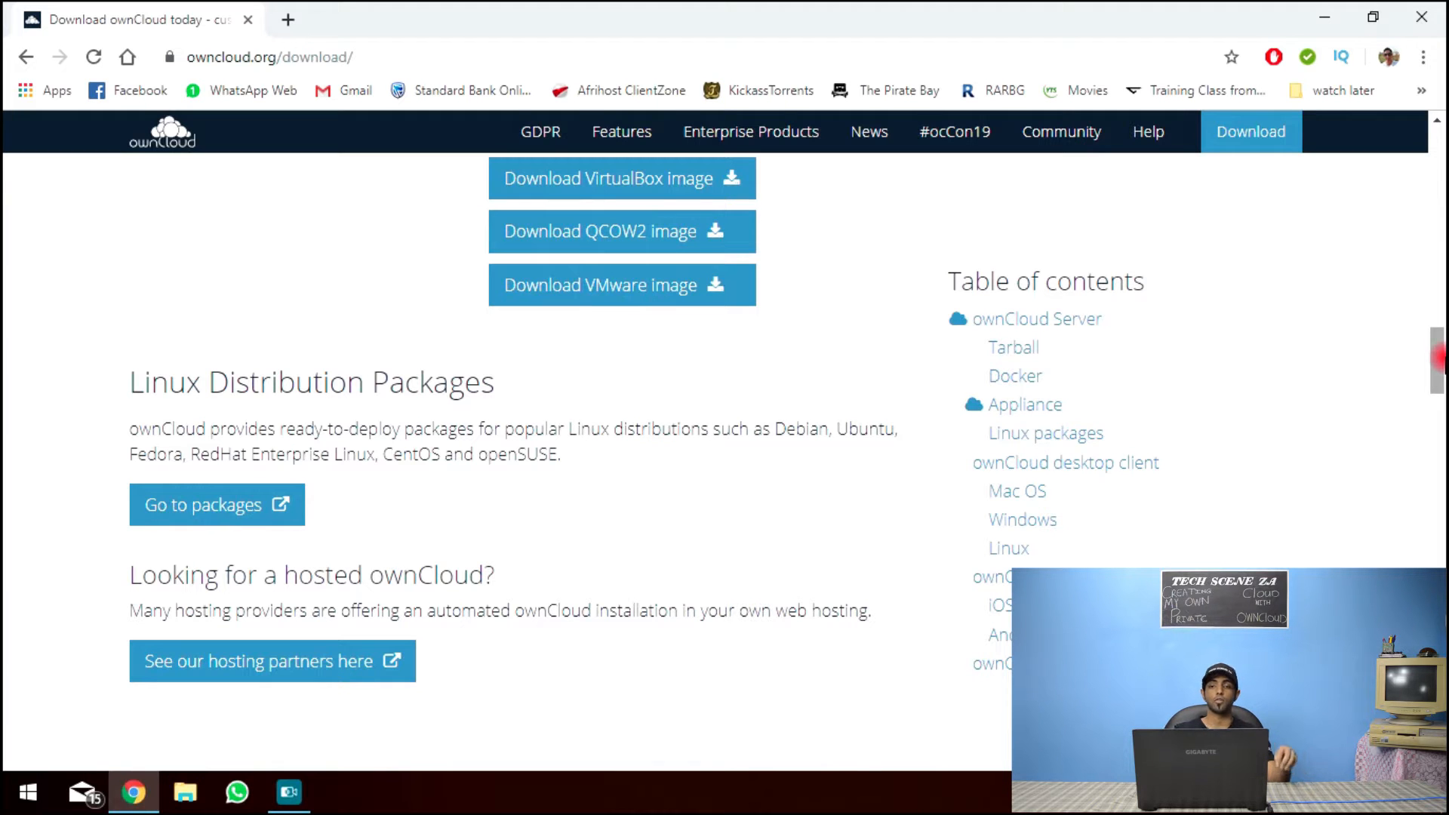
scroll(down, 3)
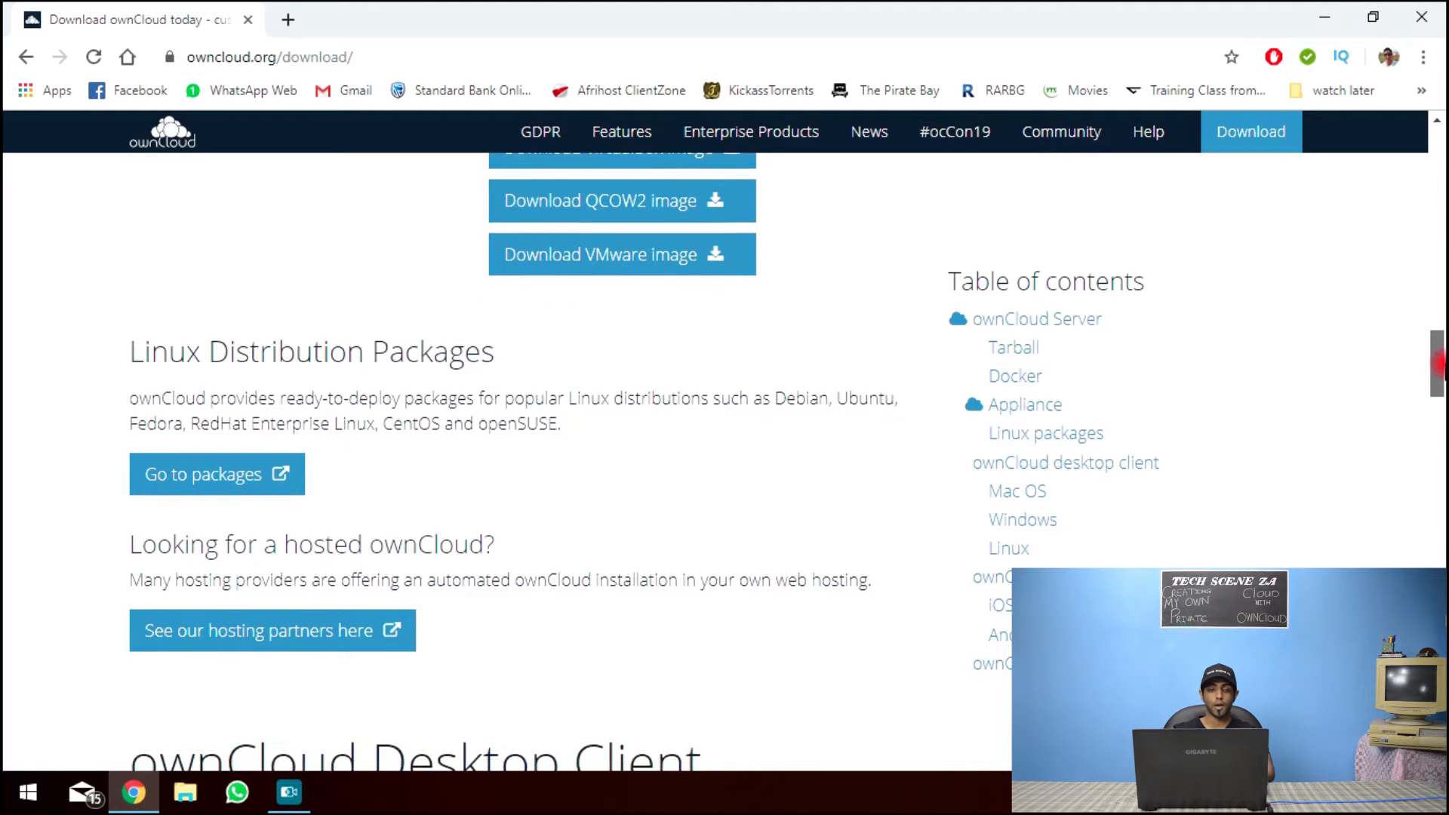
scroll(down, 3)
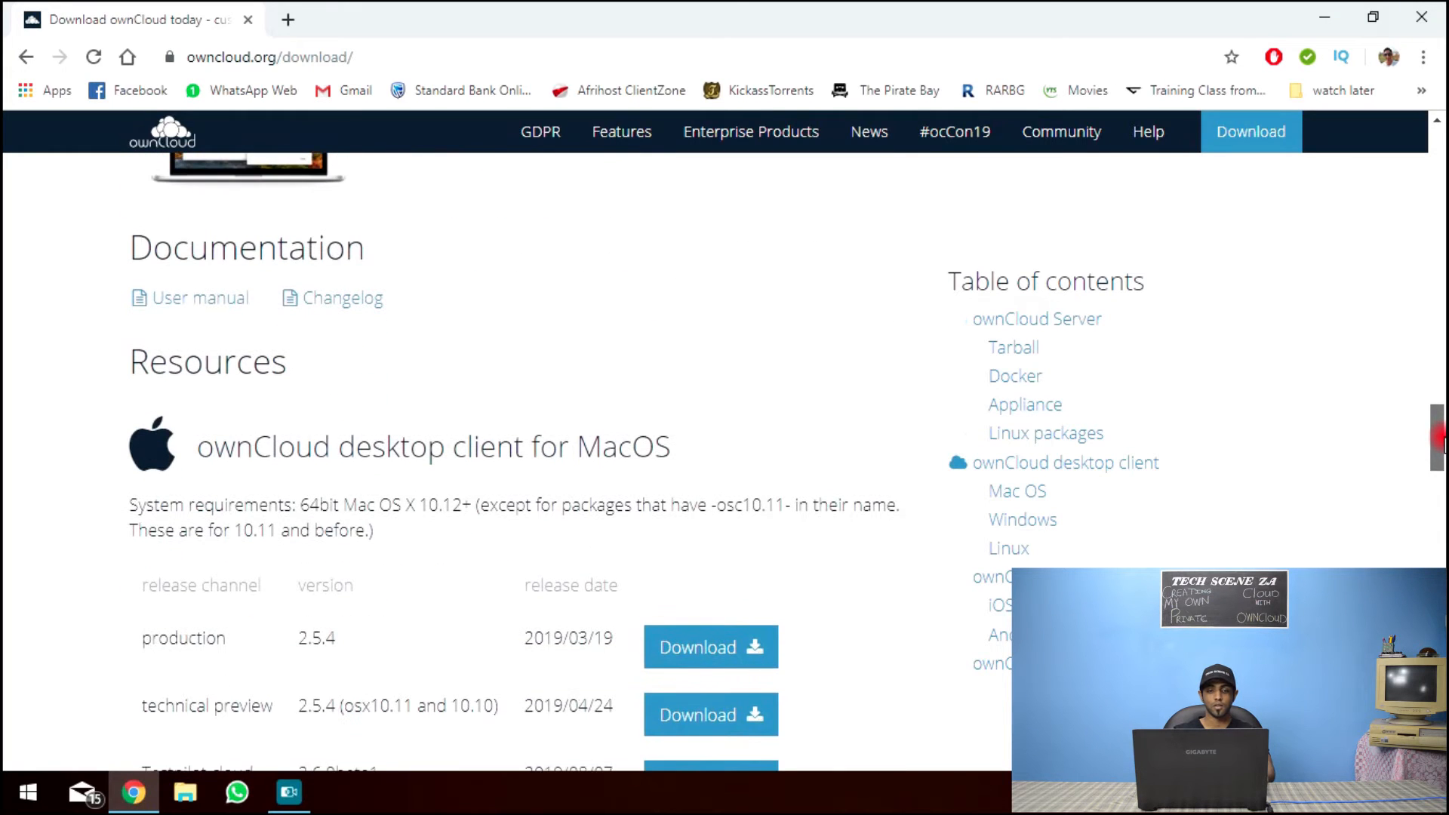
scroll(down, 3)
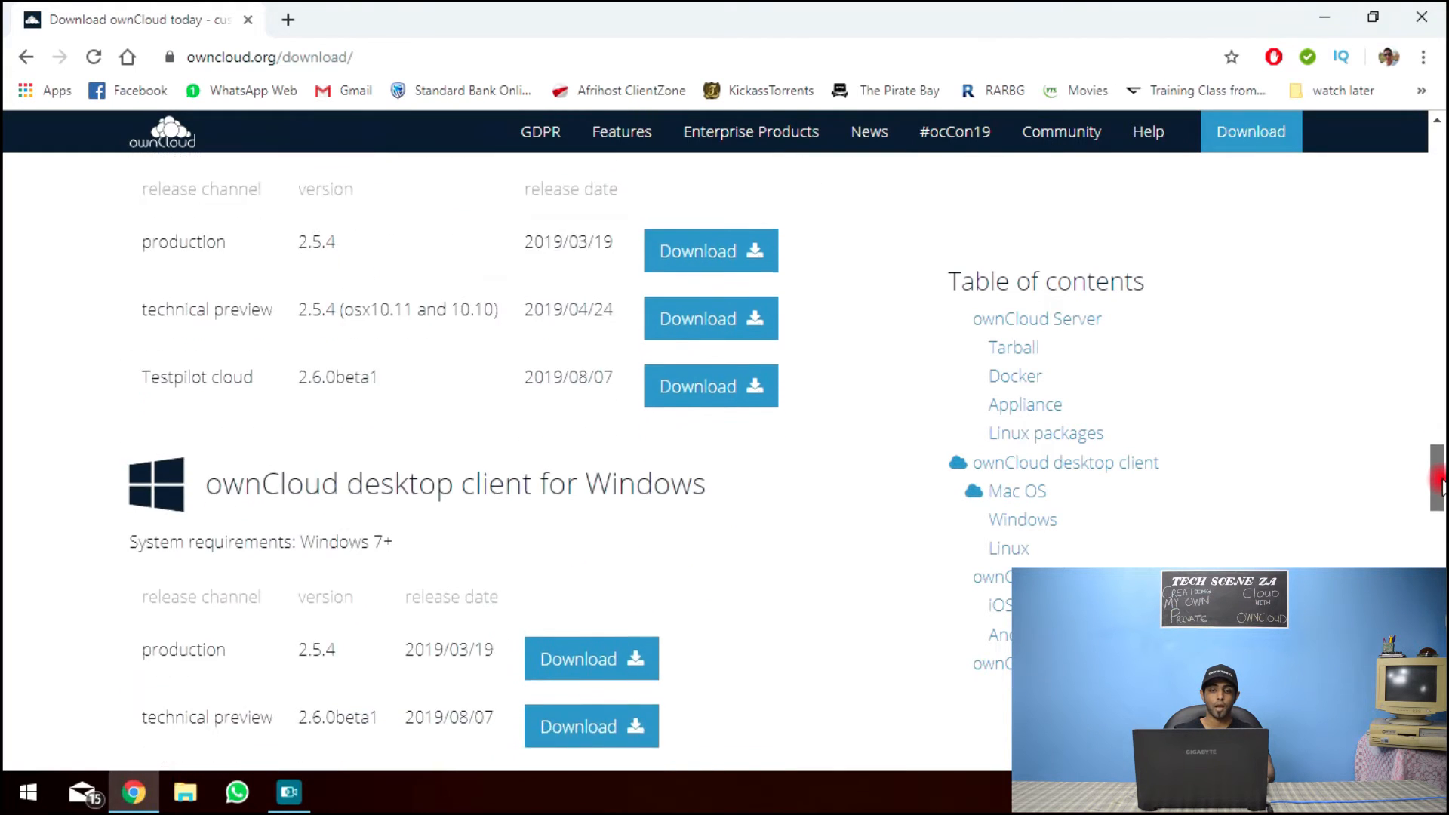
scroll(down, 3)
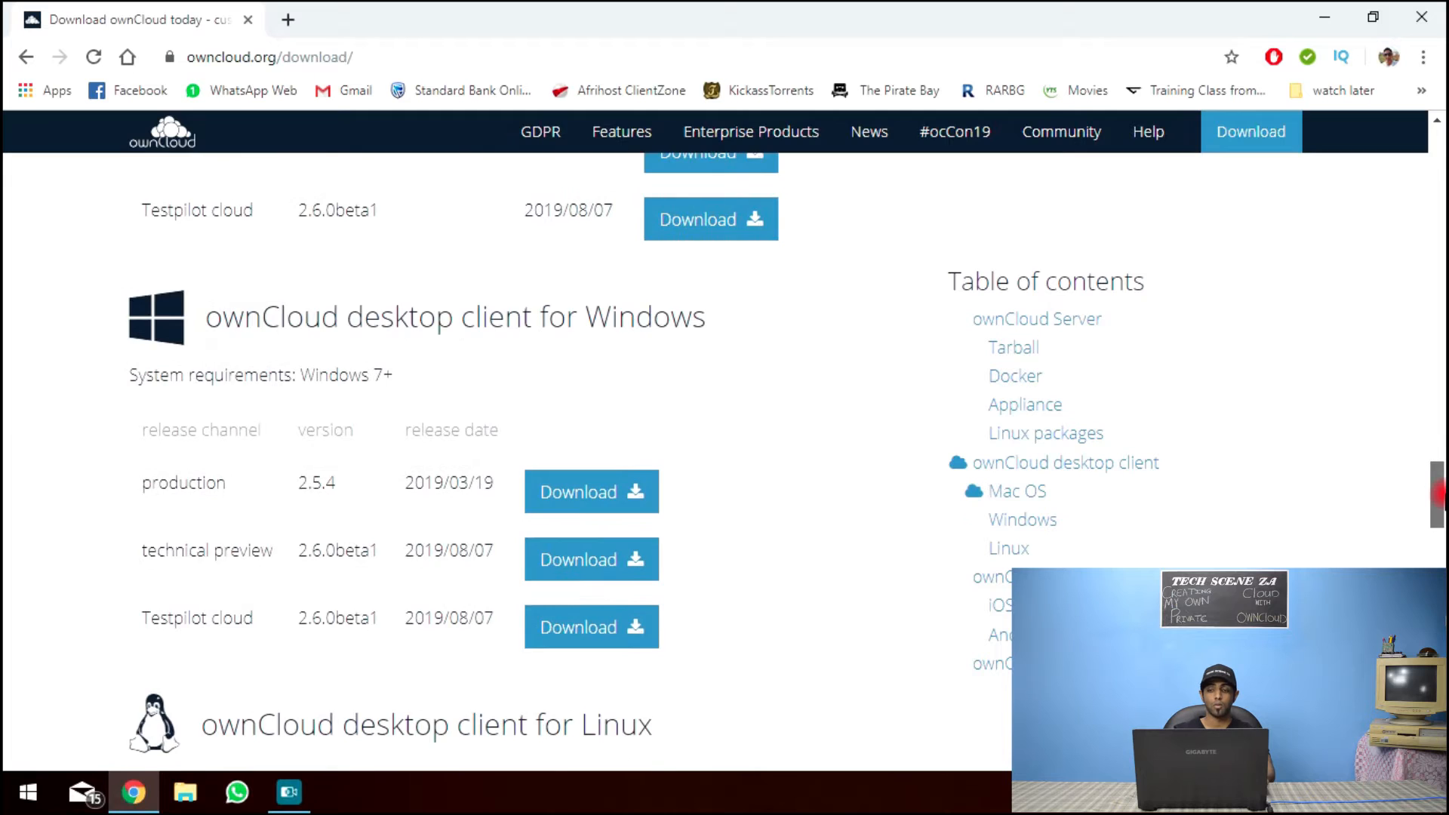
scroll(up, 3)
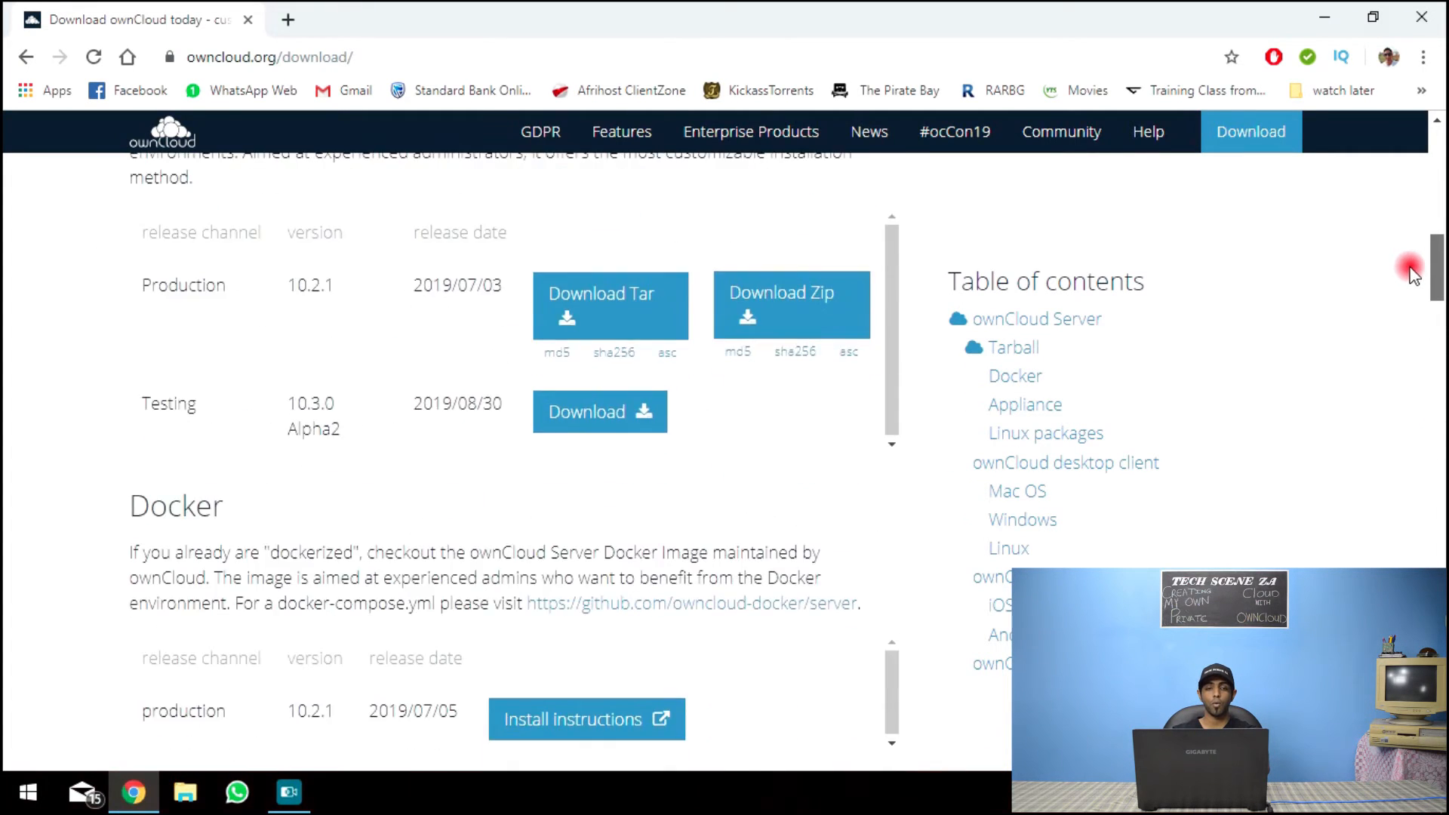
scroll(up, 3)
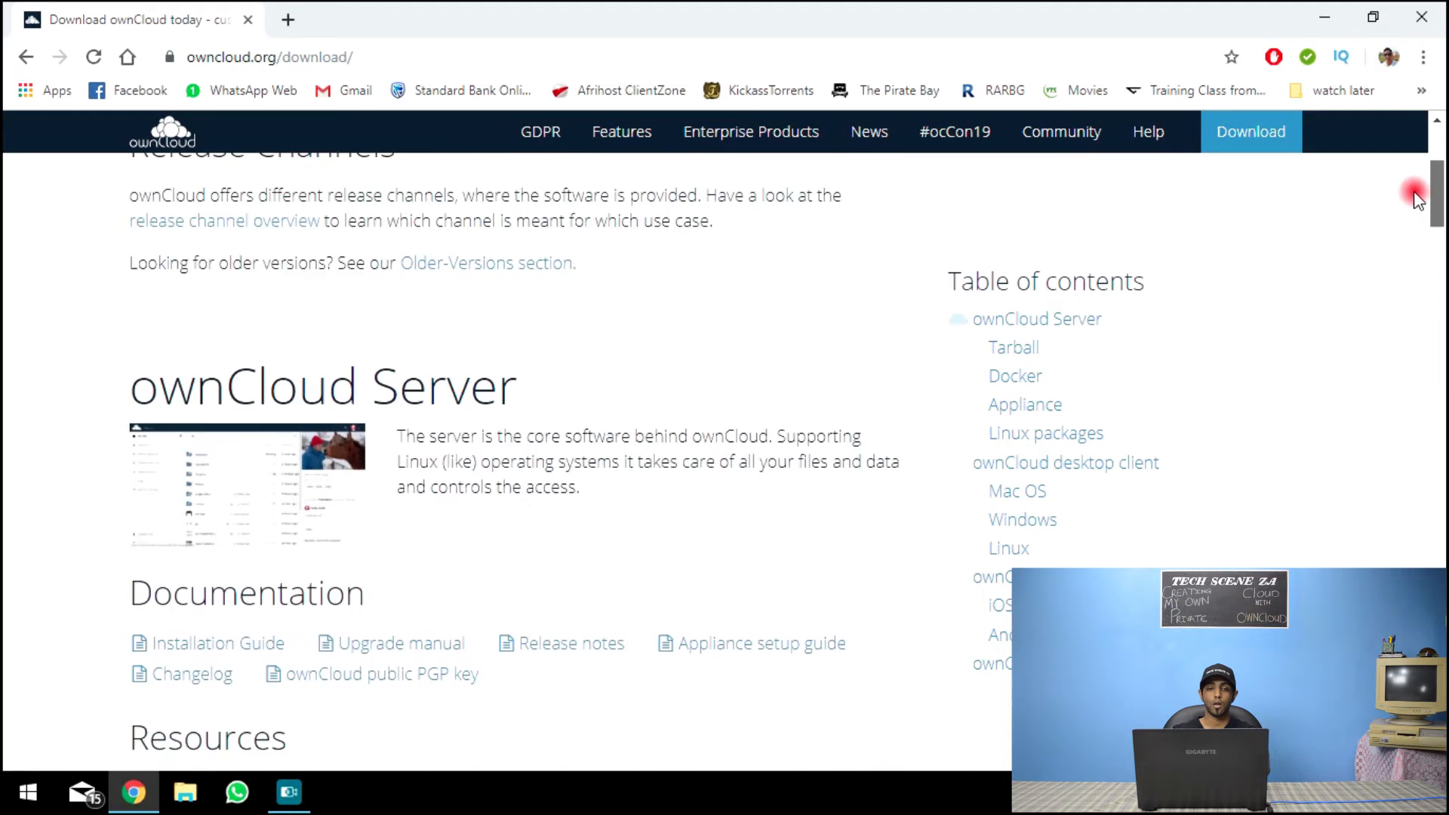
scroll(down, 3)
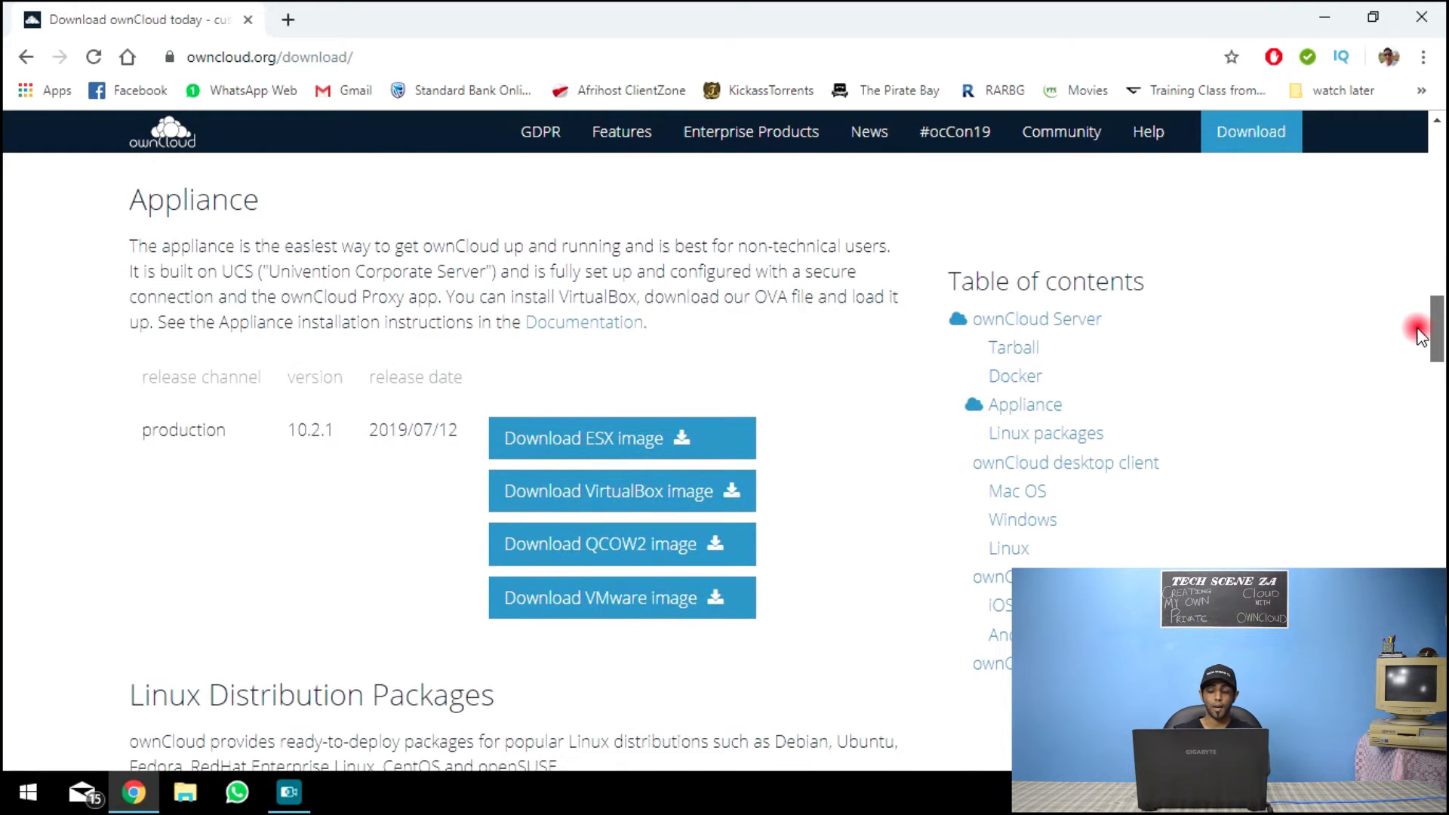
mouse_move(592, 438)
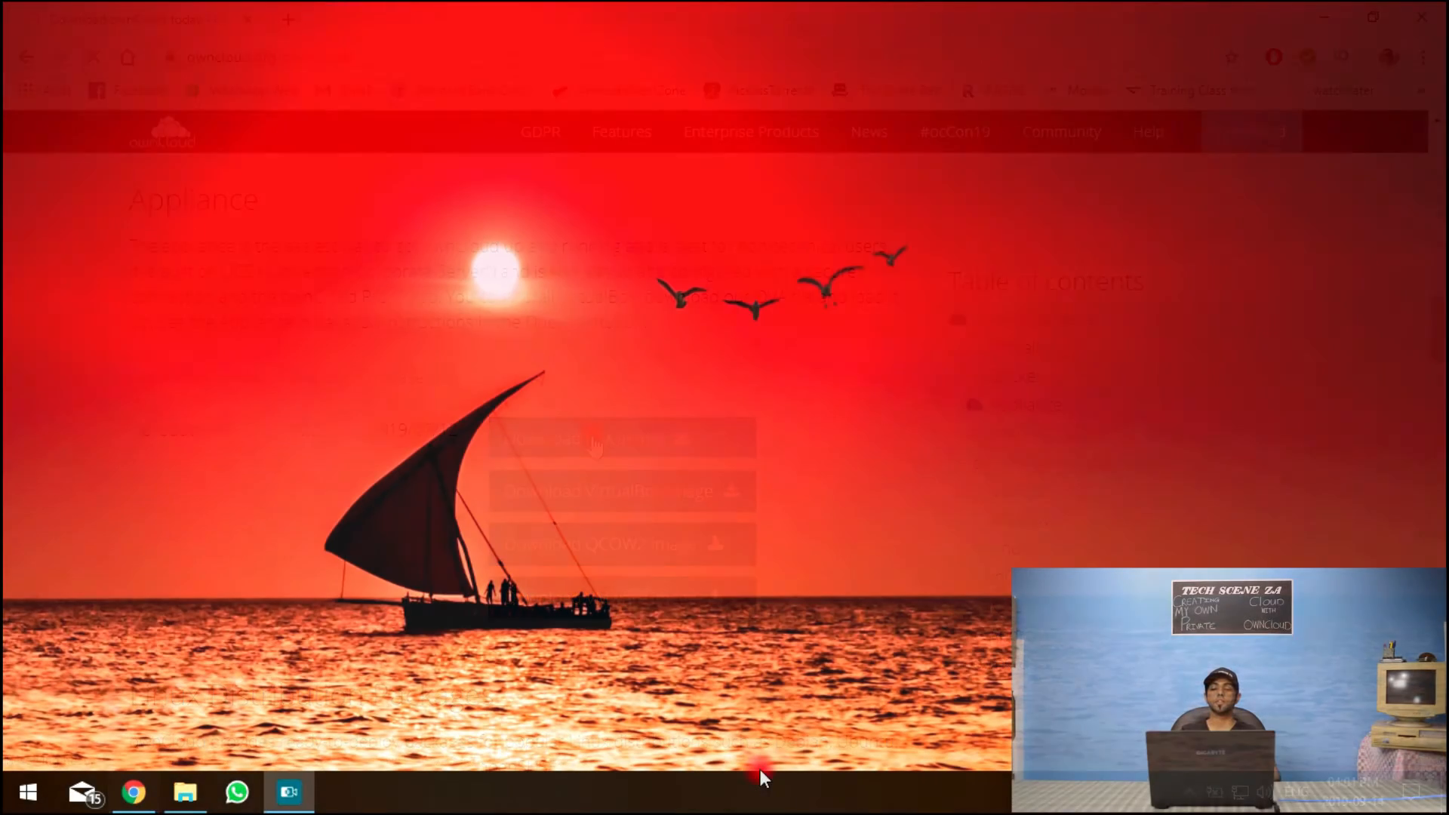
Minimize Chrome and open File Explorer on the Desktop folder showing the downloaded OVA
click(183, 792)
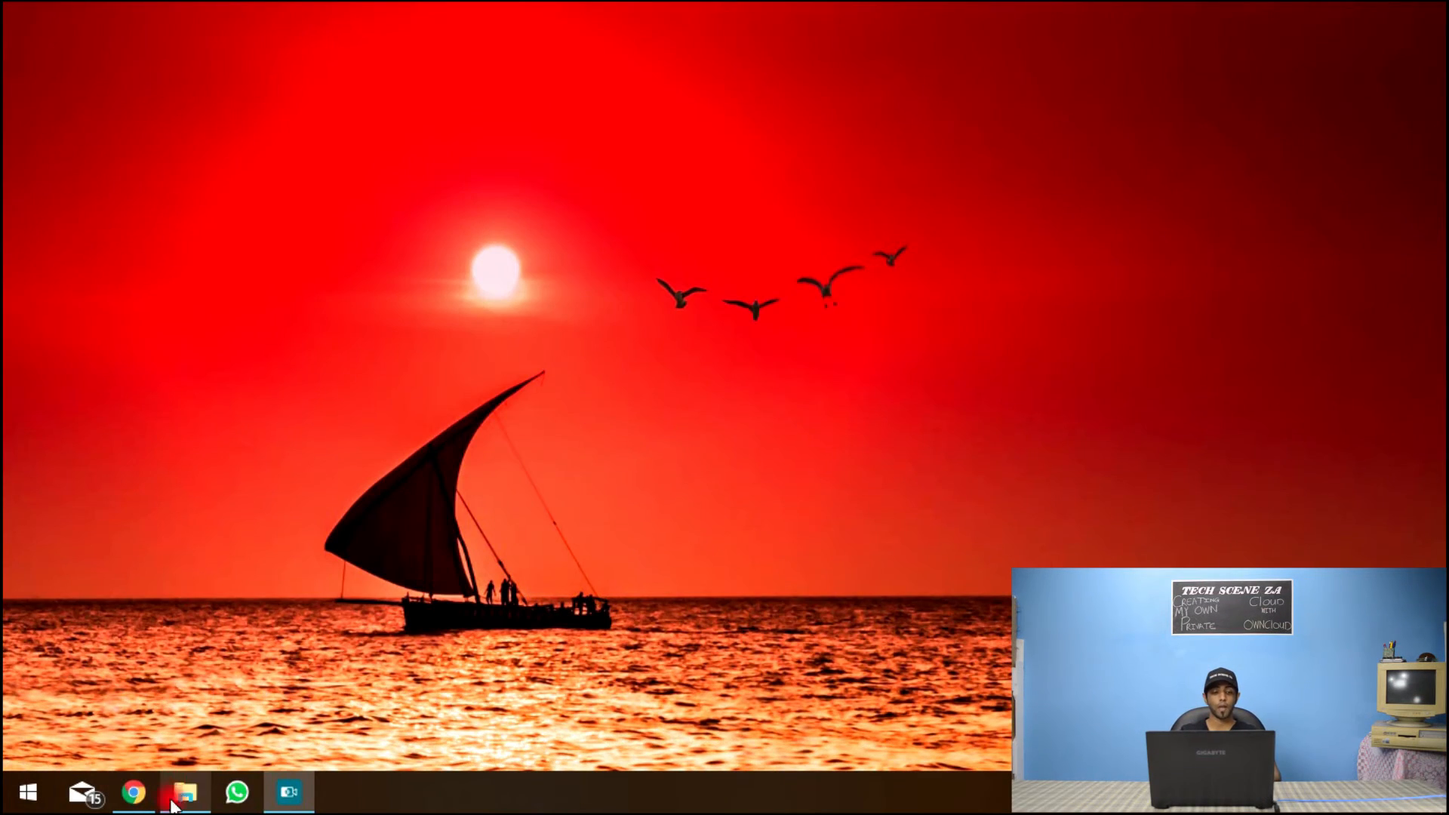
click(184, 792)
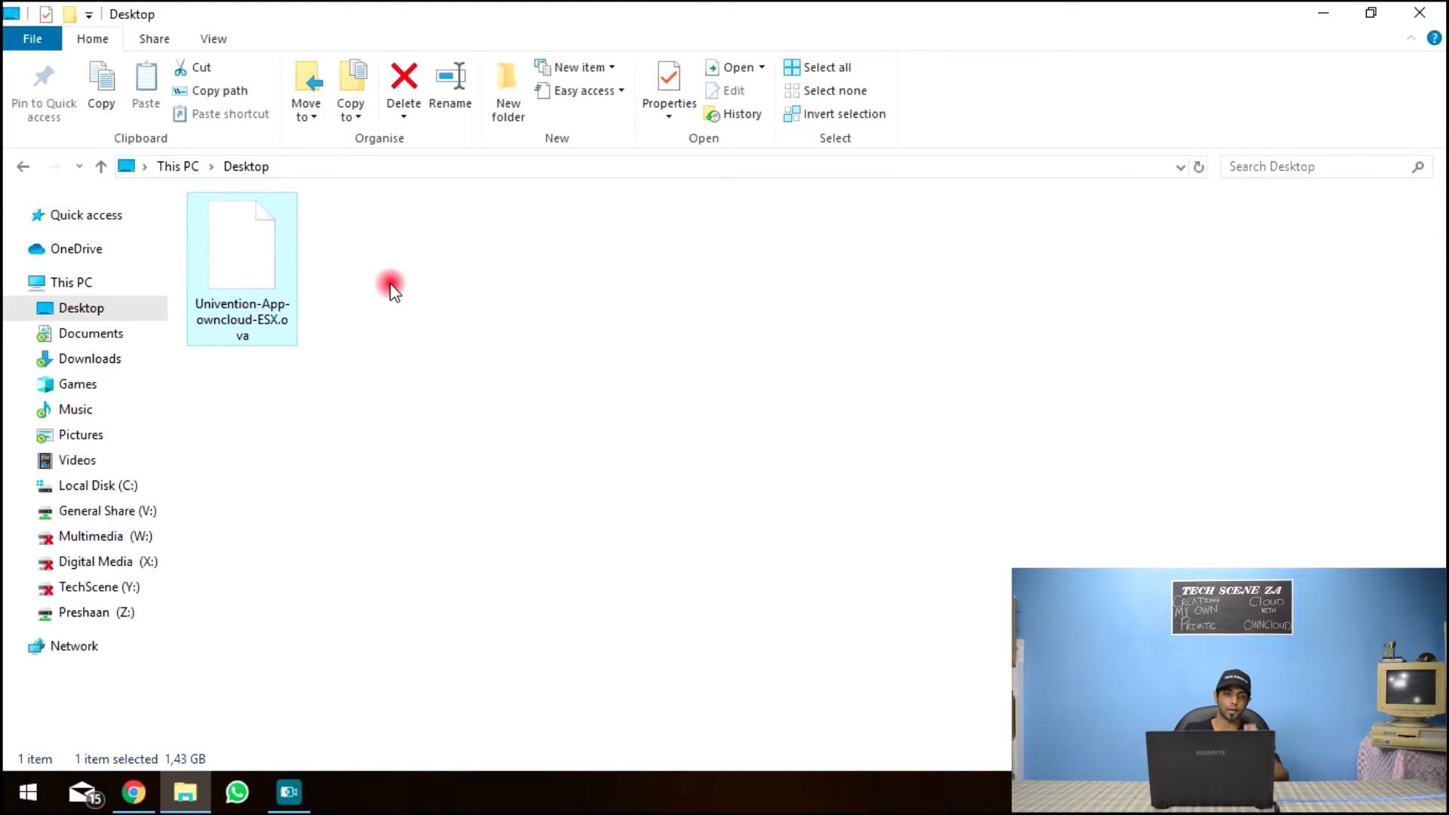
mouse_move(228, 284)
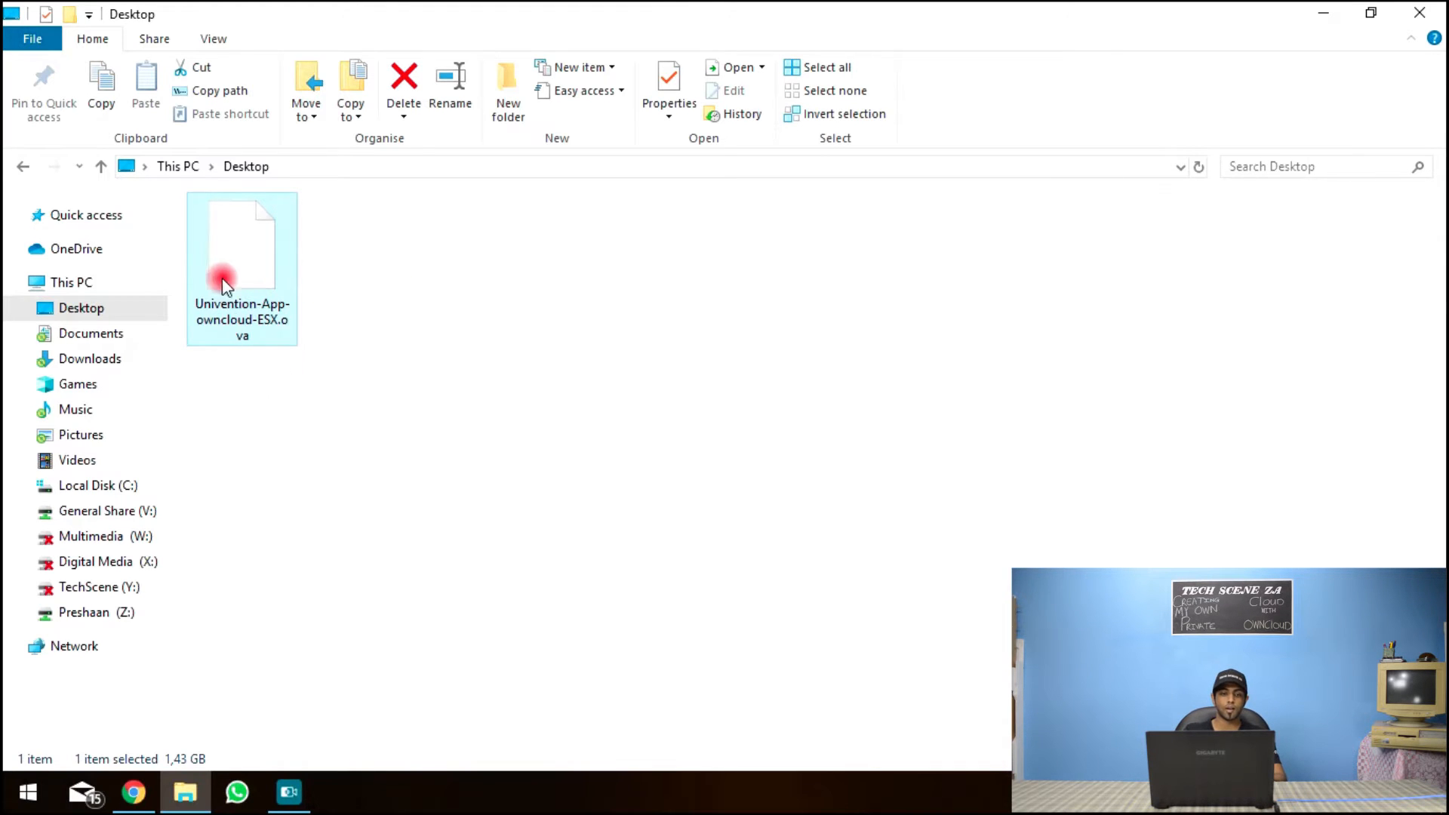
Switch back to the ESXi Host Client login tab at 10.0.0.5 and select its address
click(133, 793)
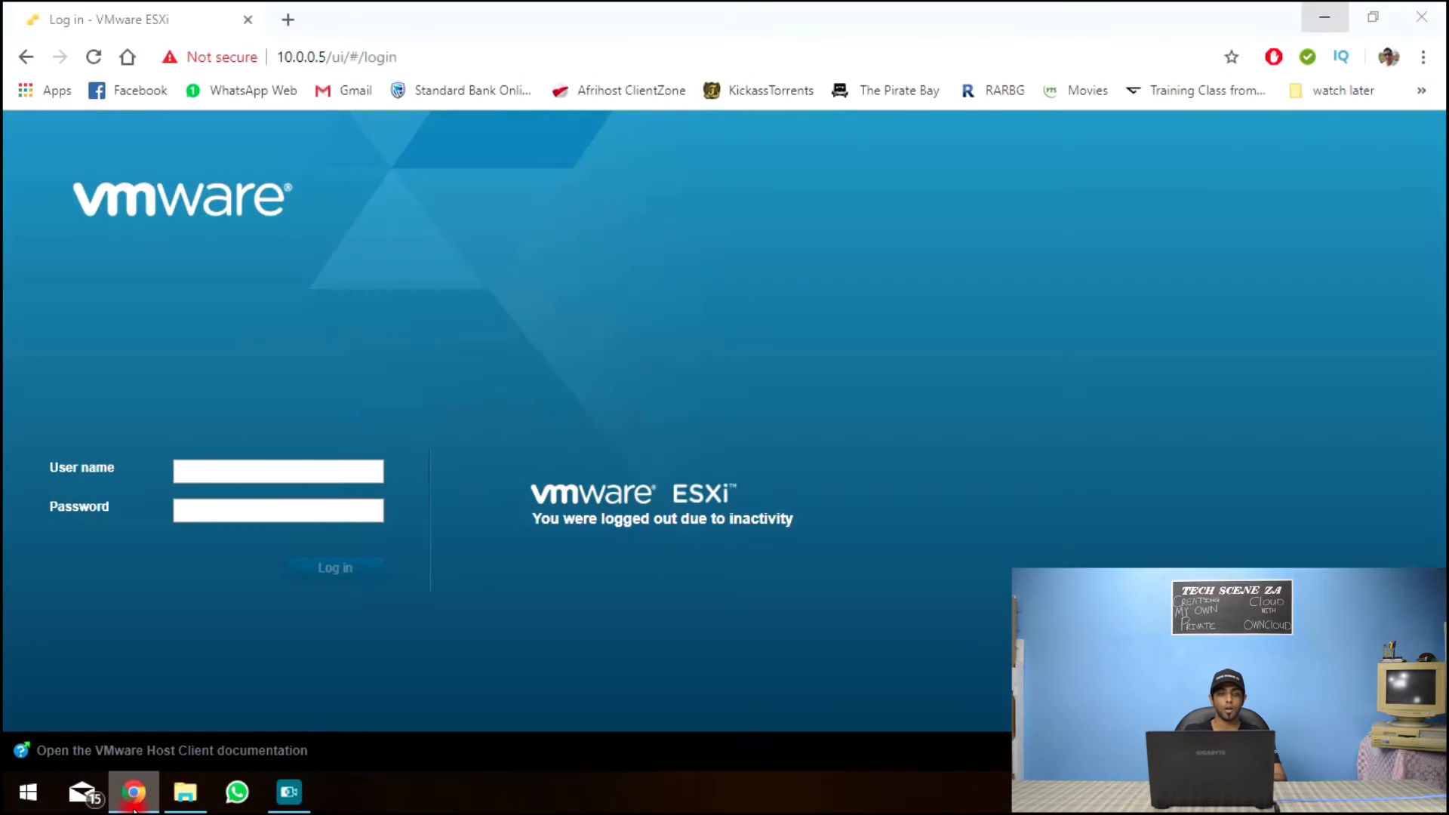
click(277, 471)
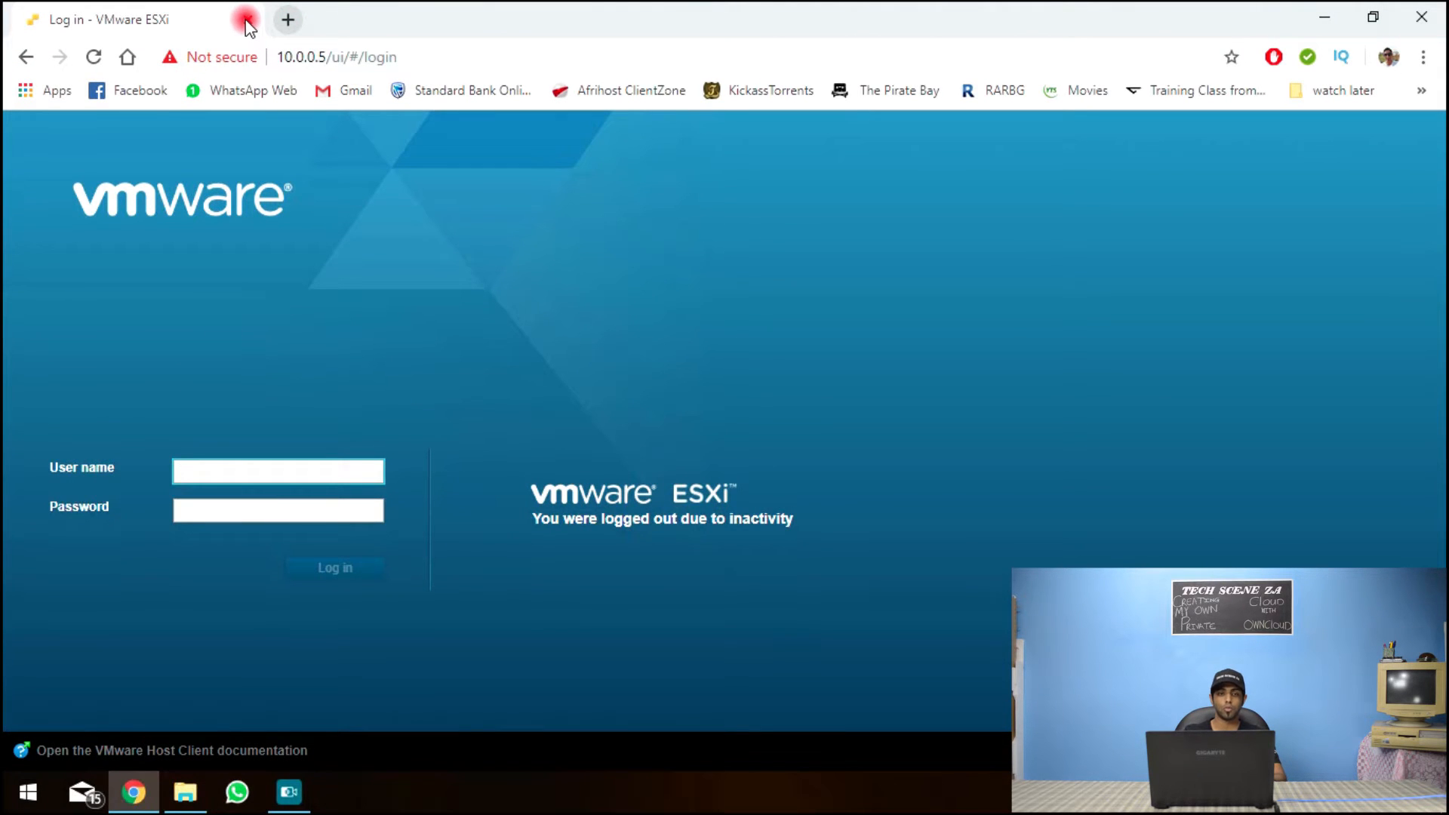
click(278, 471)
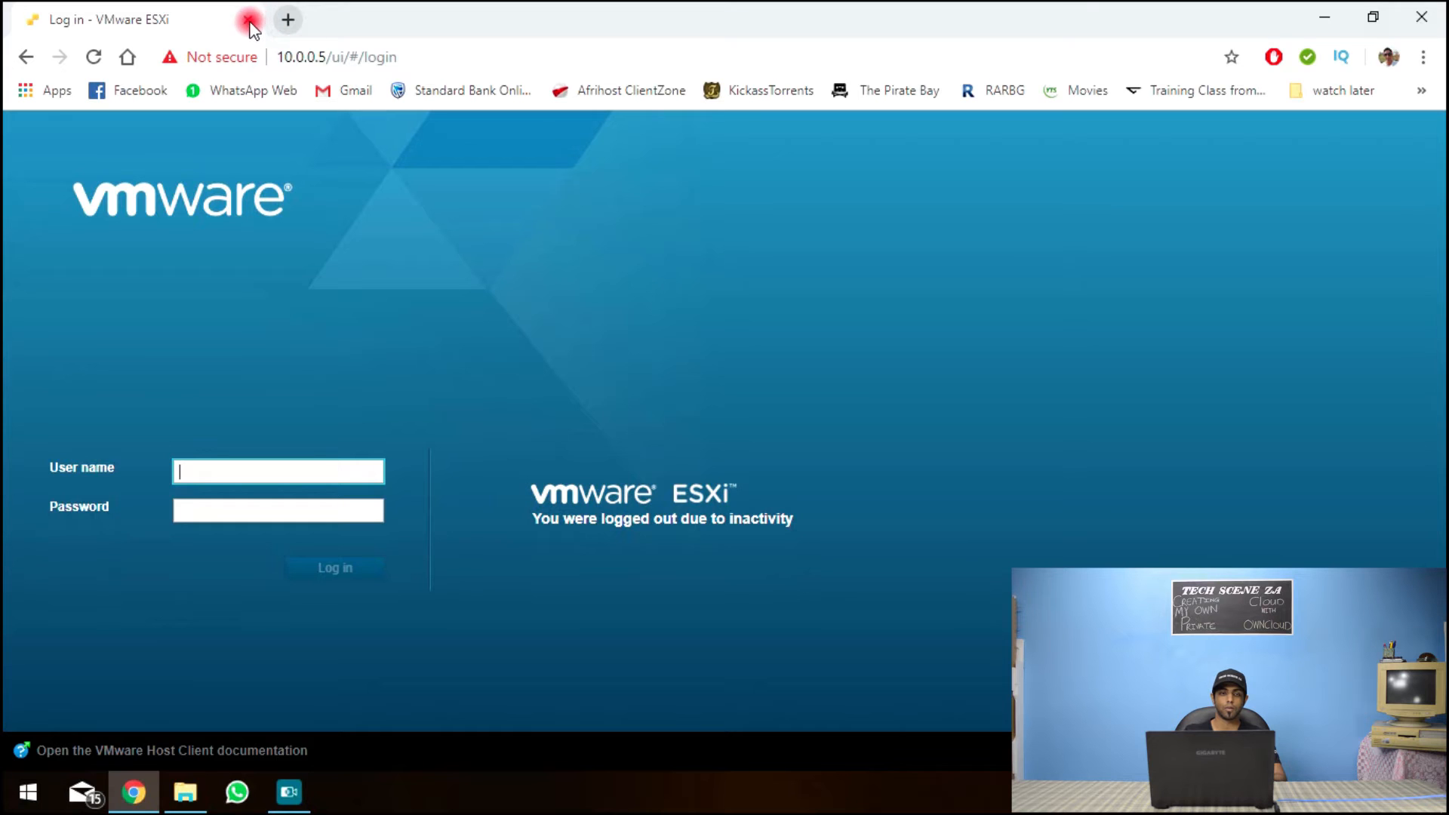
click(287, 18)
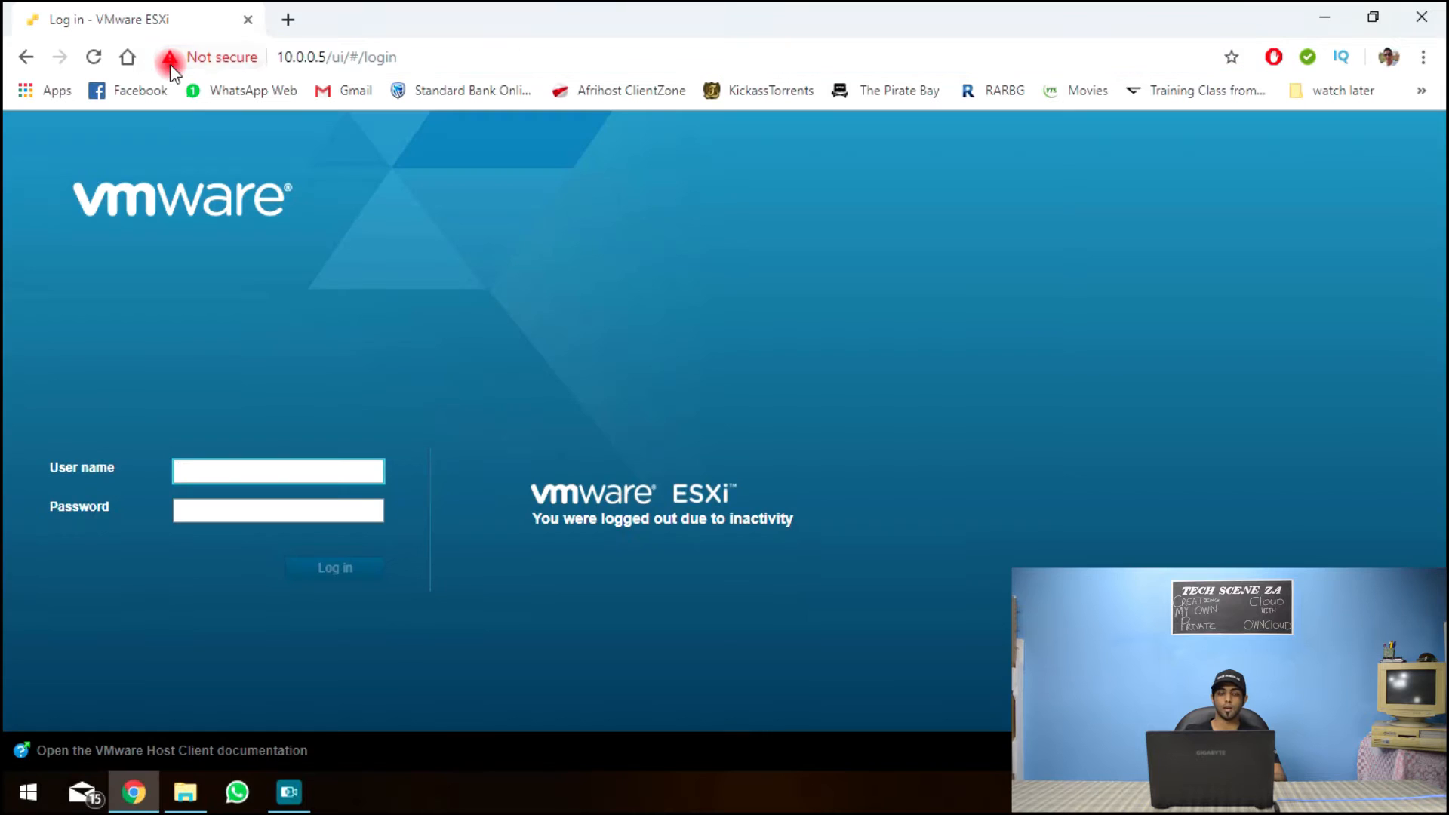
mouse_move(170, 58)
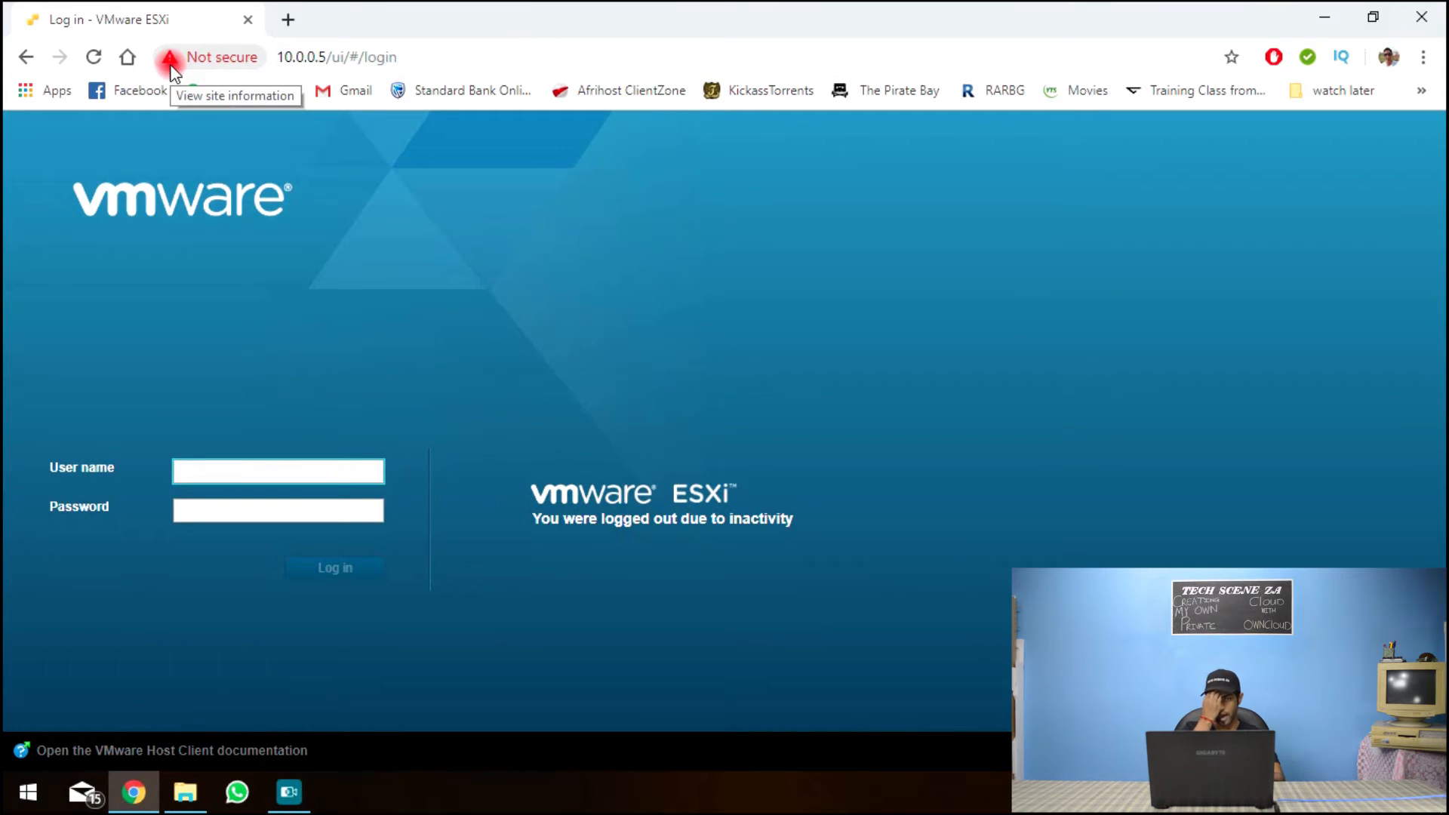
click(278, 471)
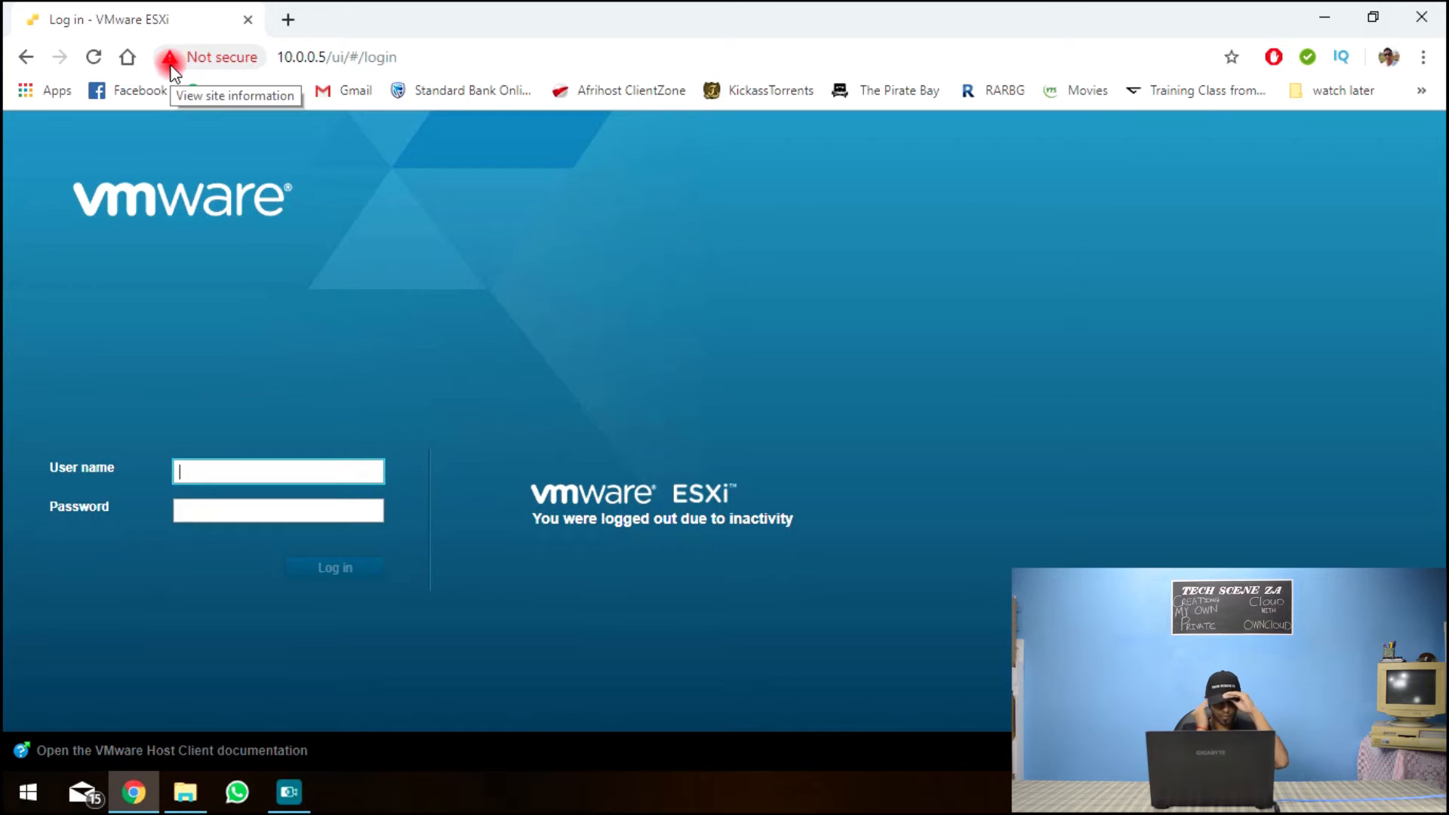
mouse_move(400, 11)
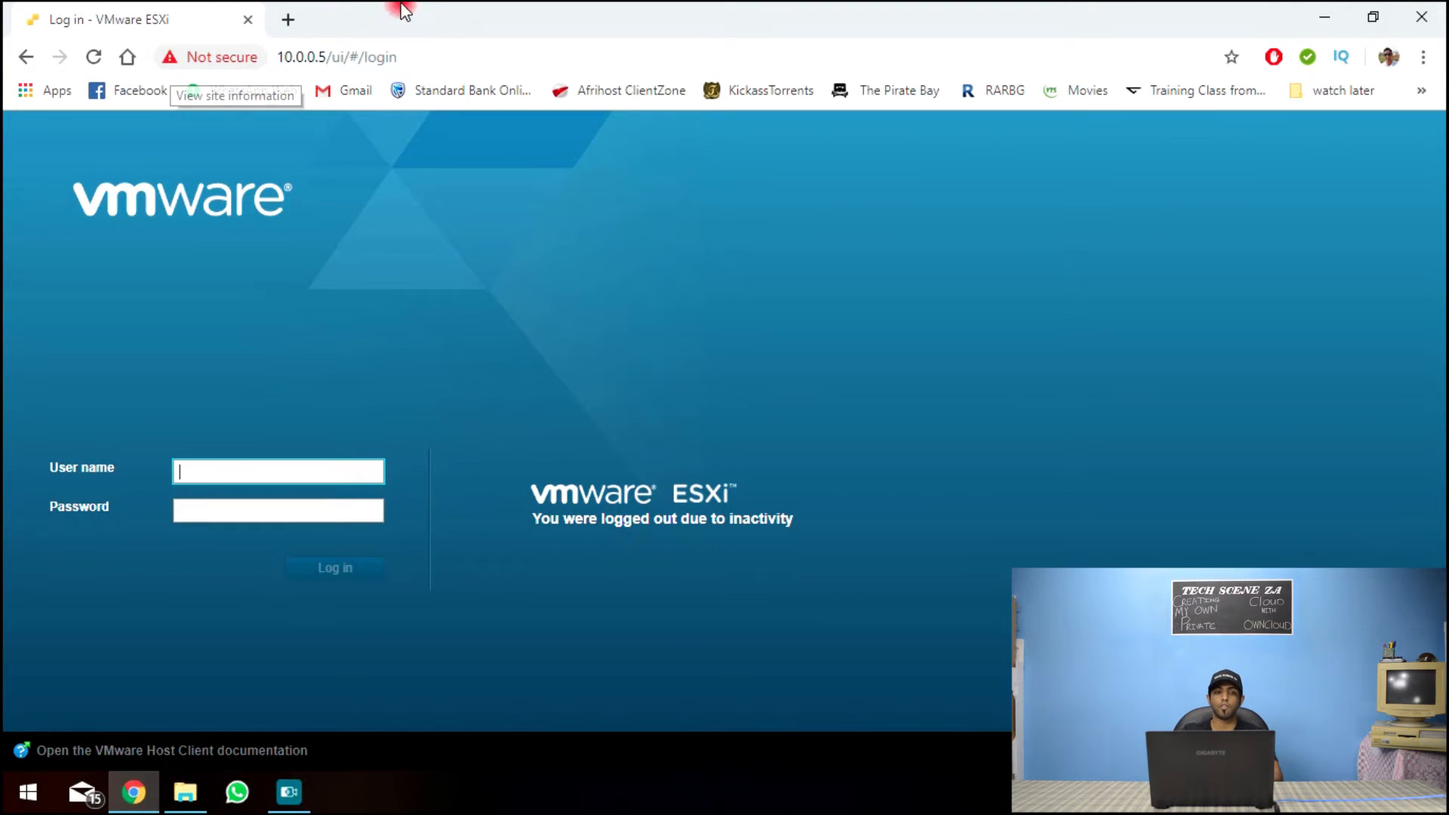
click(337, 56)
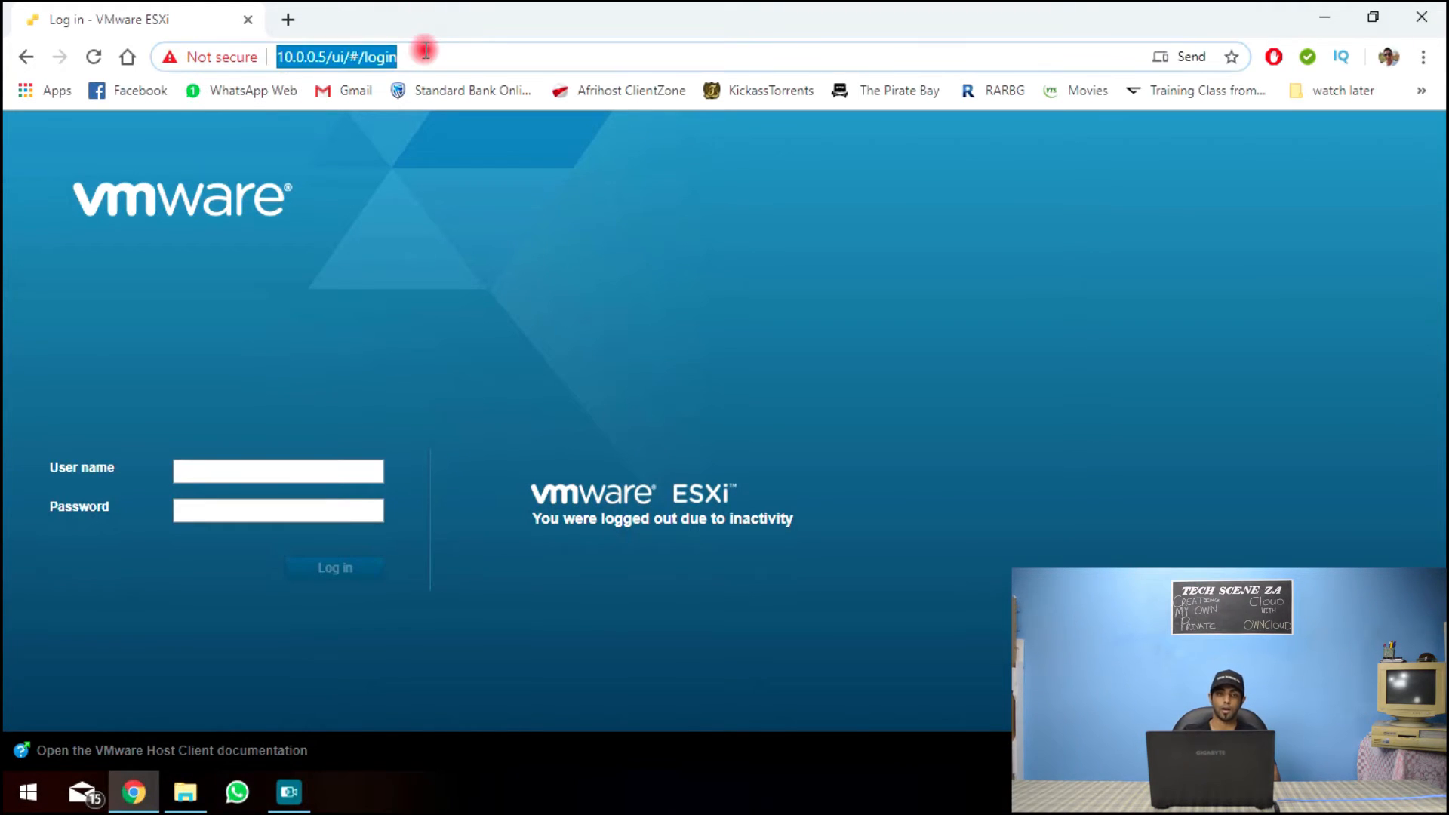
Log in to the ESXi host as root with the password
click(278, 471)
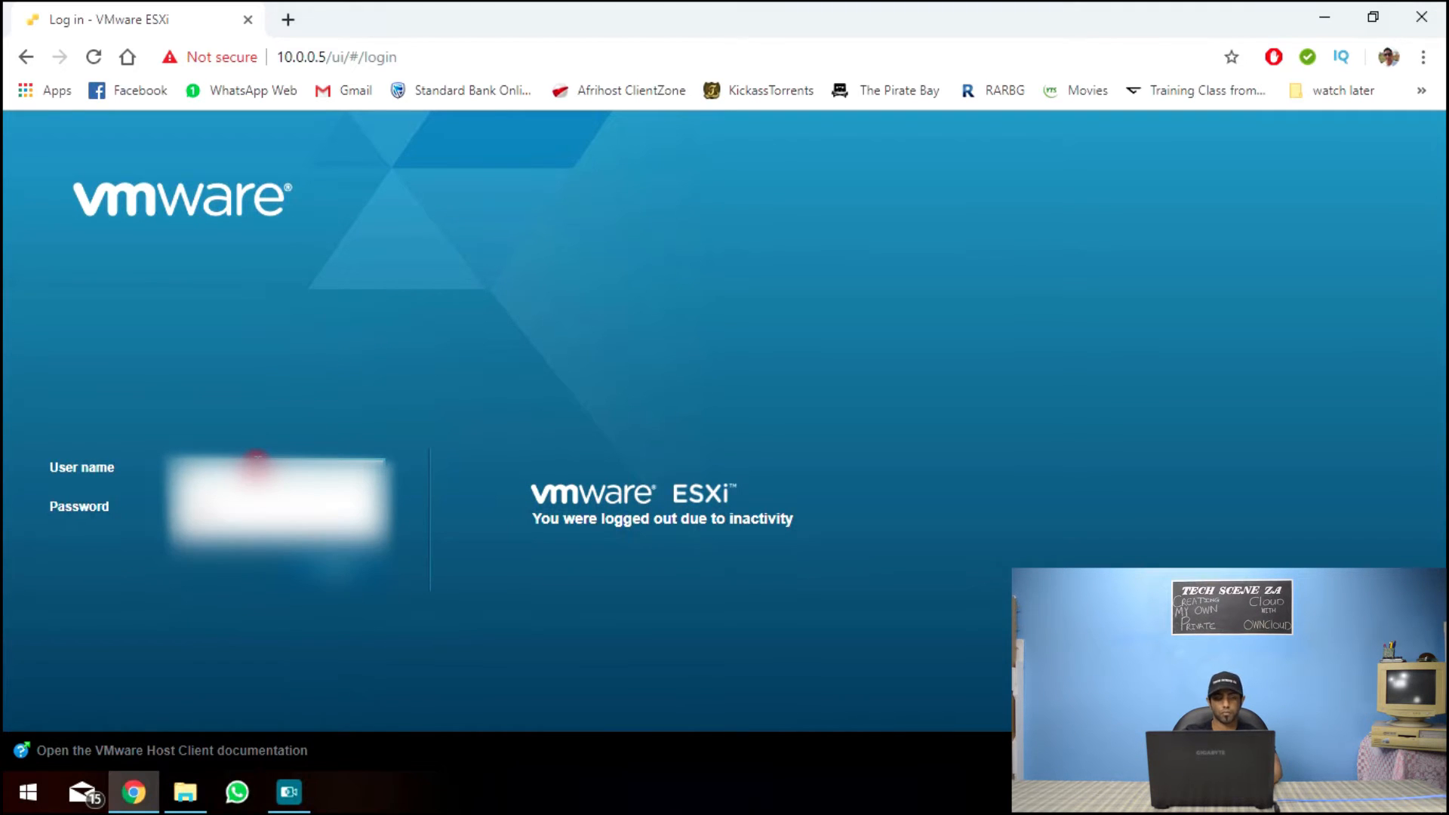
text(root)
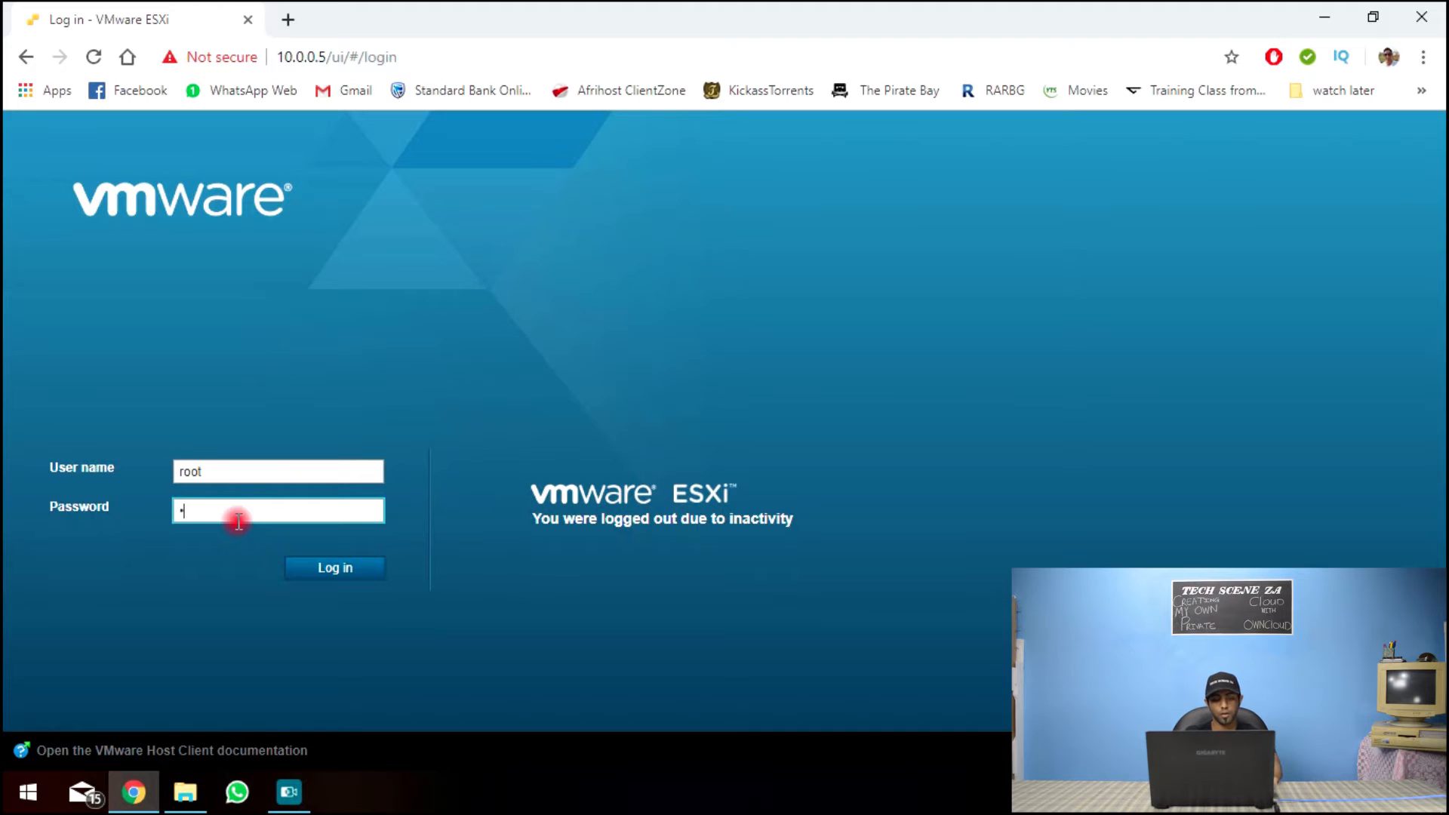
text(password)
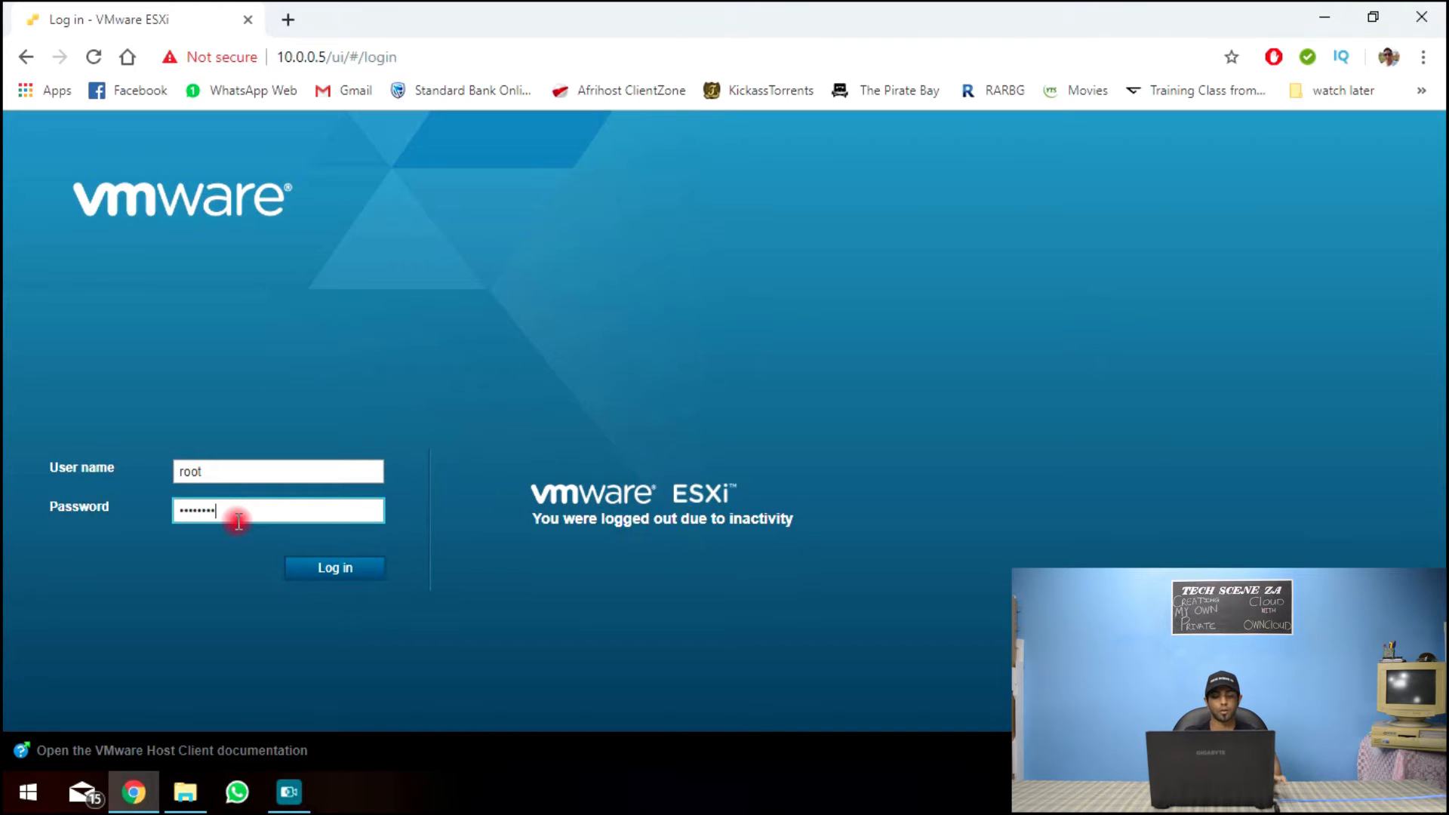
click(335, 567)
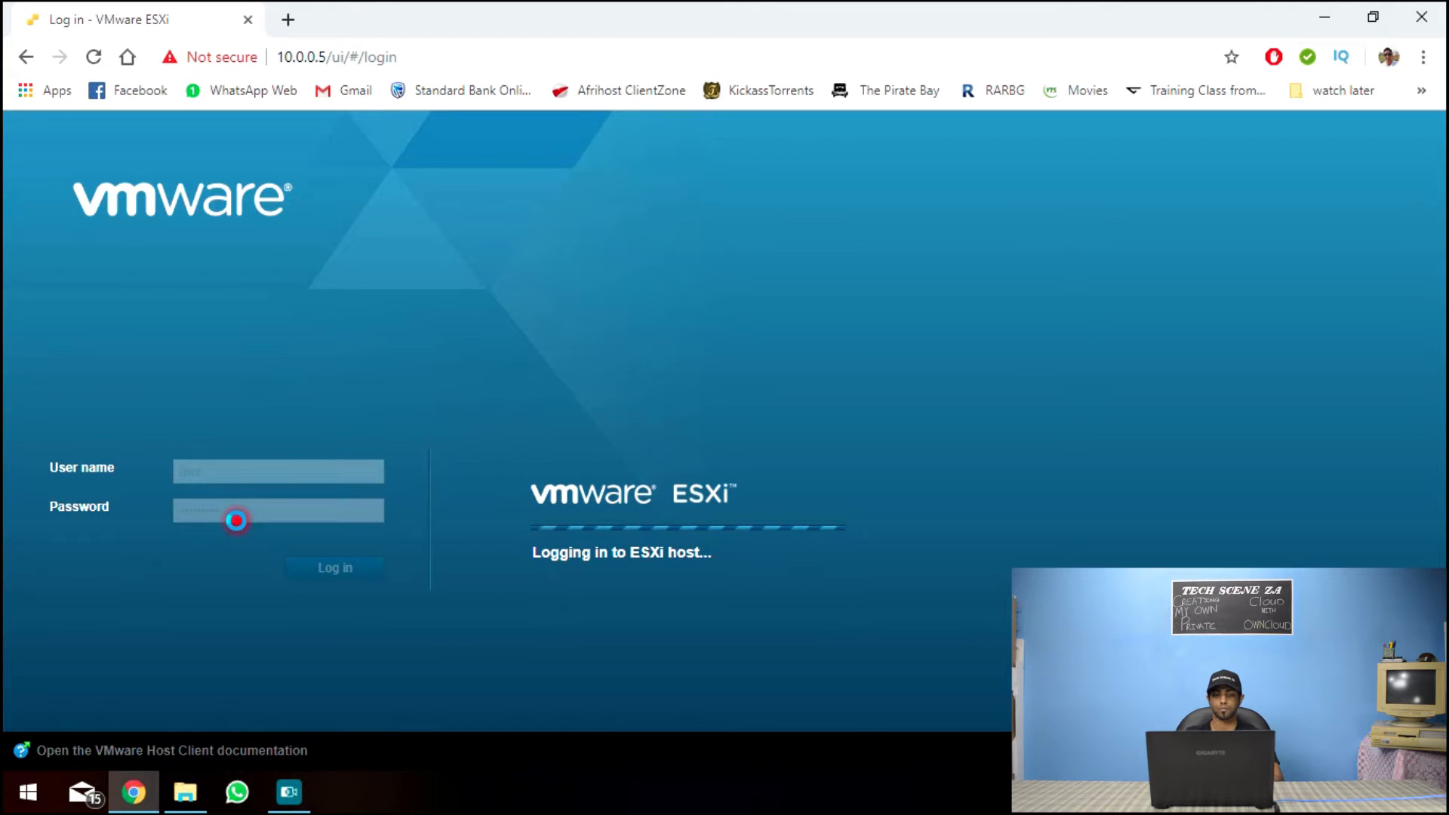
click(334, 568)
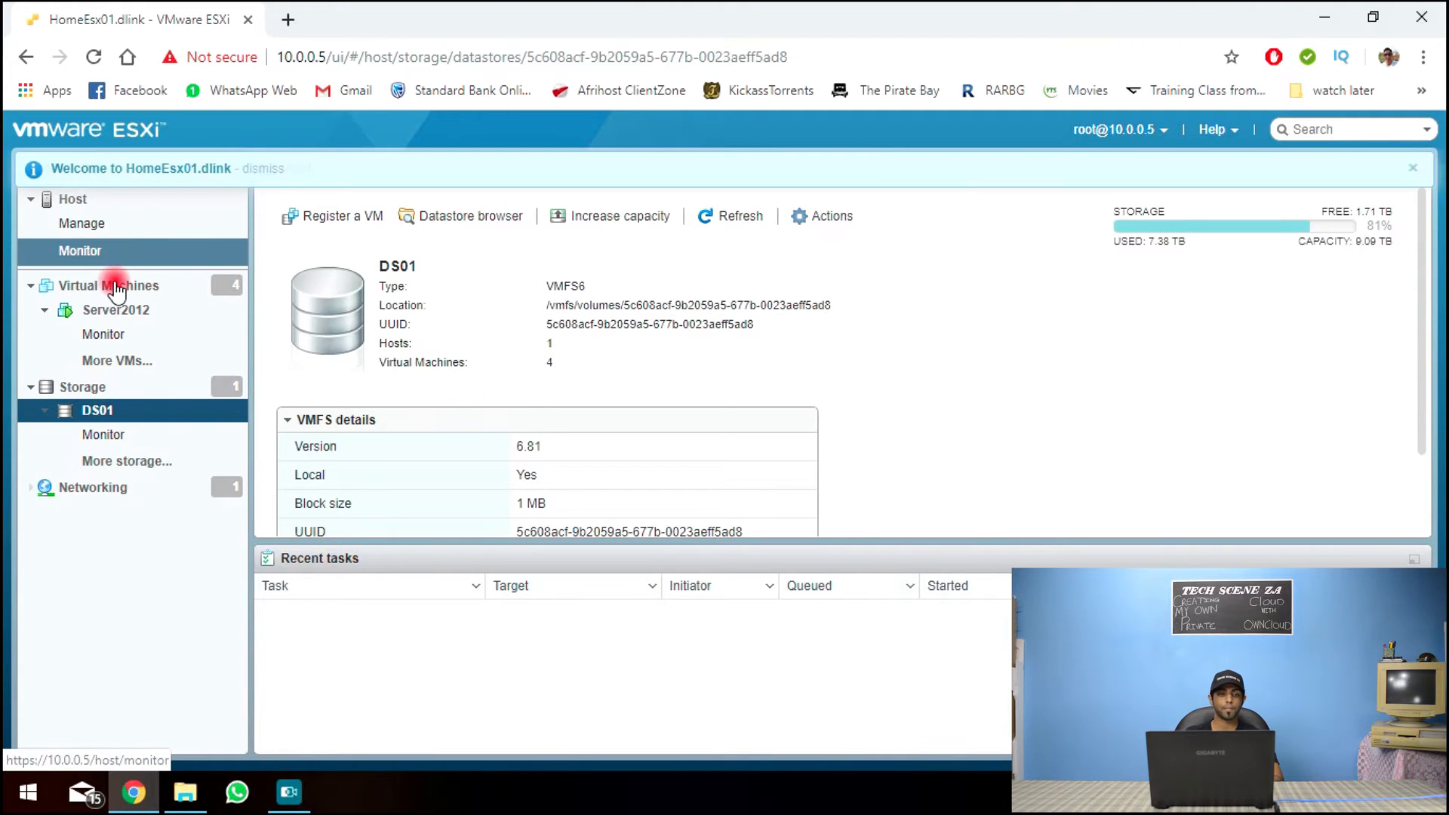
Open the Virtual Machines list and start creating a new virtual machine
click(108, 285)
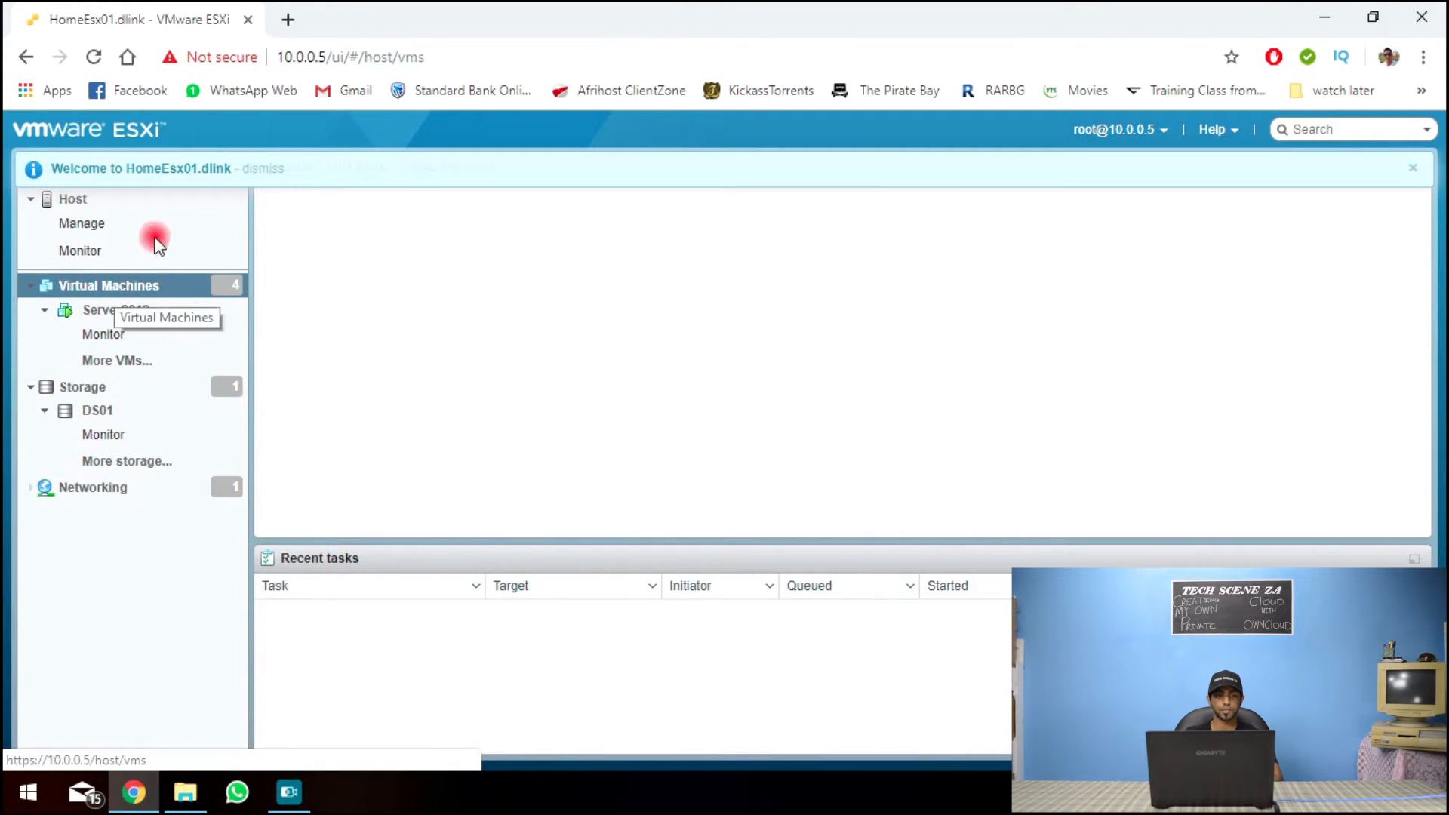
click(109, 285)
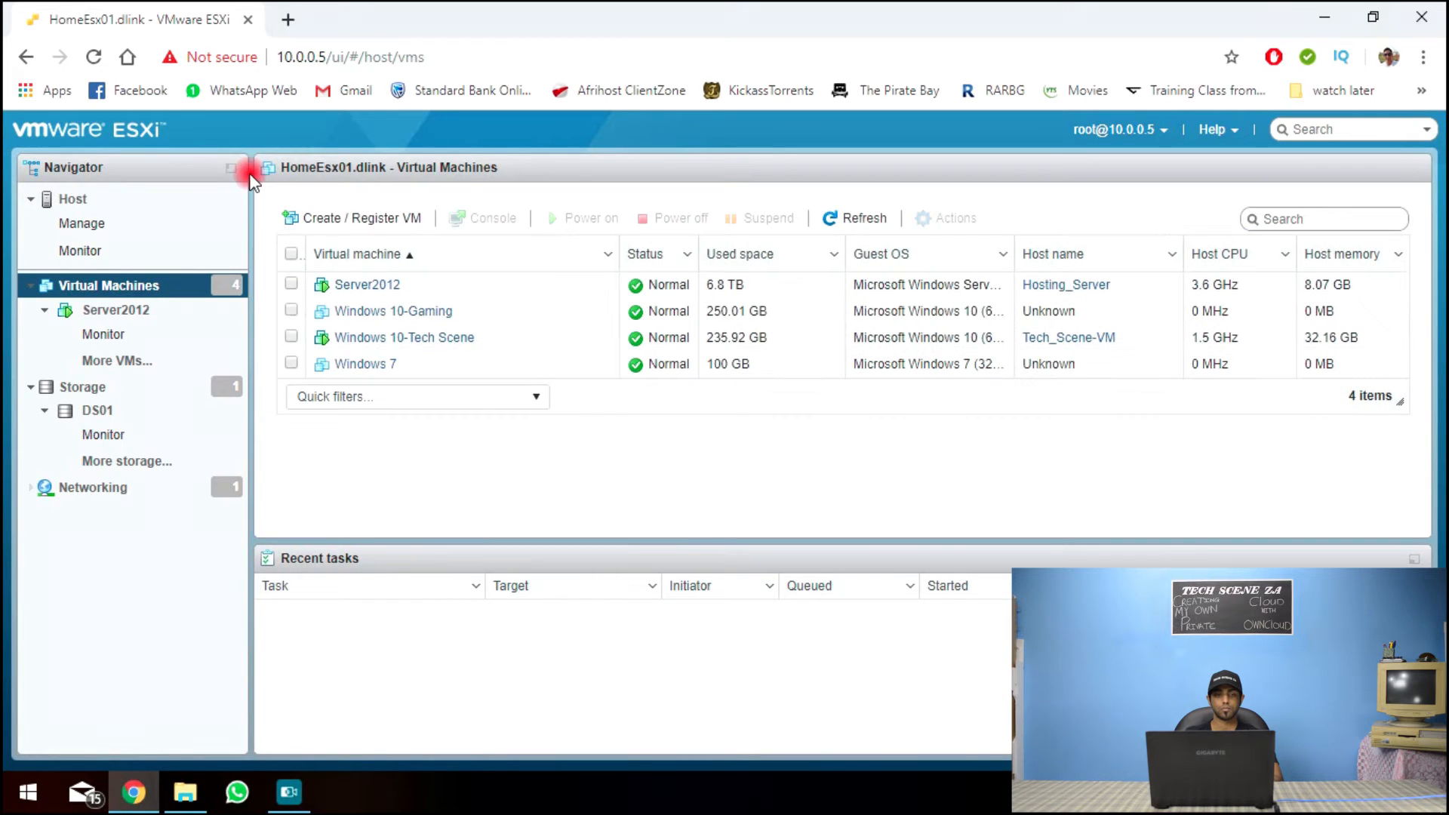
mouse_move(354, 218)
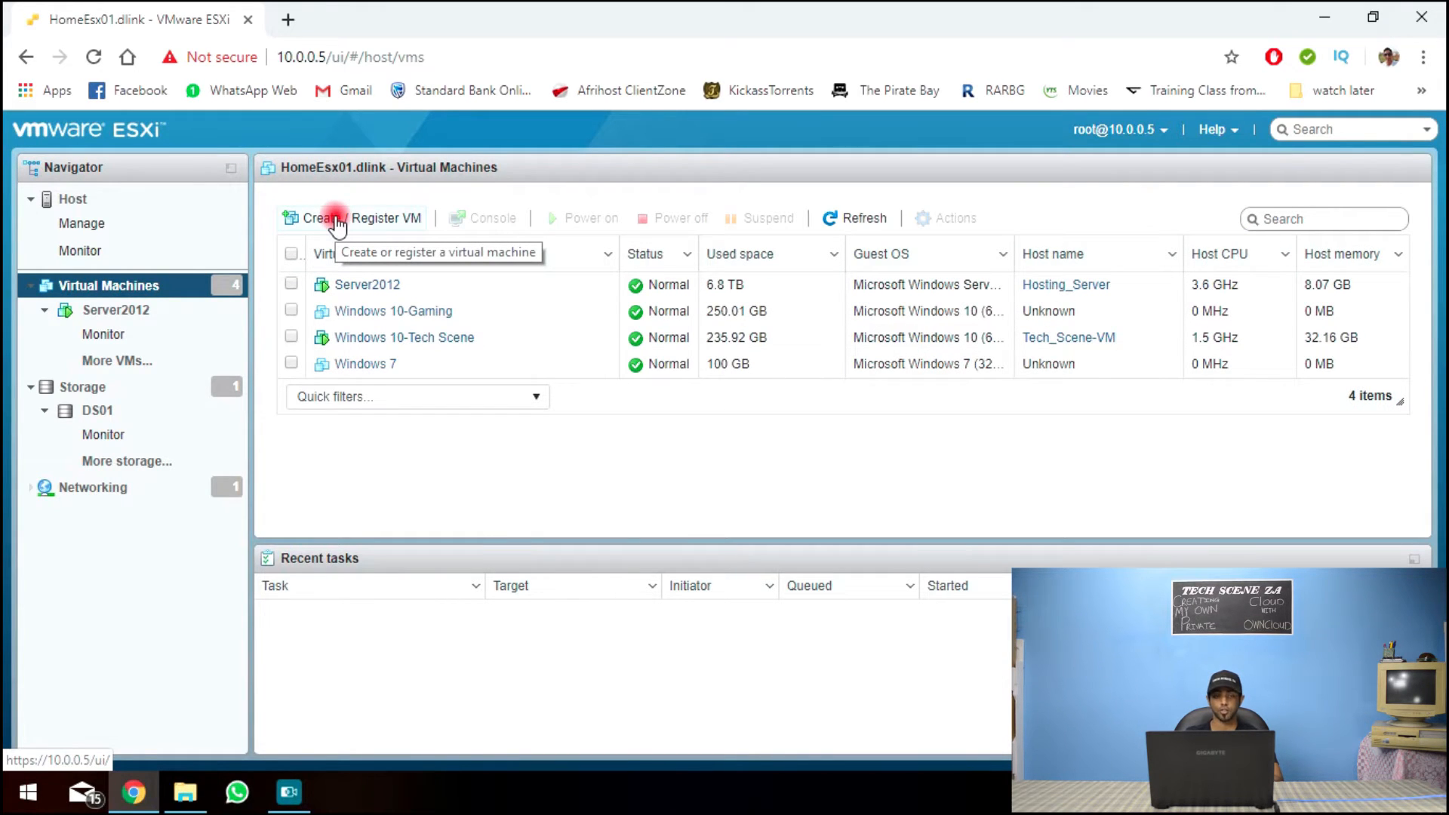
click(332, 218)
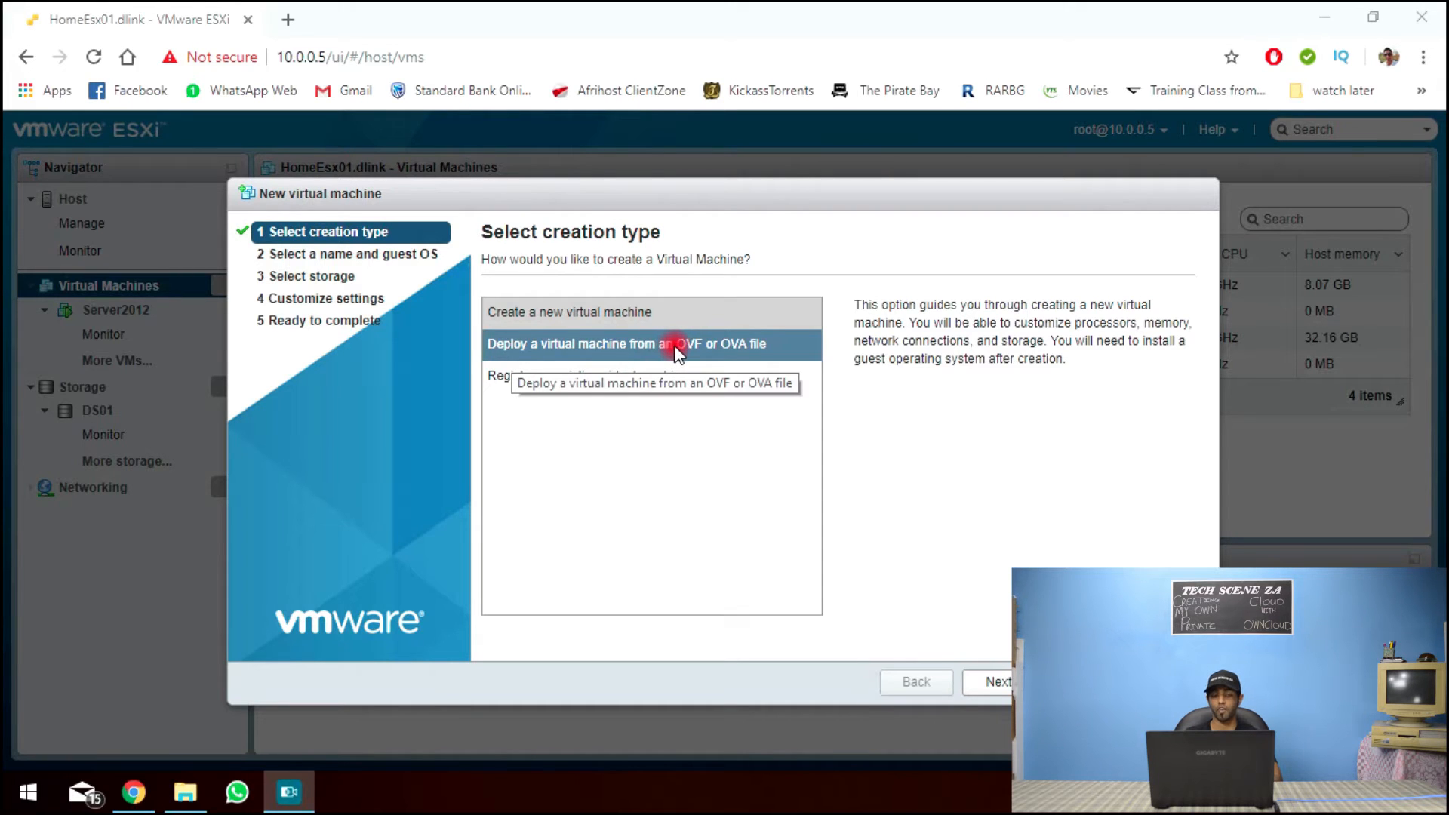
Choose Deploy from OVF/OVA and advance to the Select OVF and VMDK files step
click(627, 345)
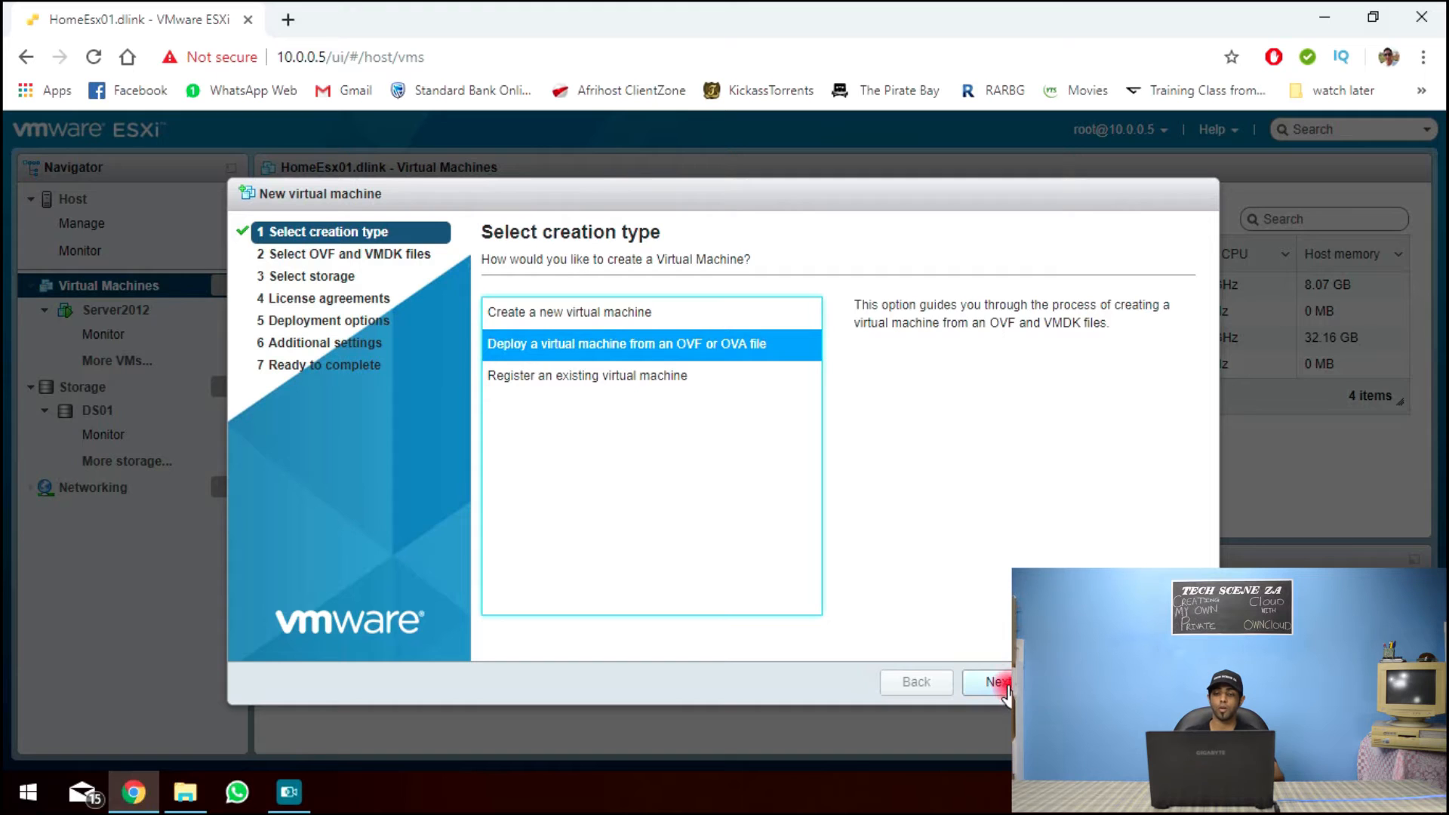
click(997, 682)
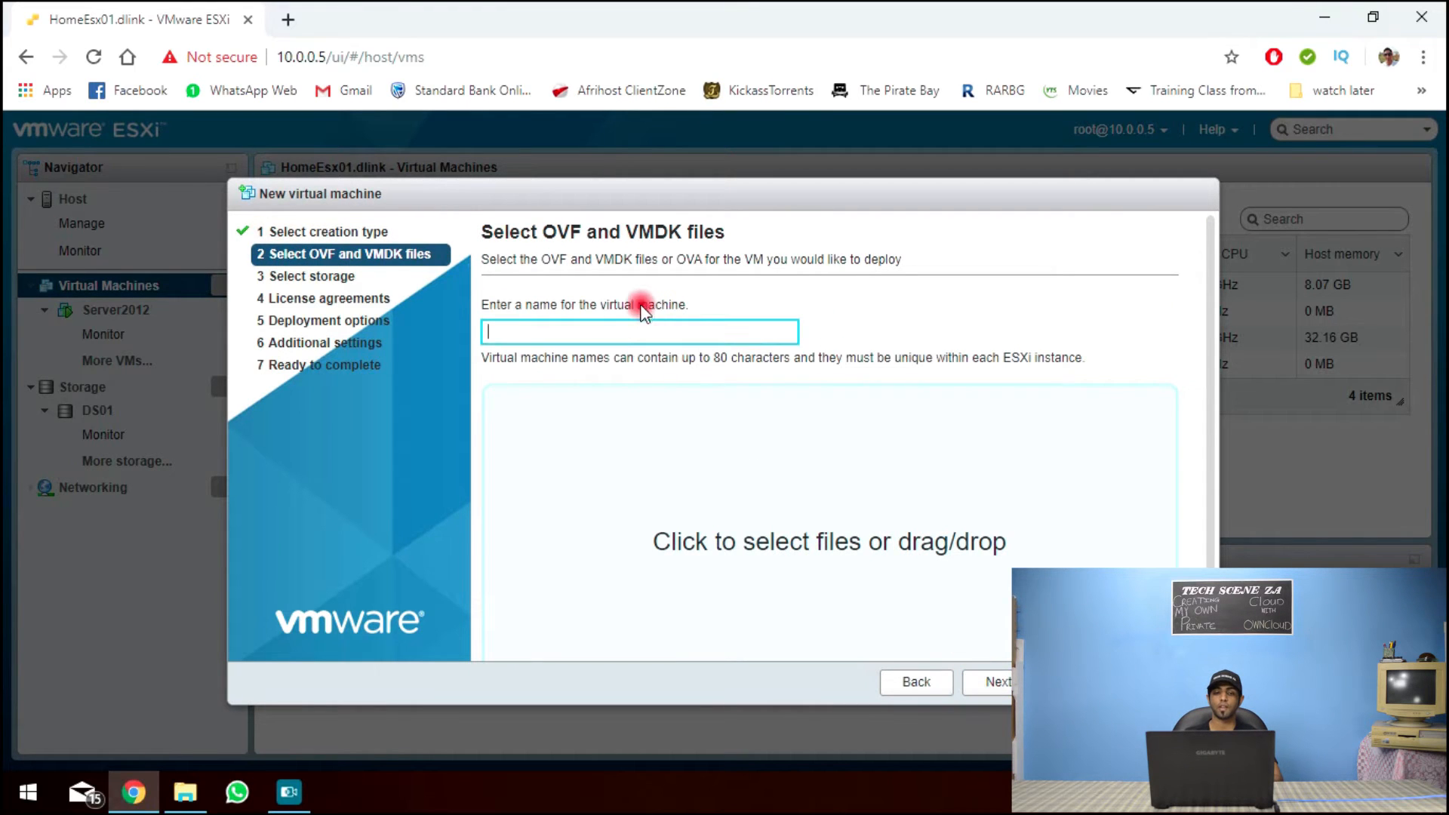
Name the virtual machine OwnCloudVM, replacing a mistyped entry, and try to continue
click(640, 332)
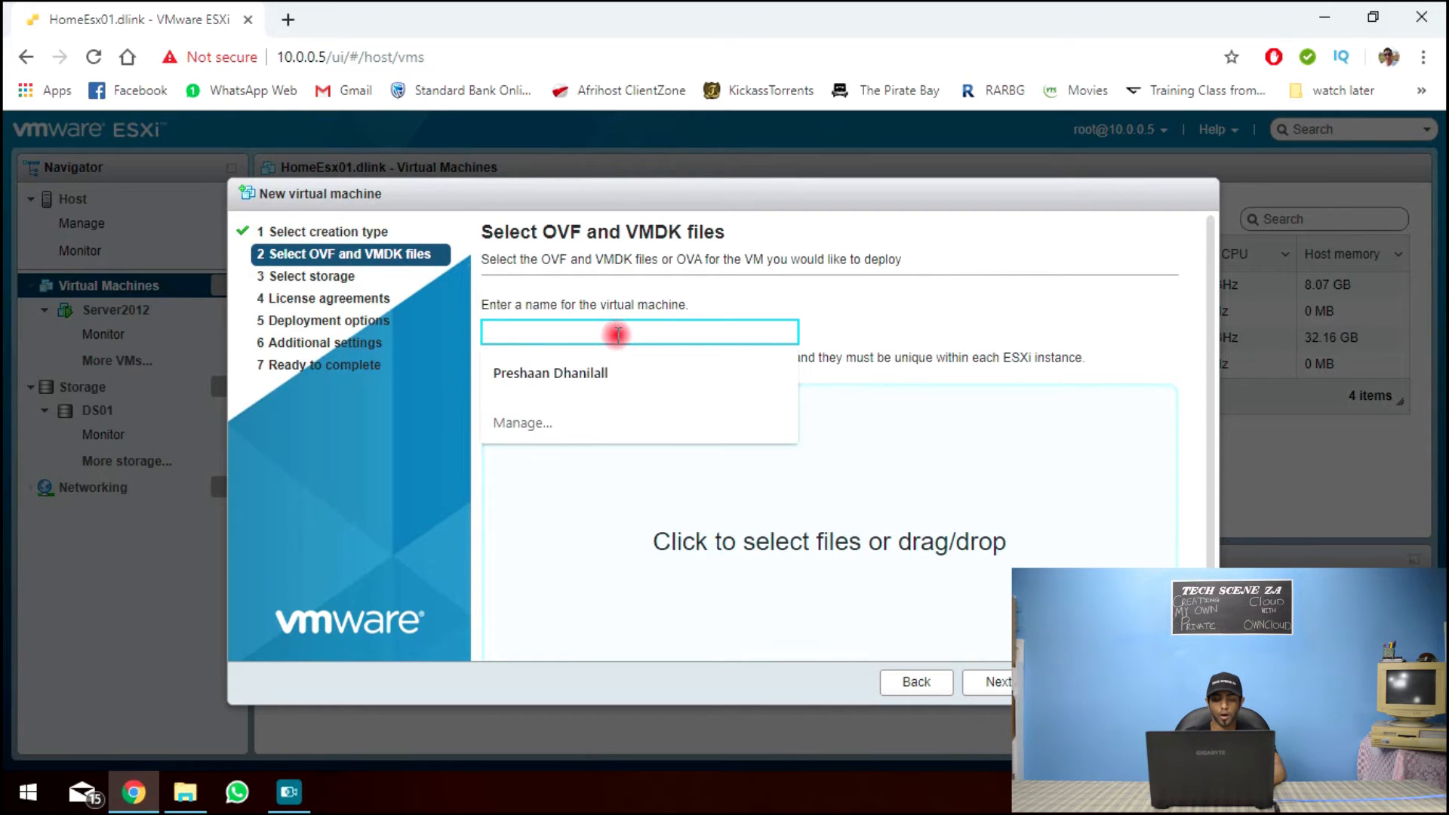
text(Dhan)
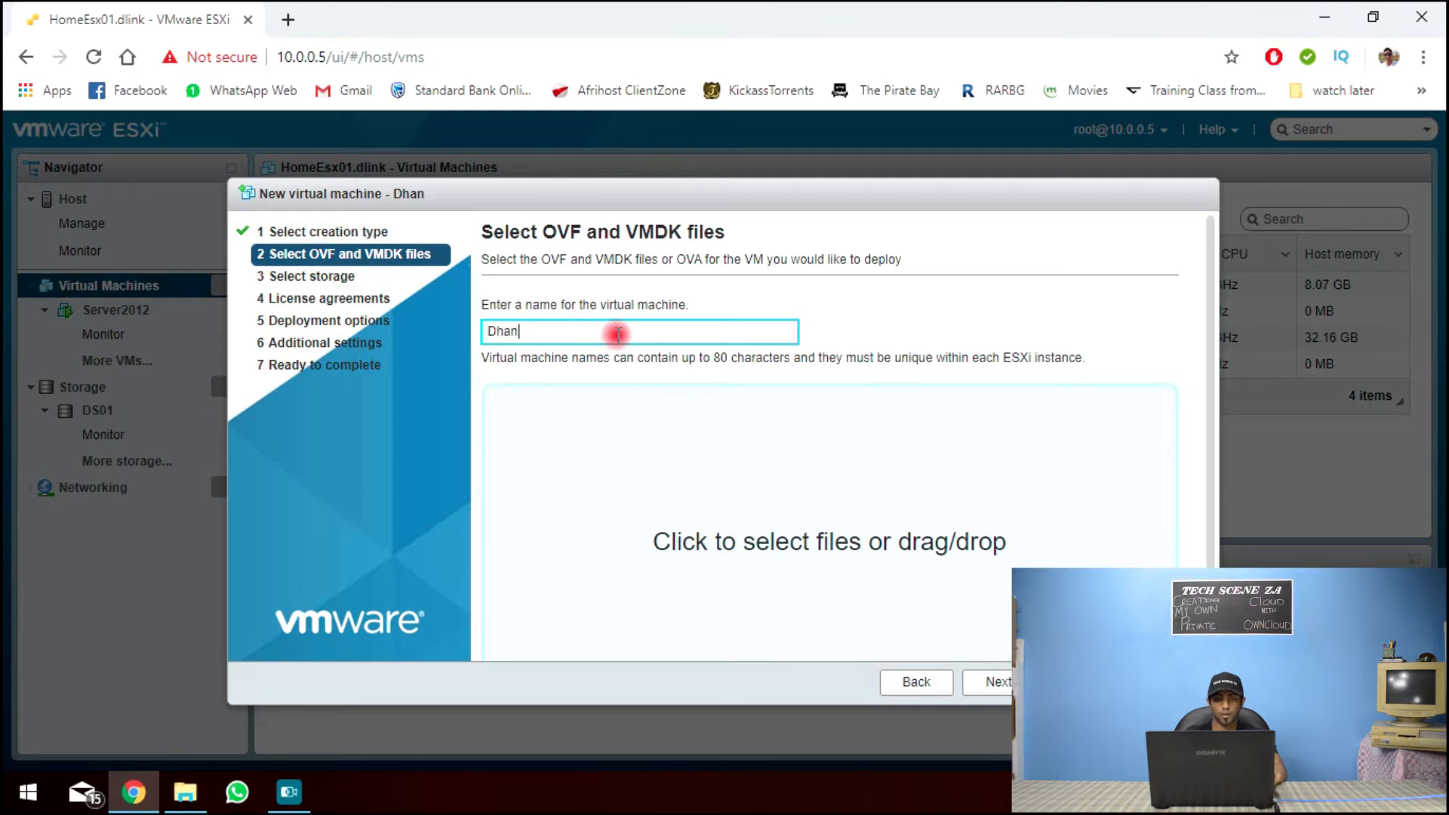
key(ctrl+a)
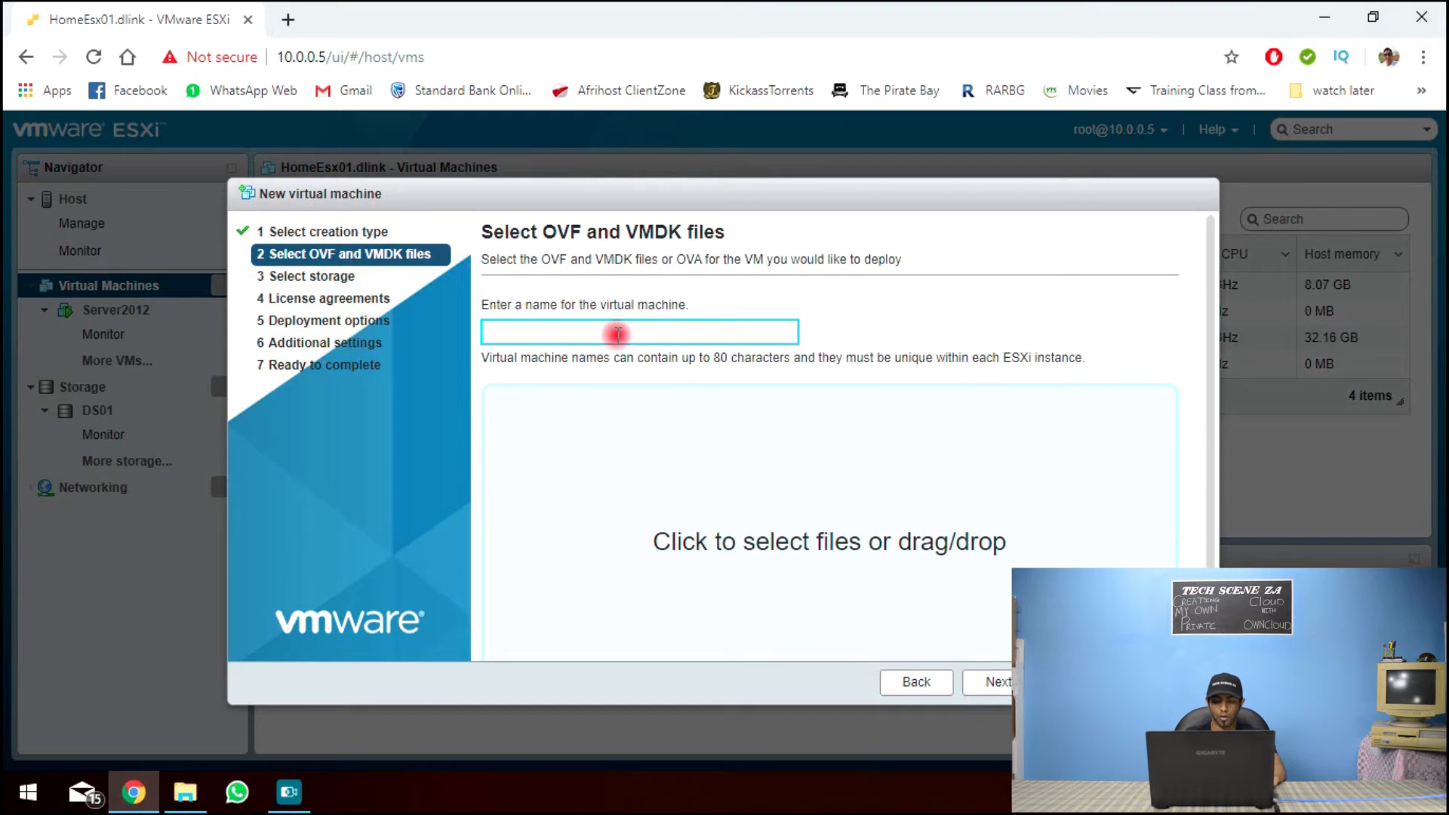
text(OwnC)
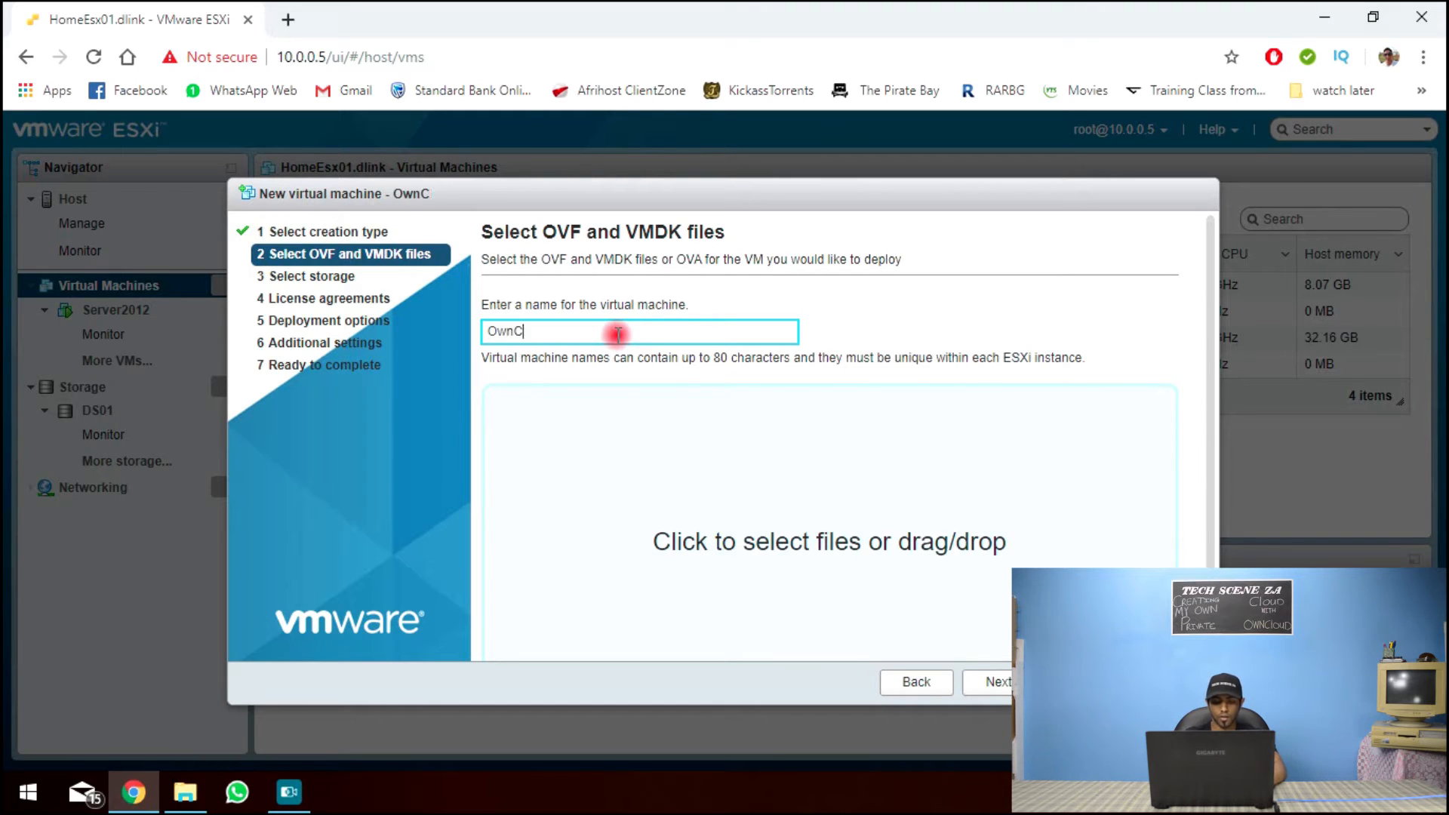
text(loudVM)
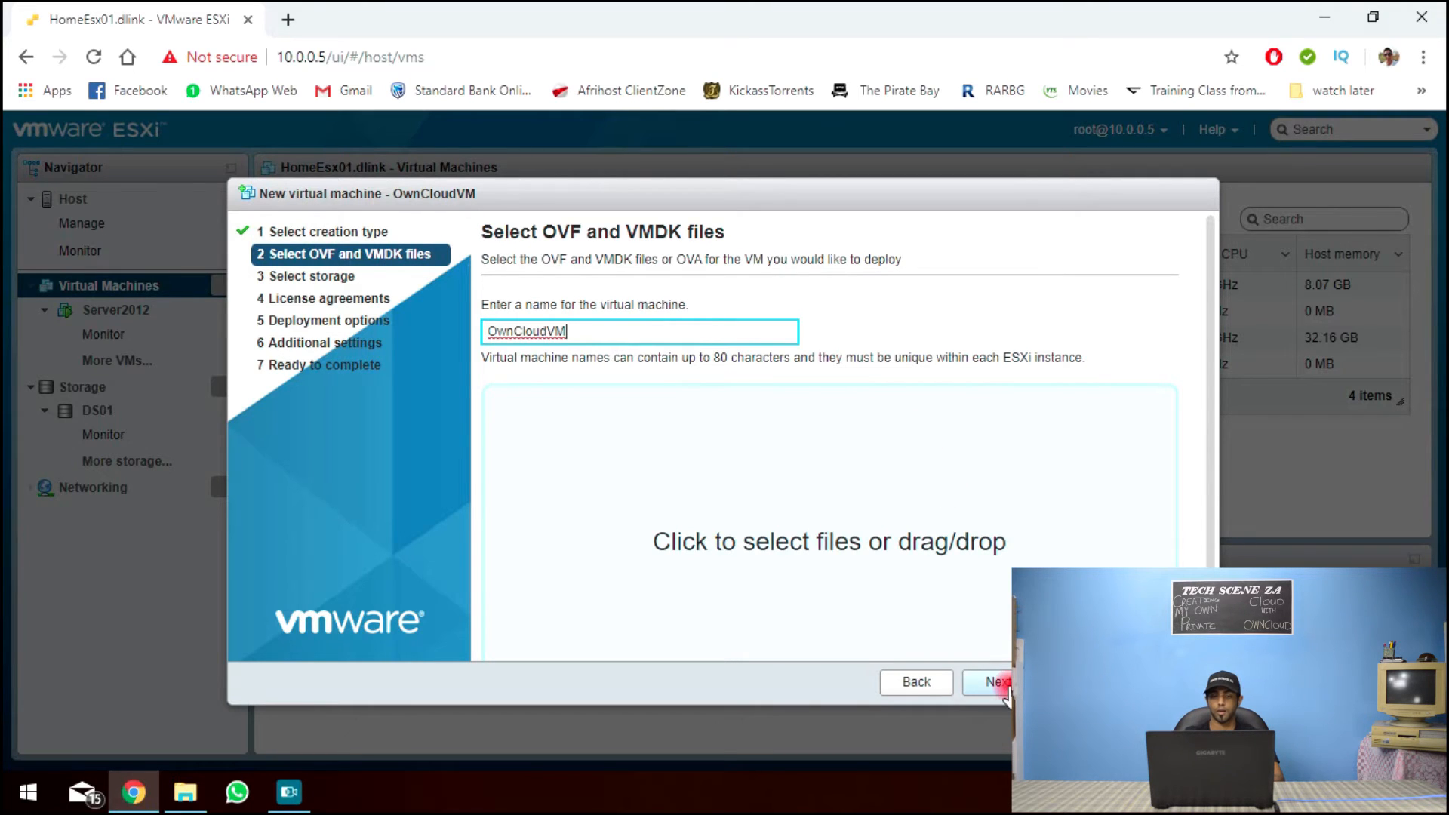
click(996, 682)
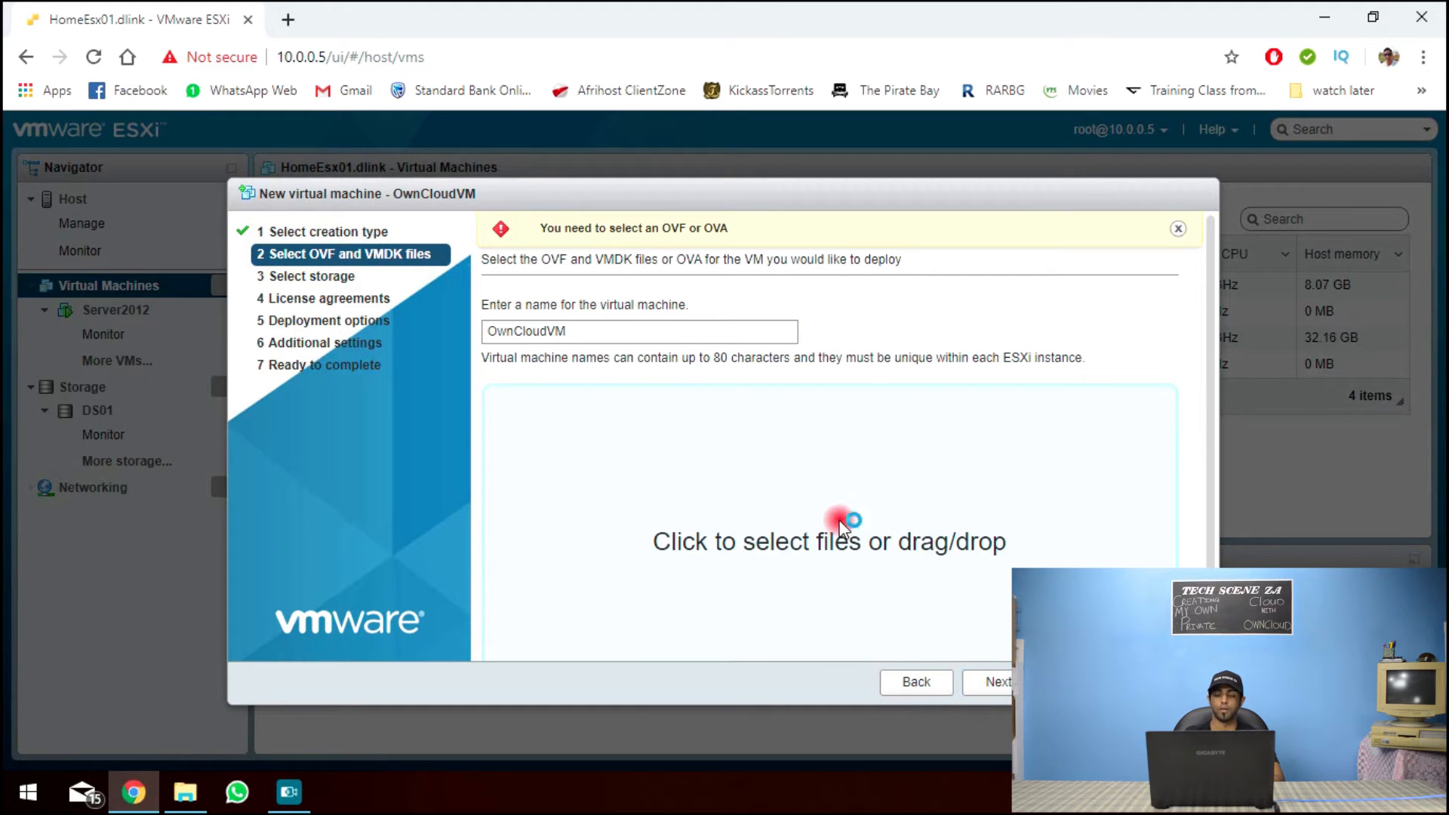
Attach Univention-App-owncloud-ESX.ova and advance the wizard to storage selection
click(829, 542)
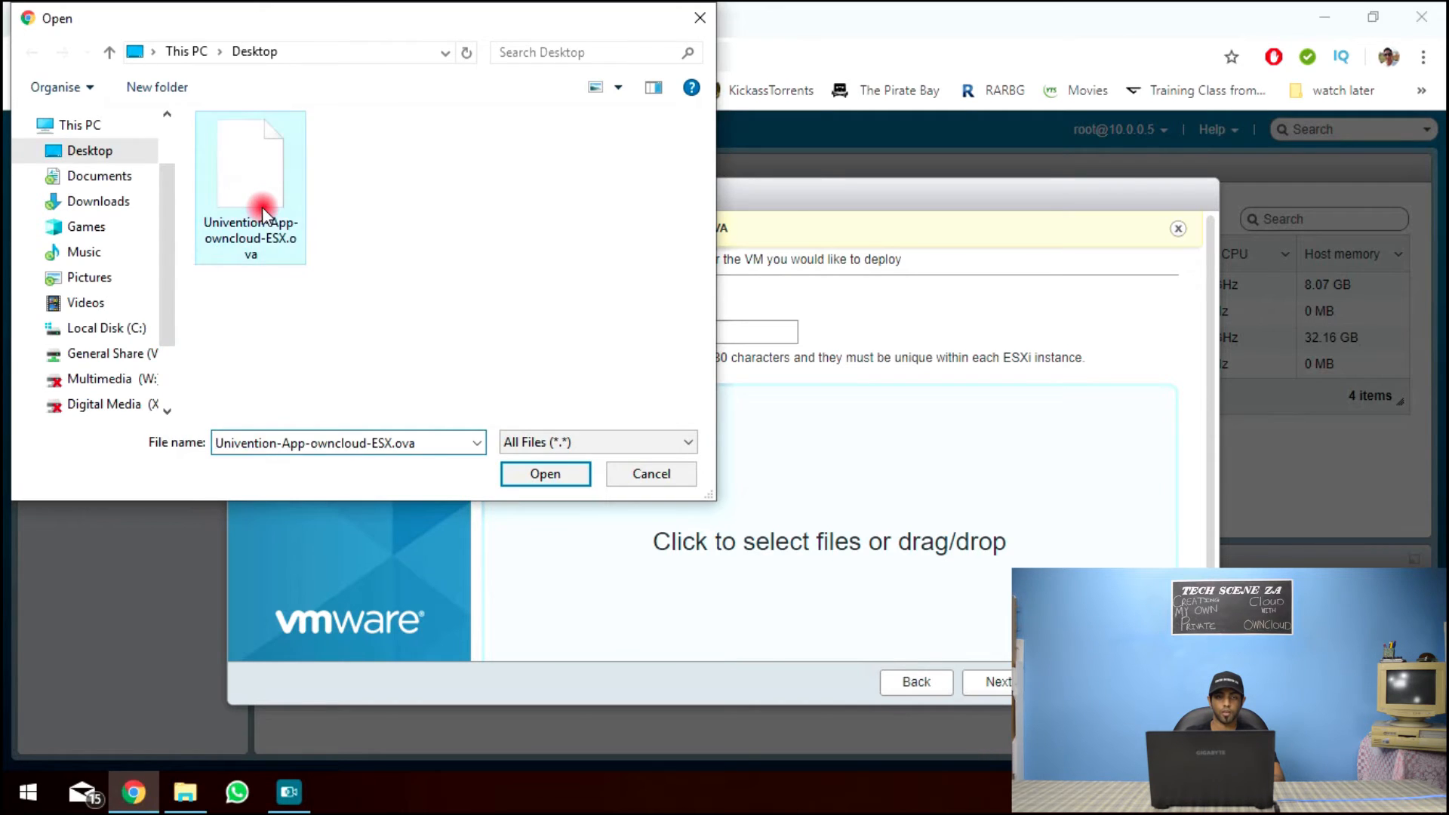
click(545, 473)
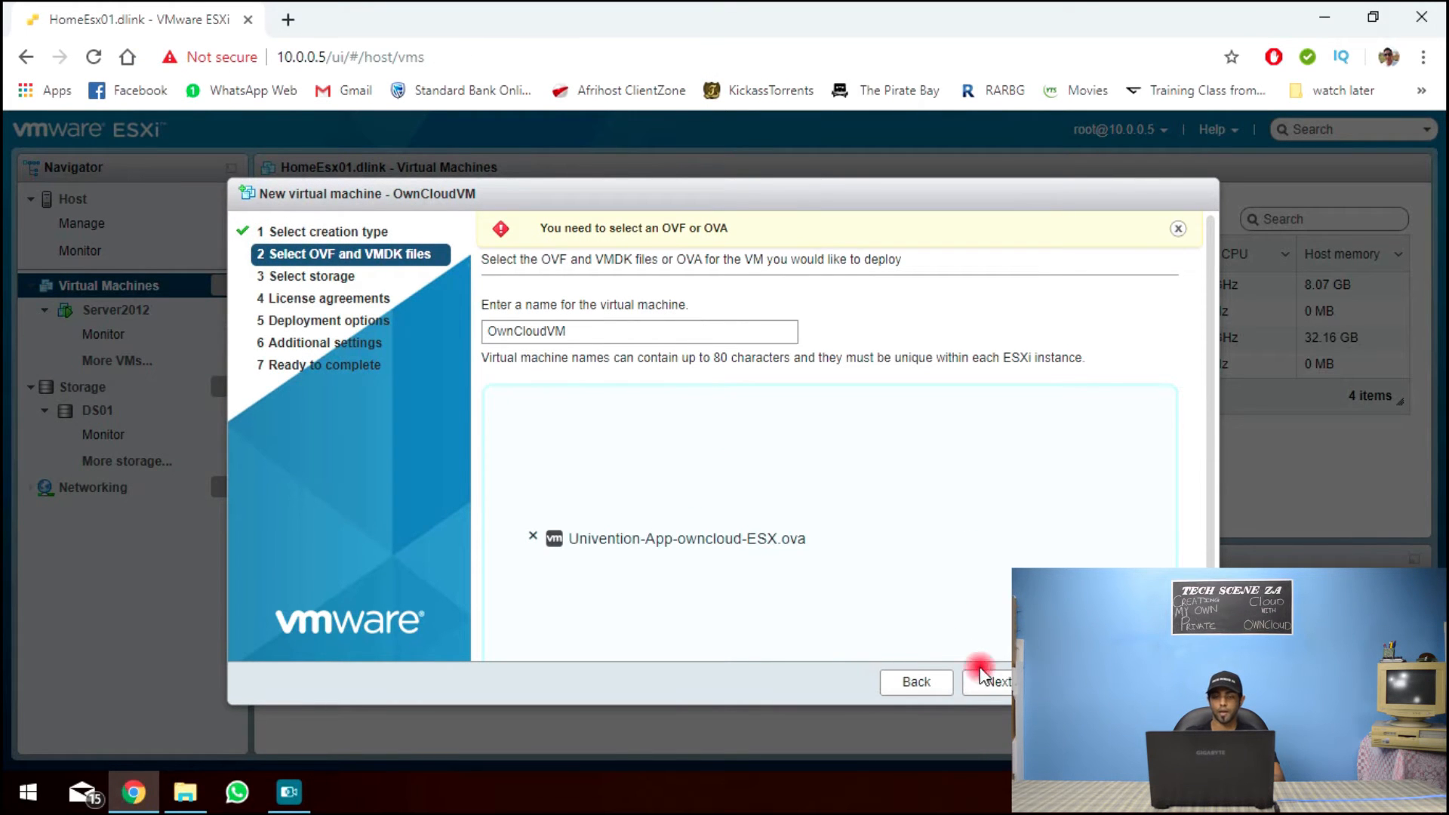
click(993, 683)
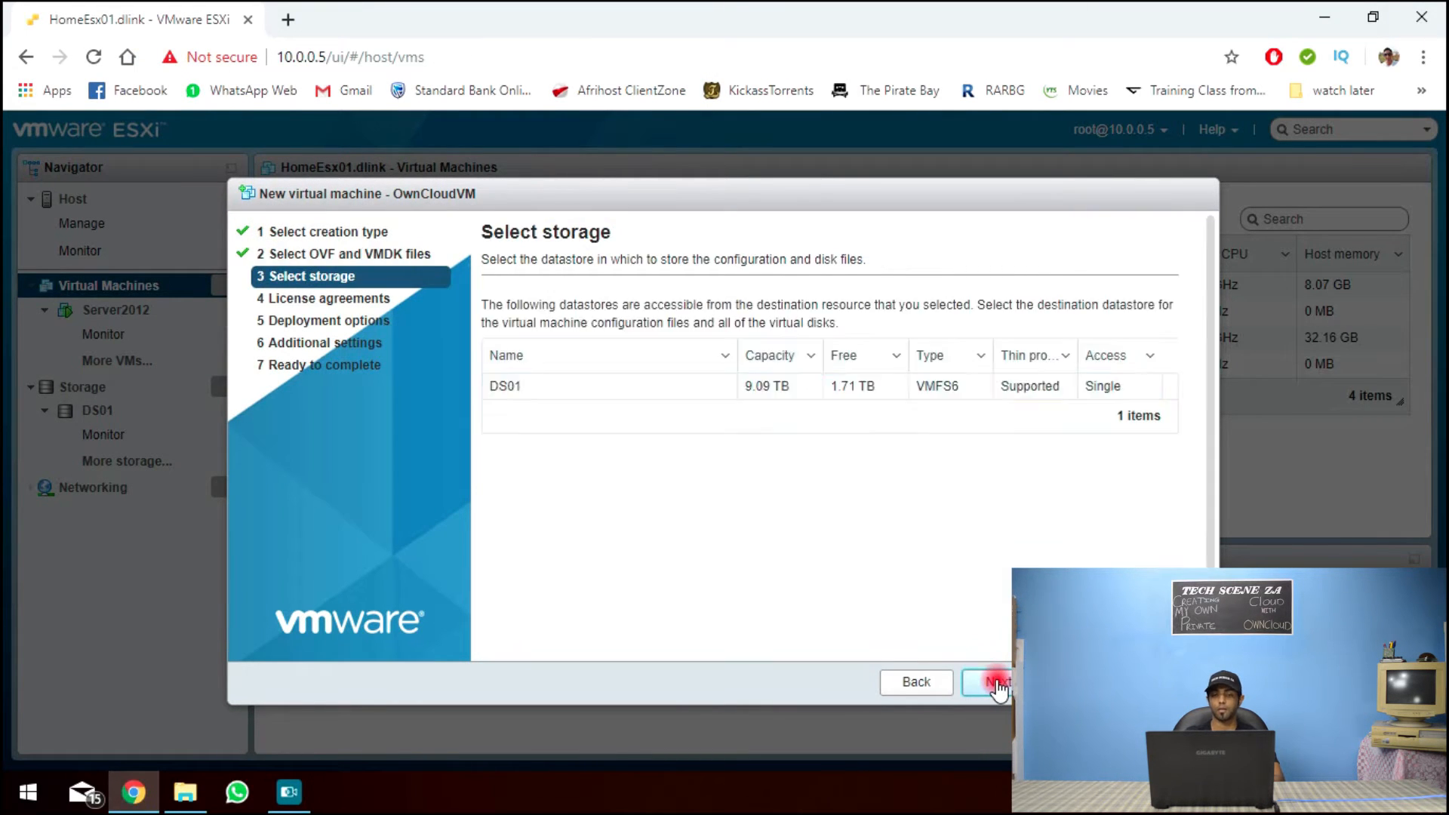
Choose datastore DS01, accept the license agreement and continue to Deployment options
click(609, 385)
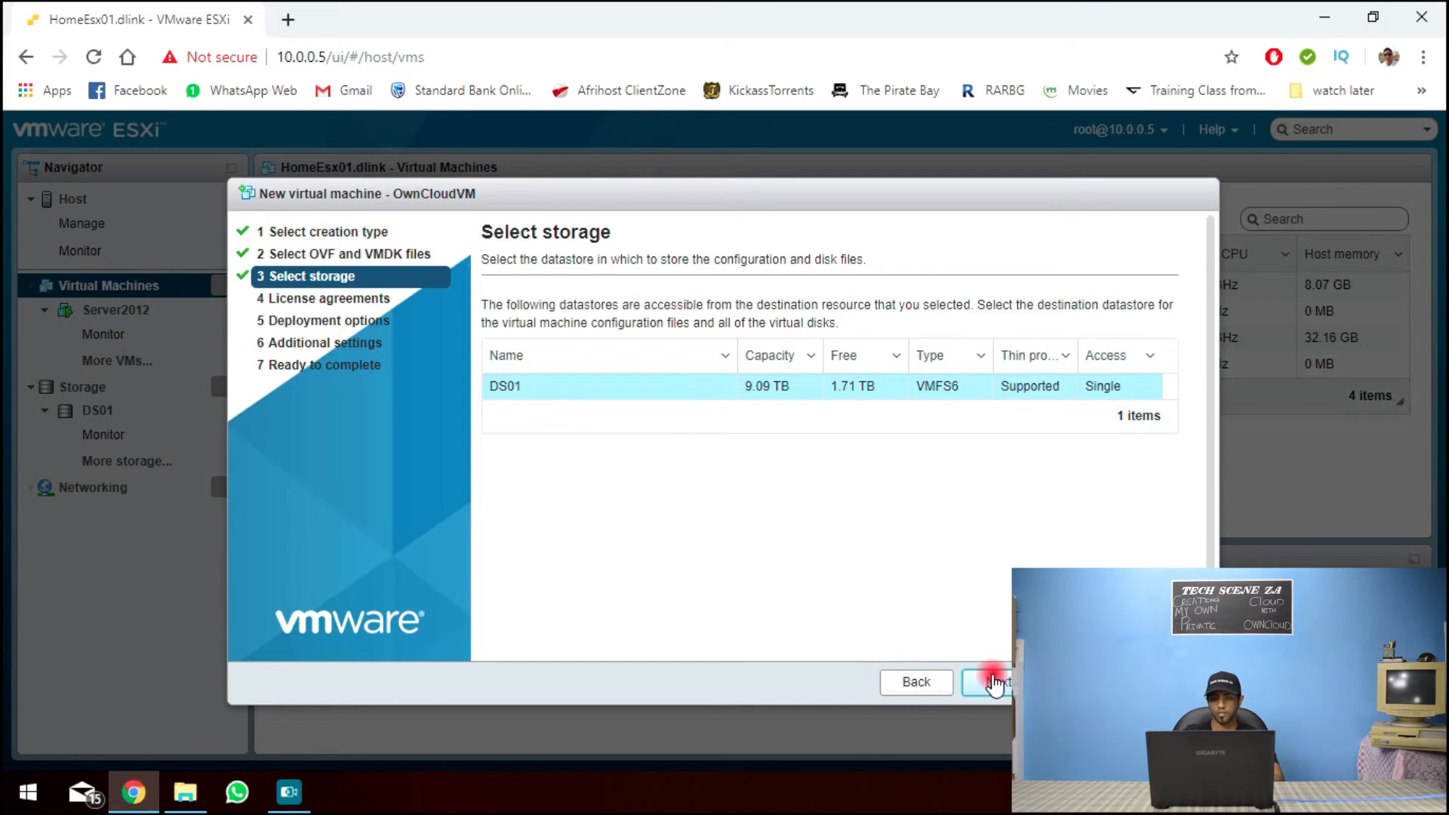
click(993, 682)
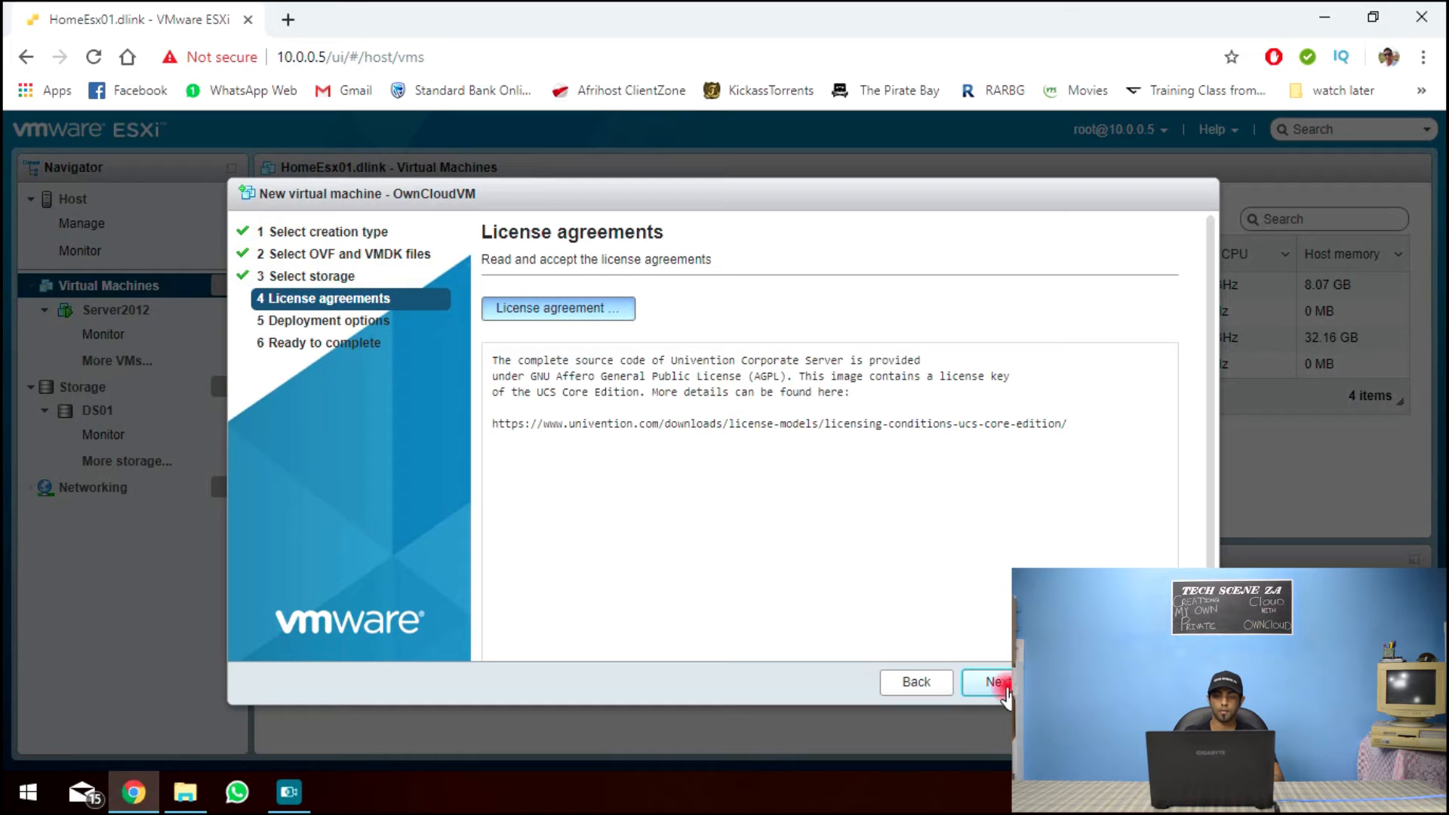
click(993, 683)
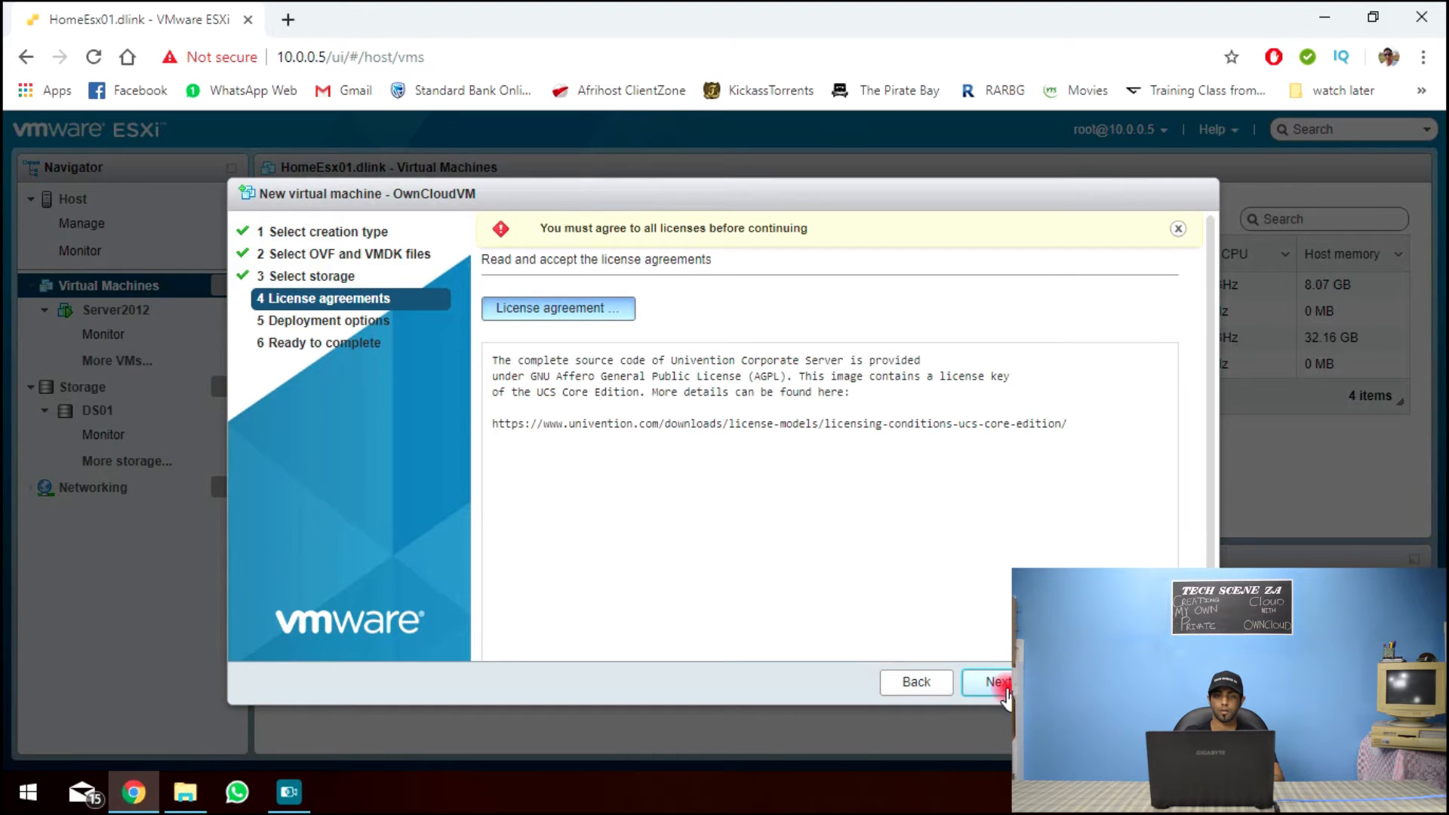
mouse_move(1200, 360)
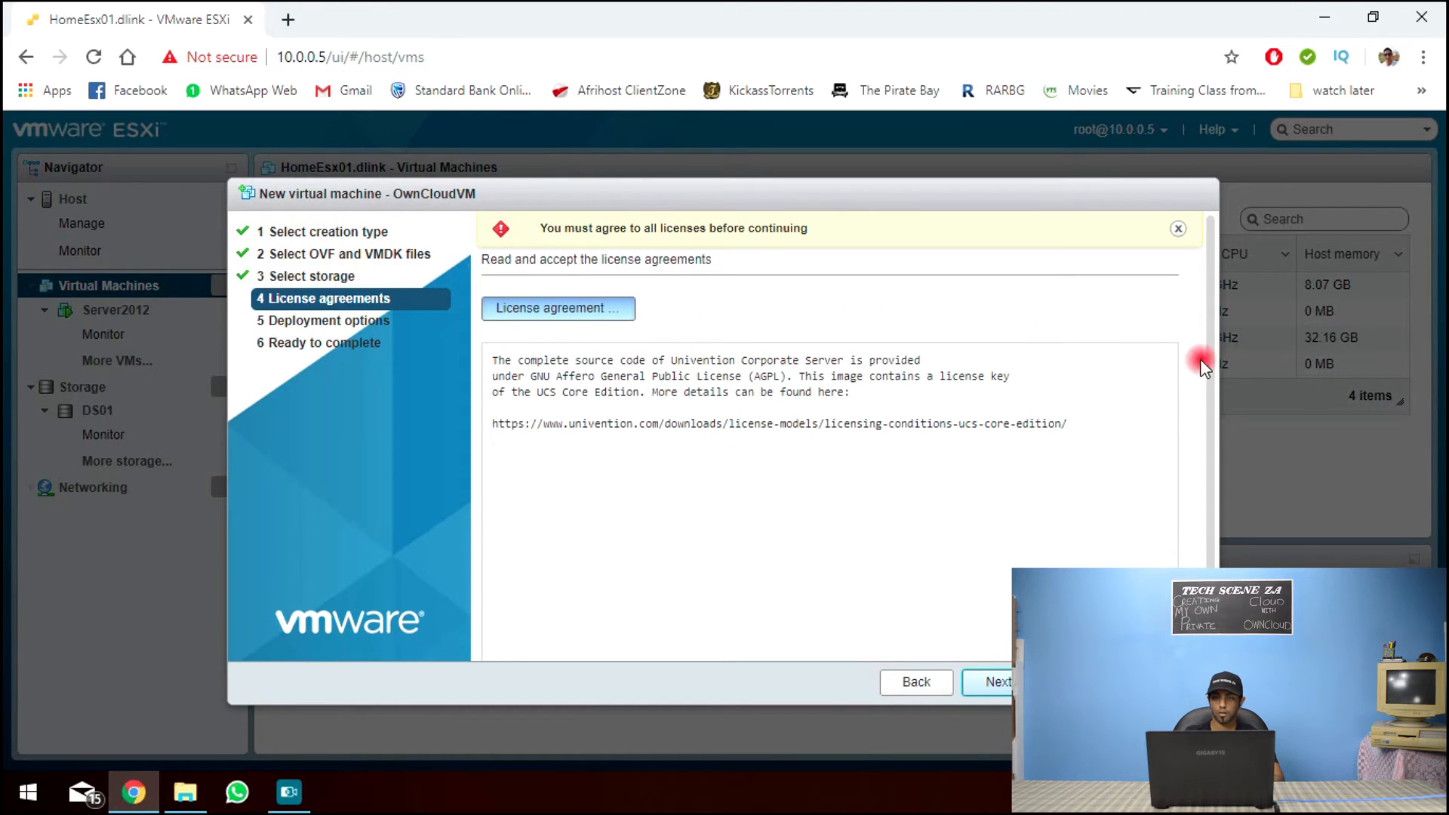
scroll(up, 3)
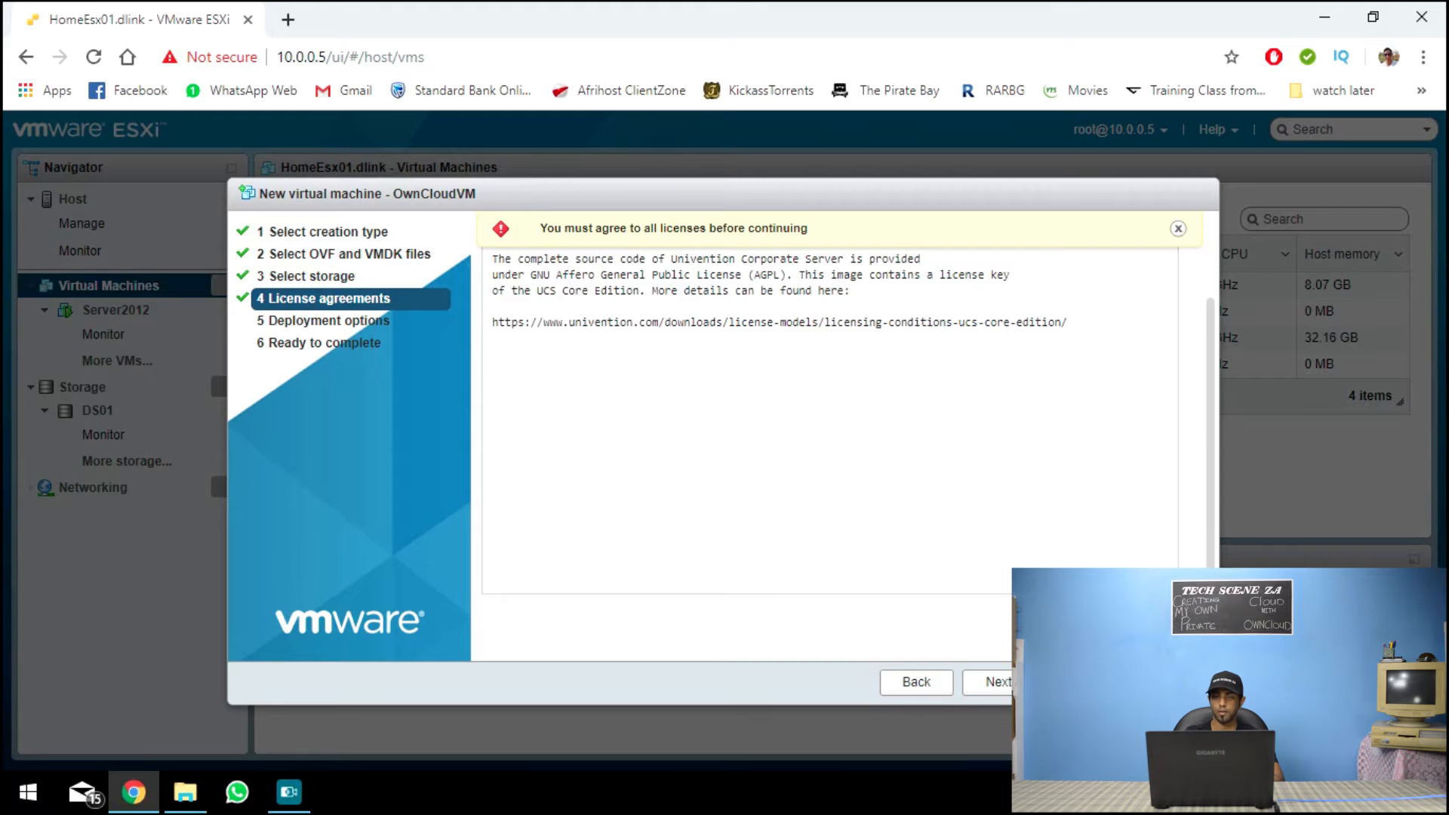
click(996, 682)
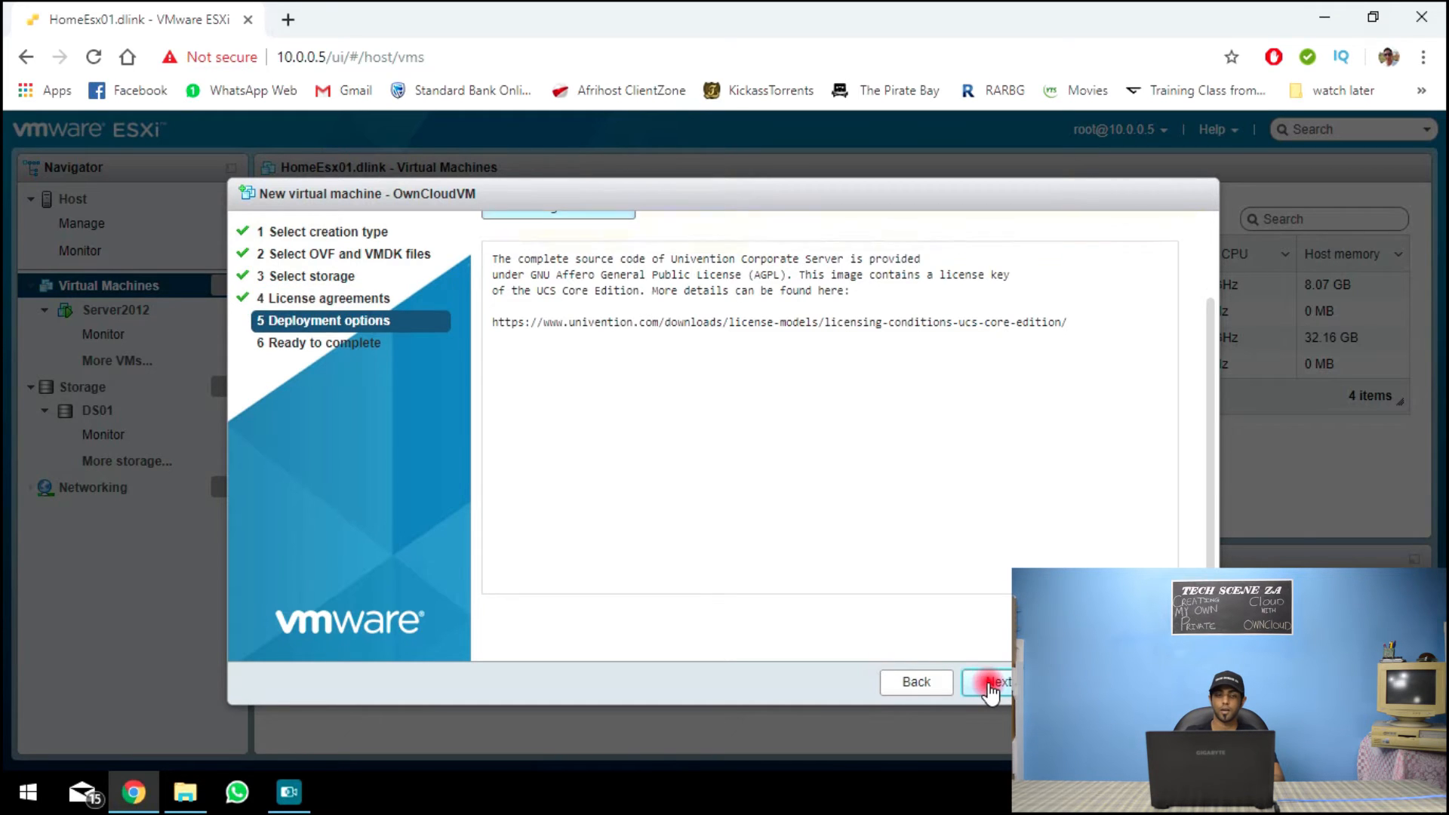
Keep VM Network, Thin provisioning and Power on automatically, and continue
click(991, 682)
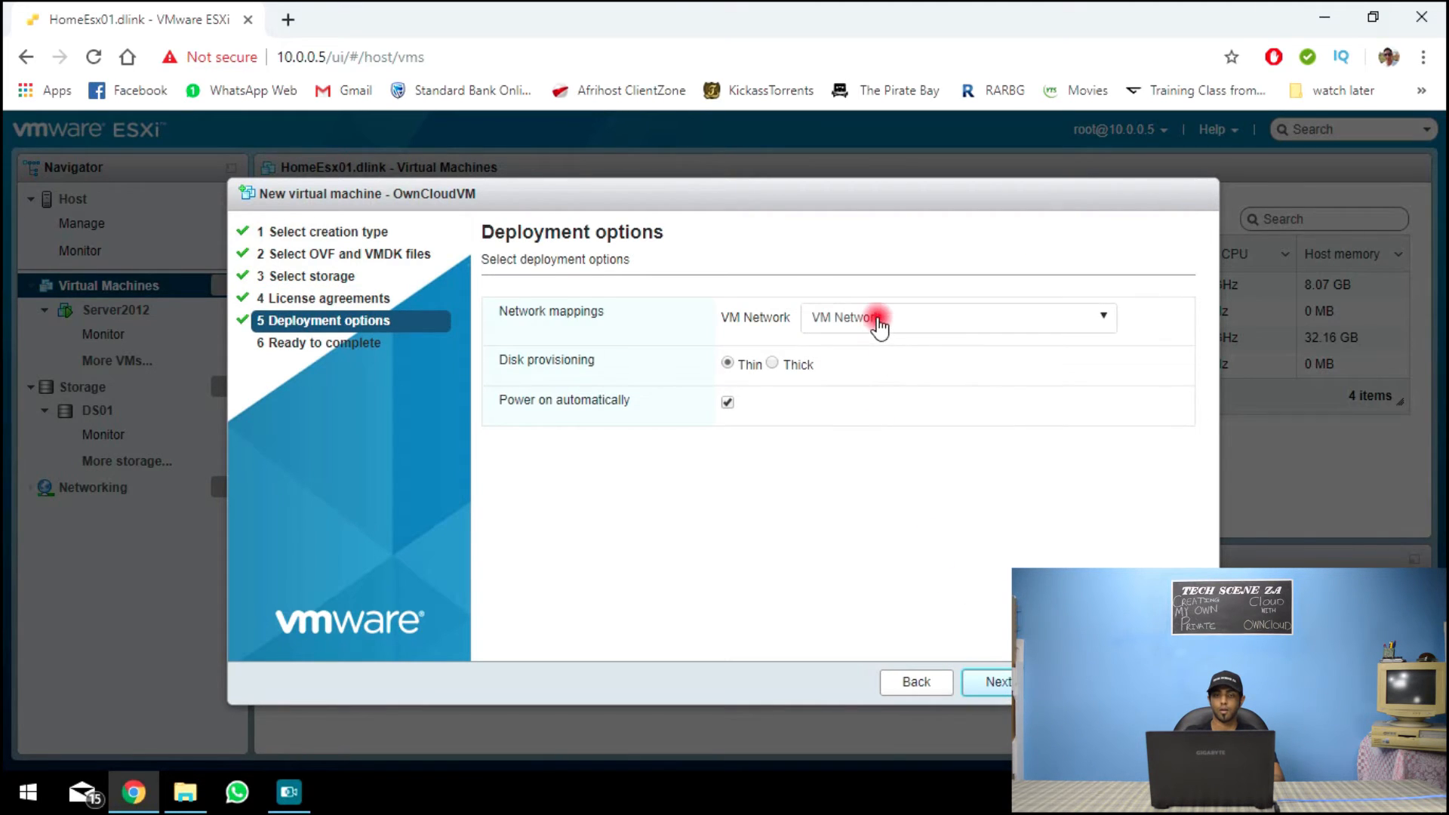
mouse_move(763, 365)
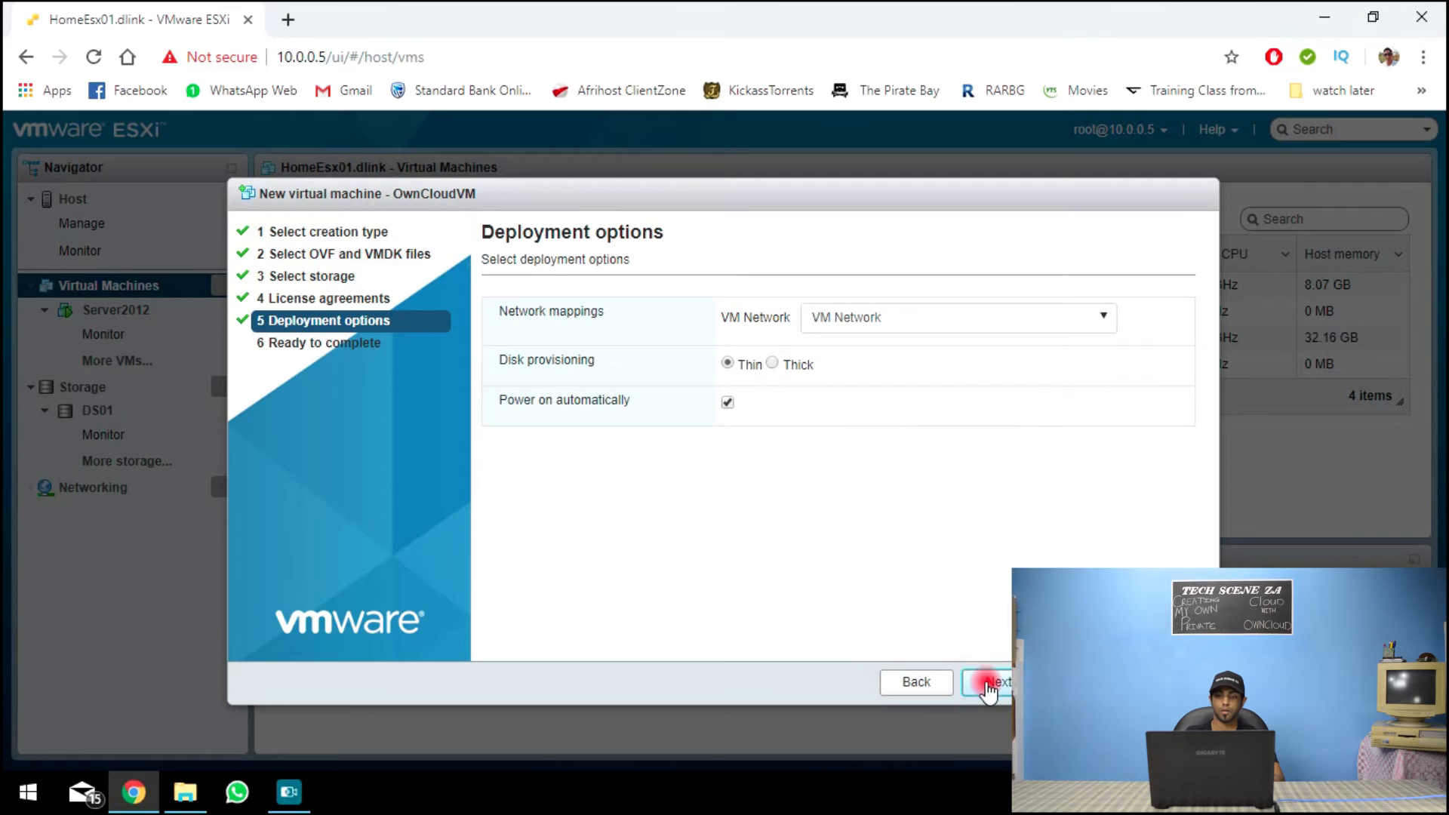
click(996, 682)
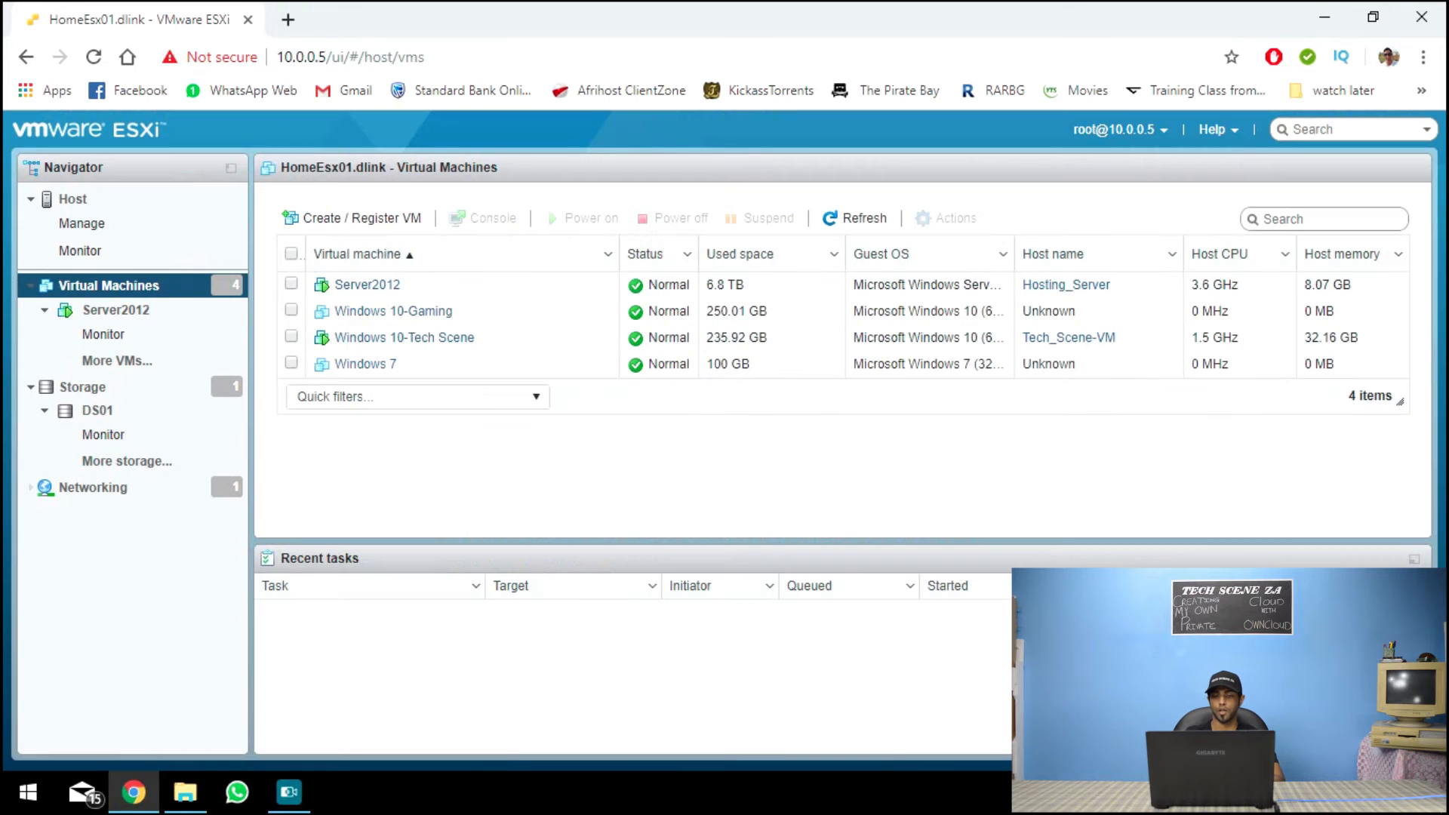
Refresh the Virtual Machines list so OwnCloudVM appears while its disk uploads
click(853, 217)
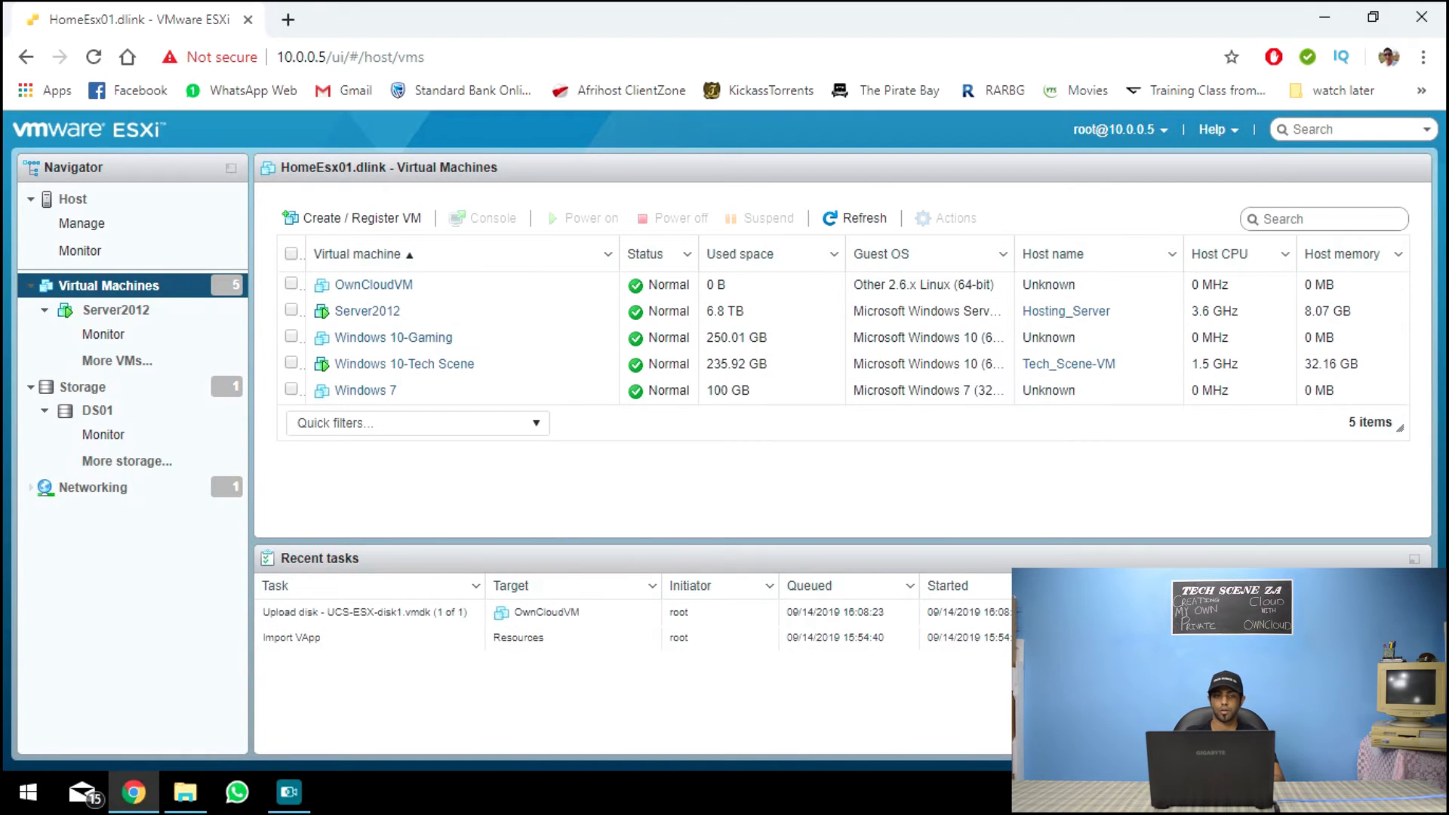
mouse_move(373, 285)
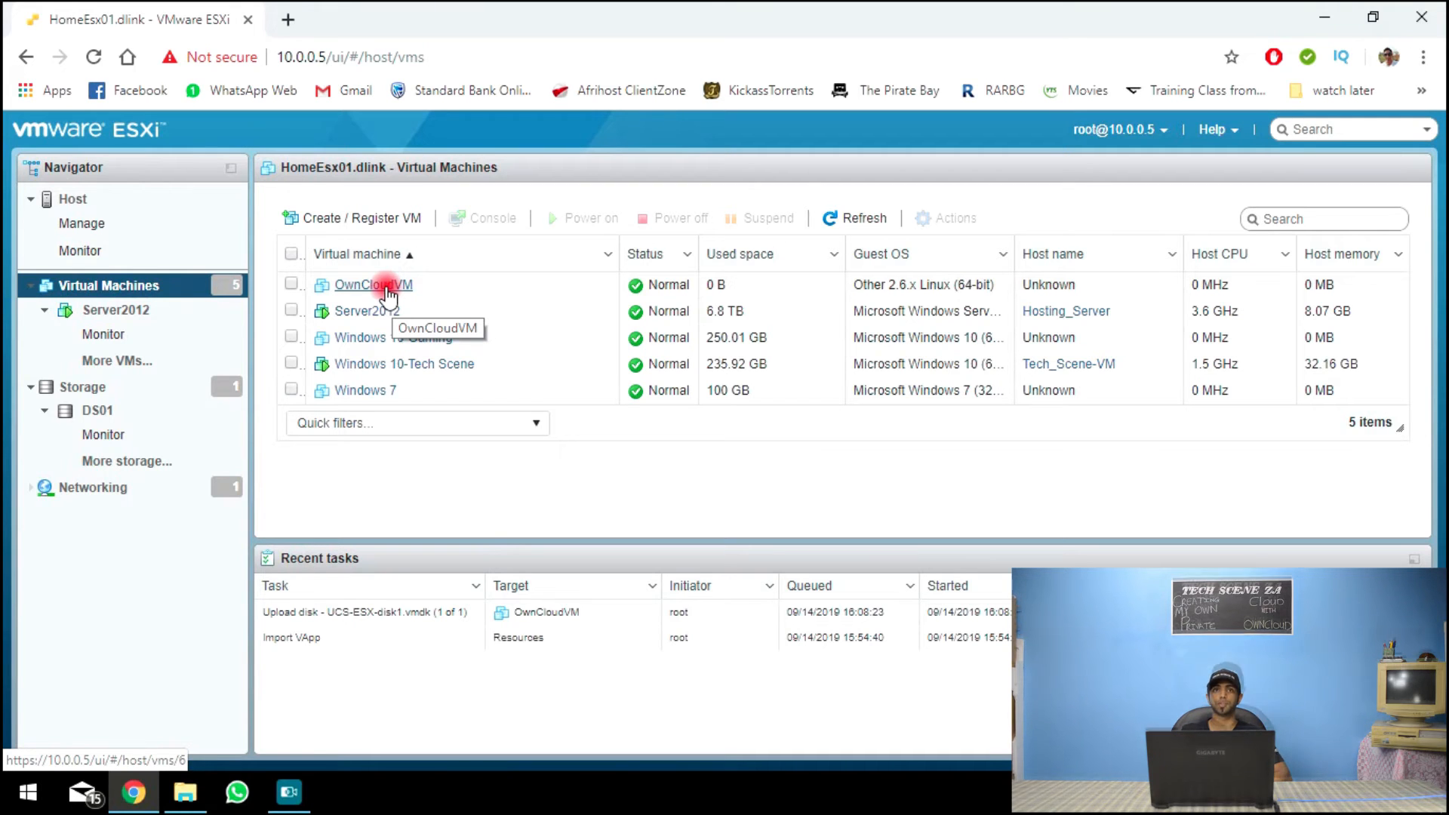
Show OwnCloudVM's summary page, powered on with 1 CPU and 1.46 GB memory
click(373, 286)
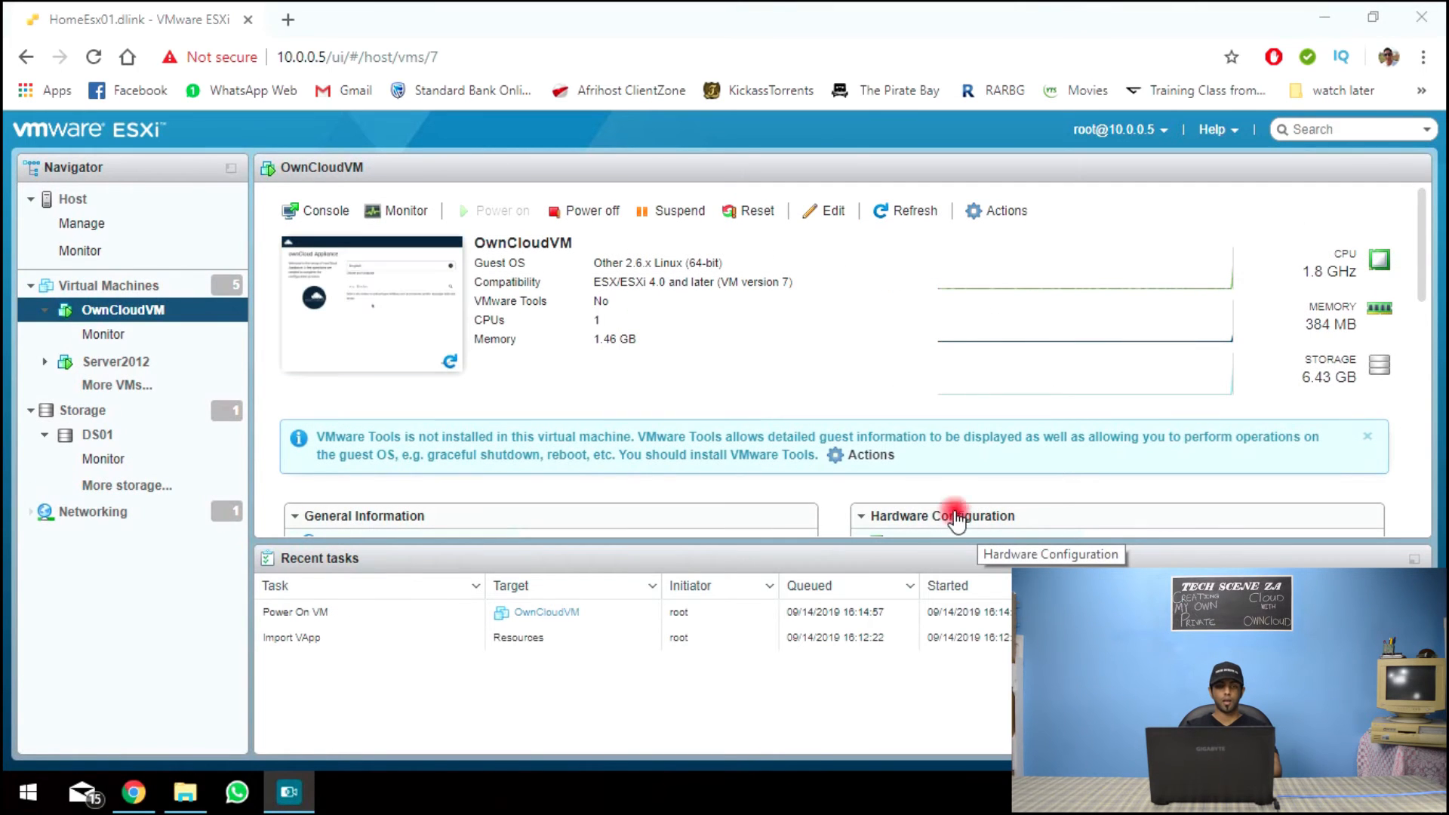
mouse_move(443, 359)
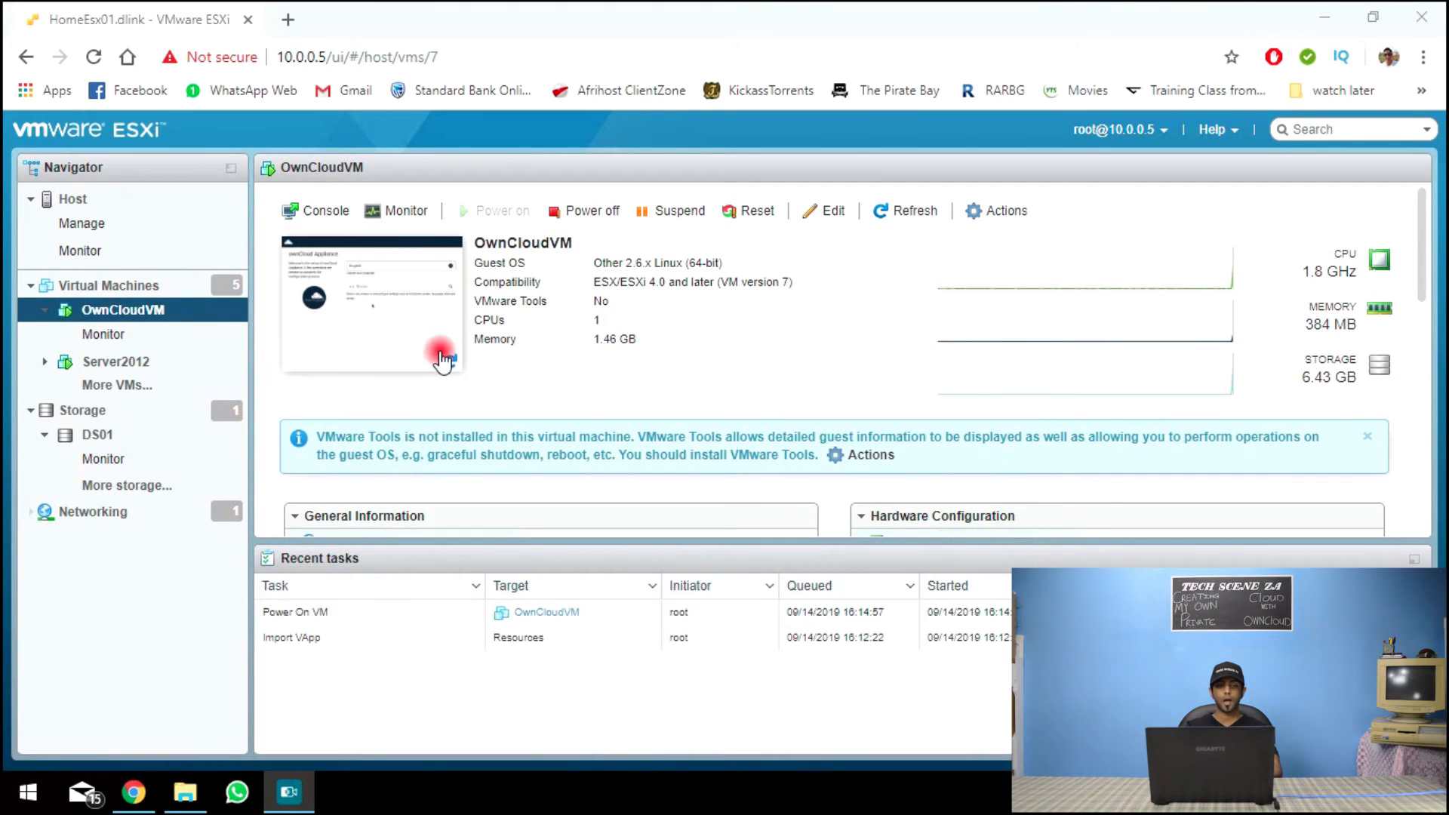
mouse_move(395, 344)
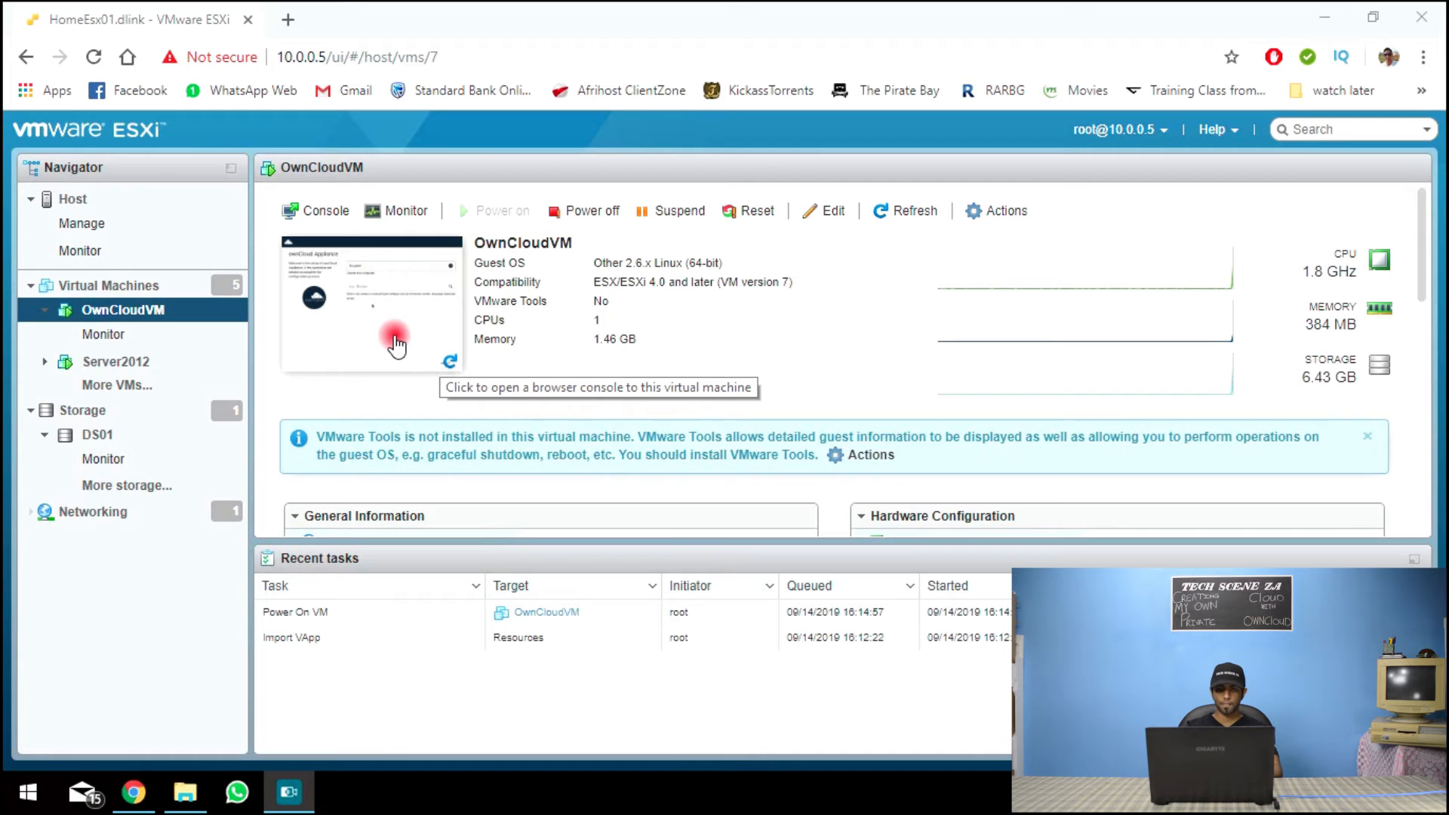
mouse_move(364, 413)
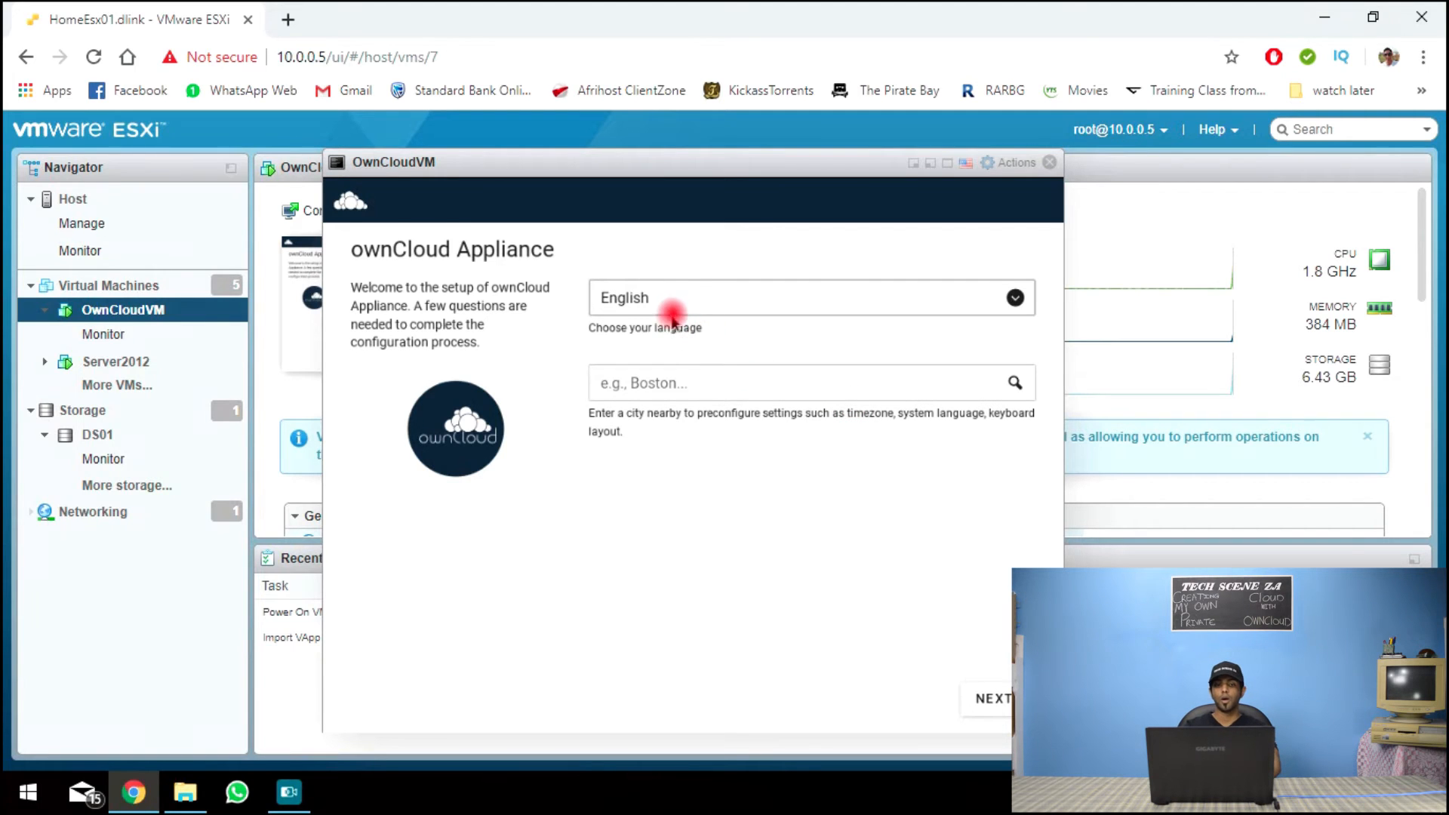
mouse_move(675, 299)
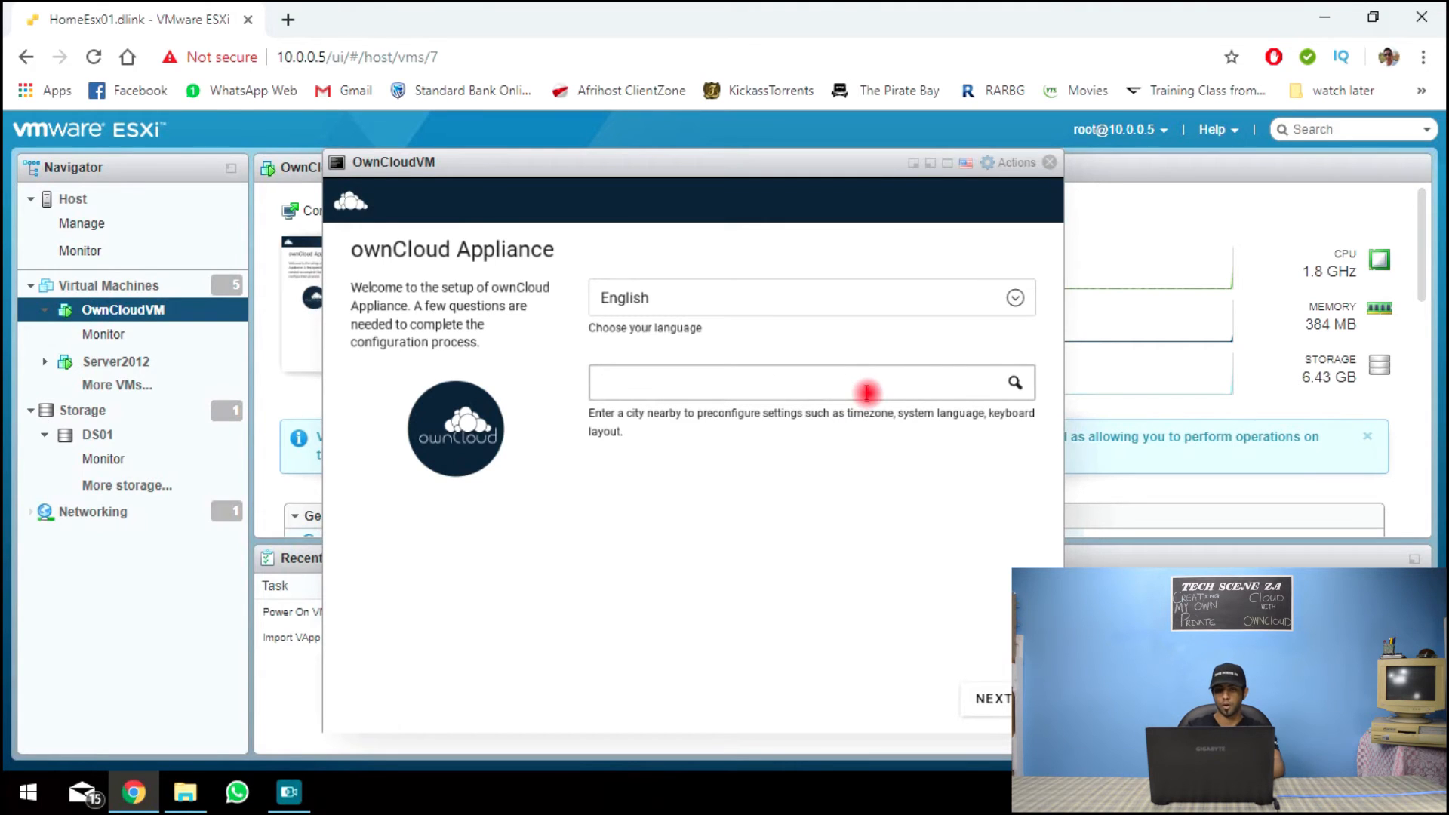
Keep English and set the location to Johannesburg via the 'joh' search
text(j)
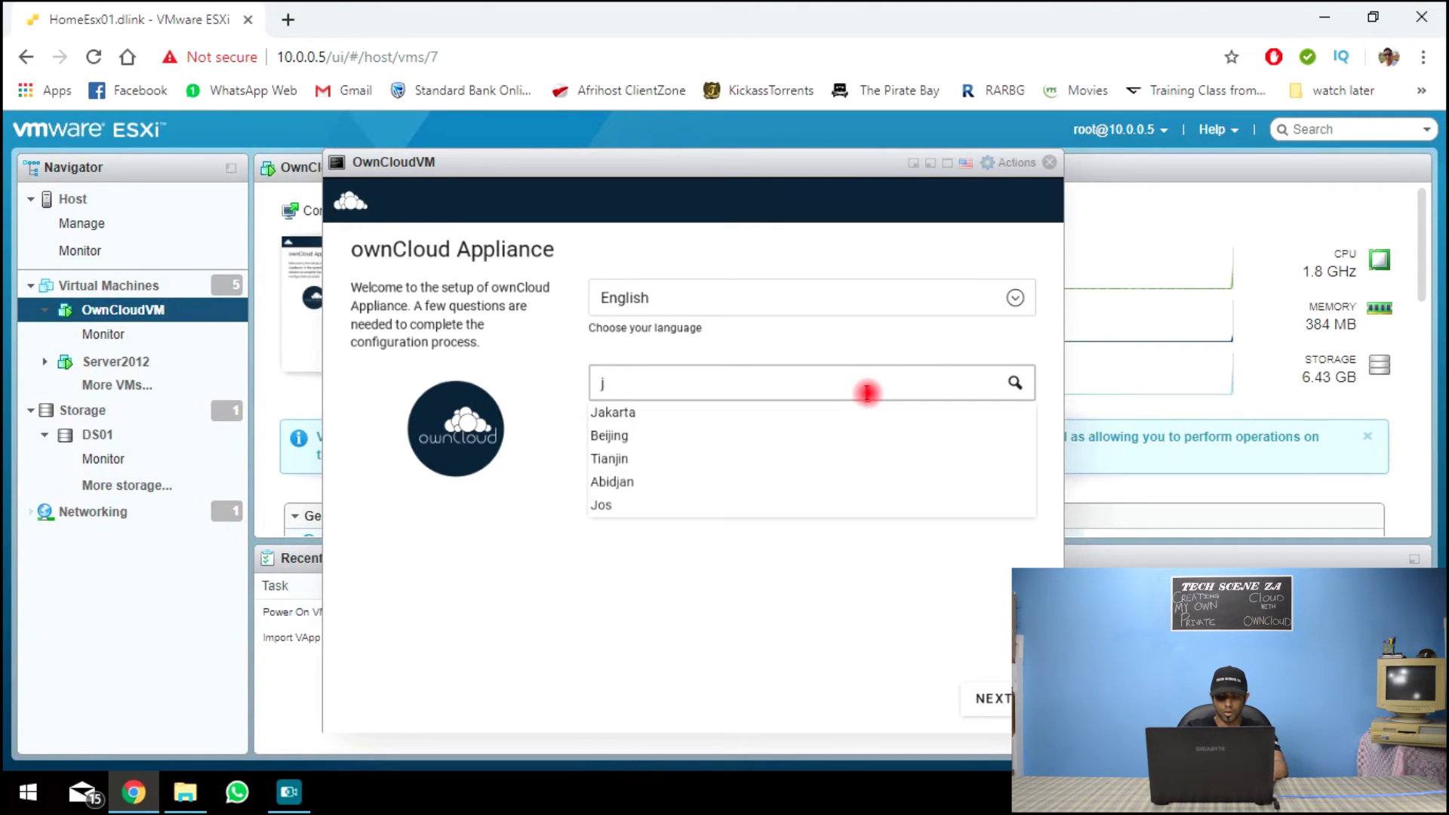
text(oh)
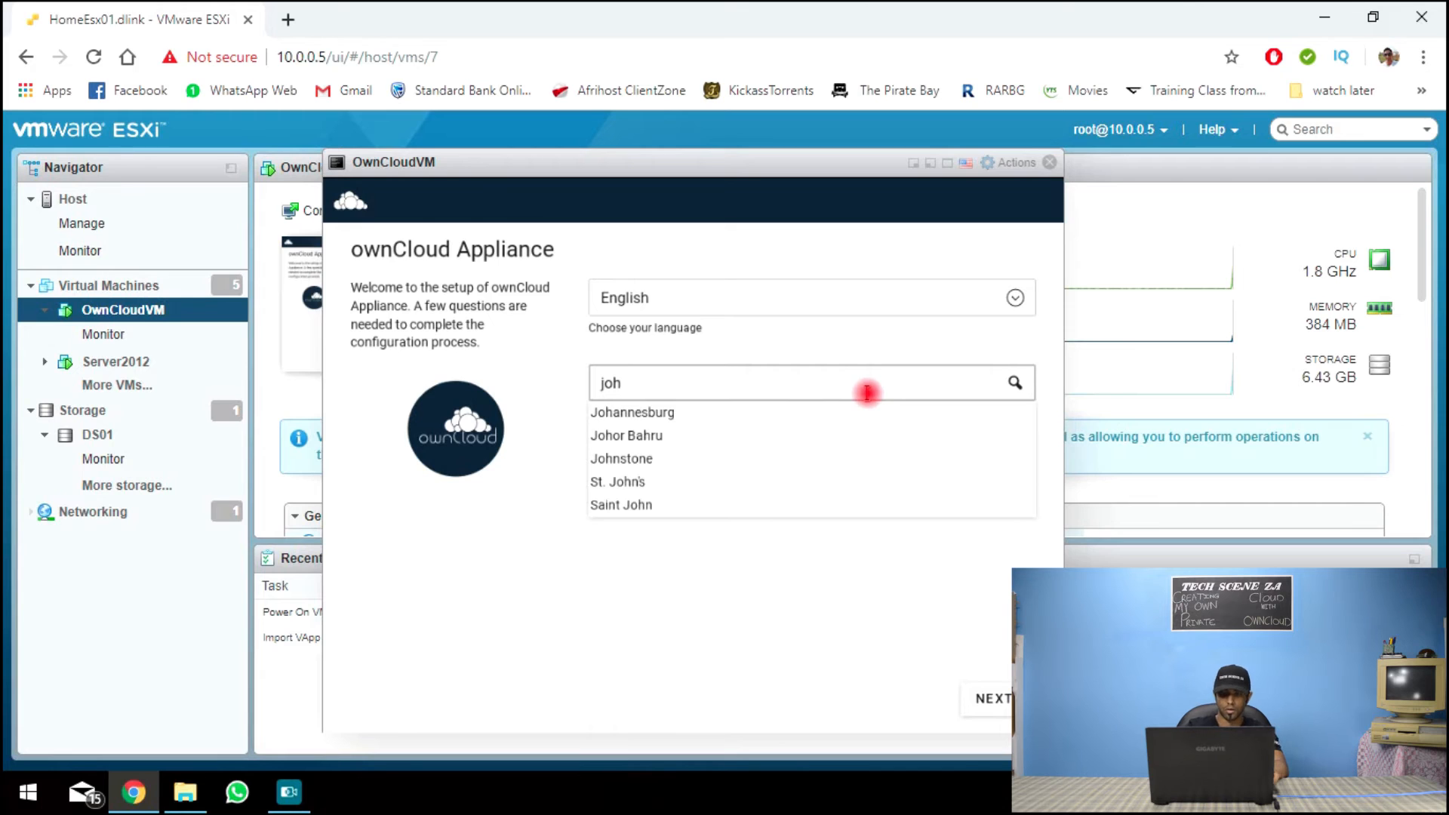
click(633, 412)
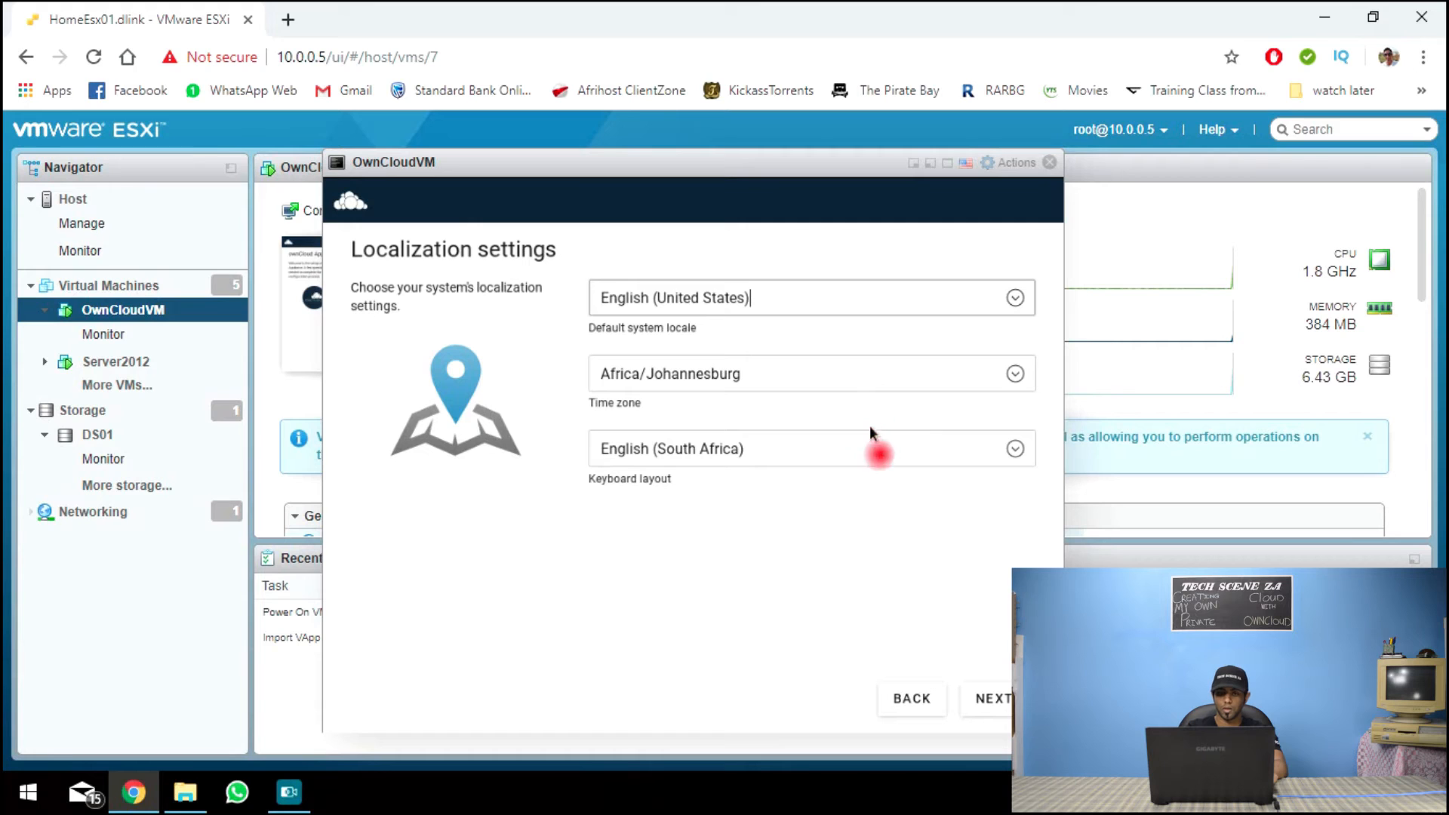
Keep localization defaults, disable DHCP and submit the static IPv4 address 10.0.0.10
click(993, 697)
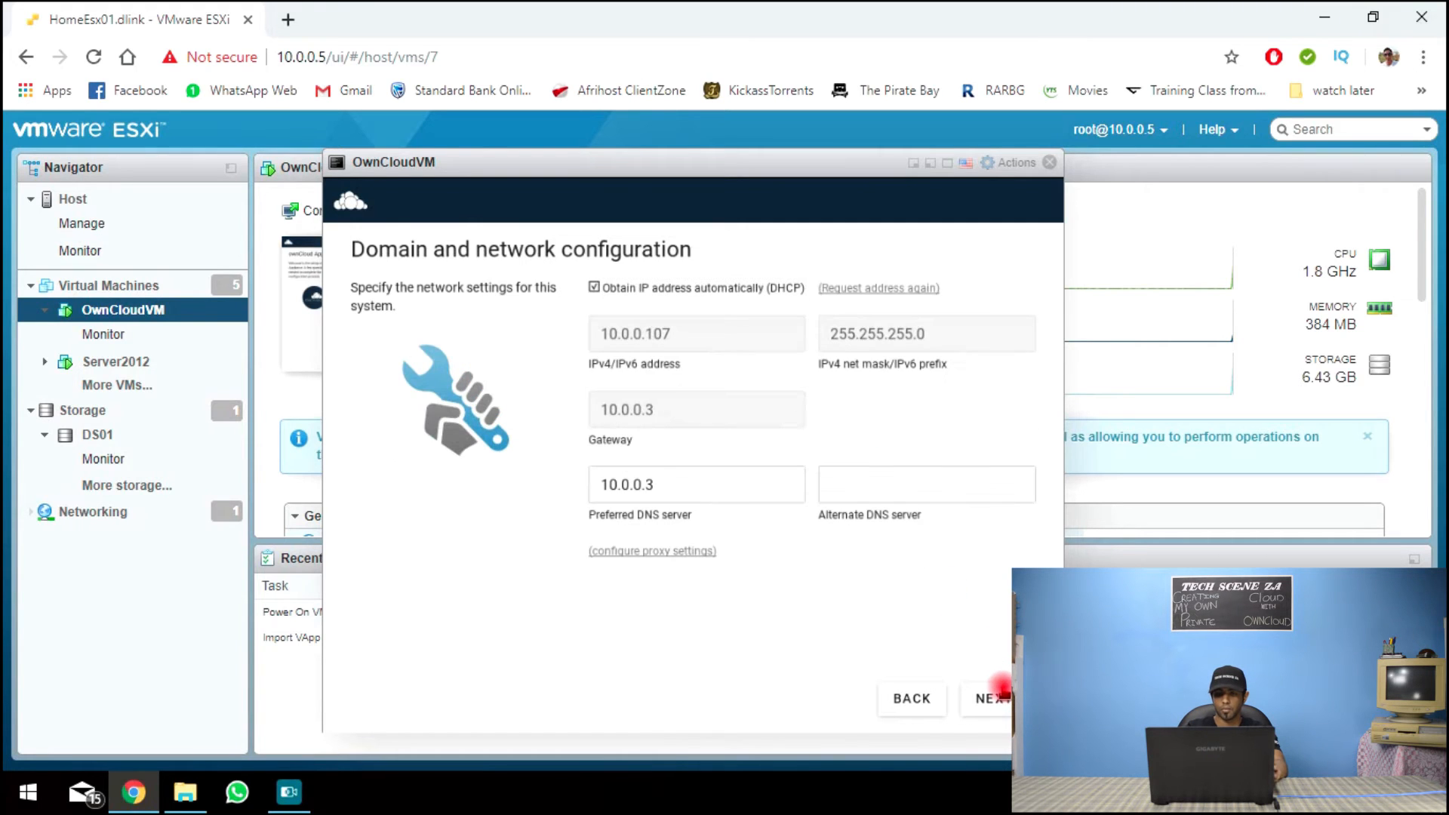
mouse_move(712, 334)
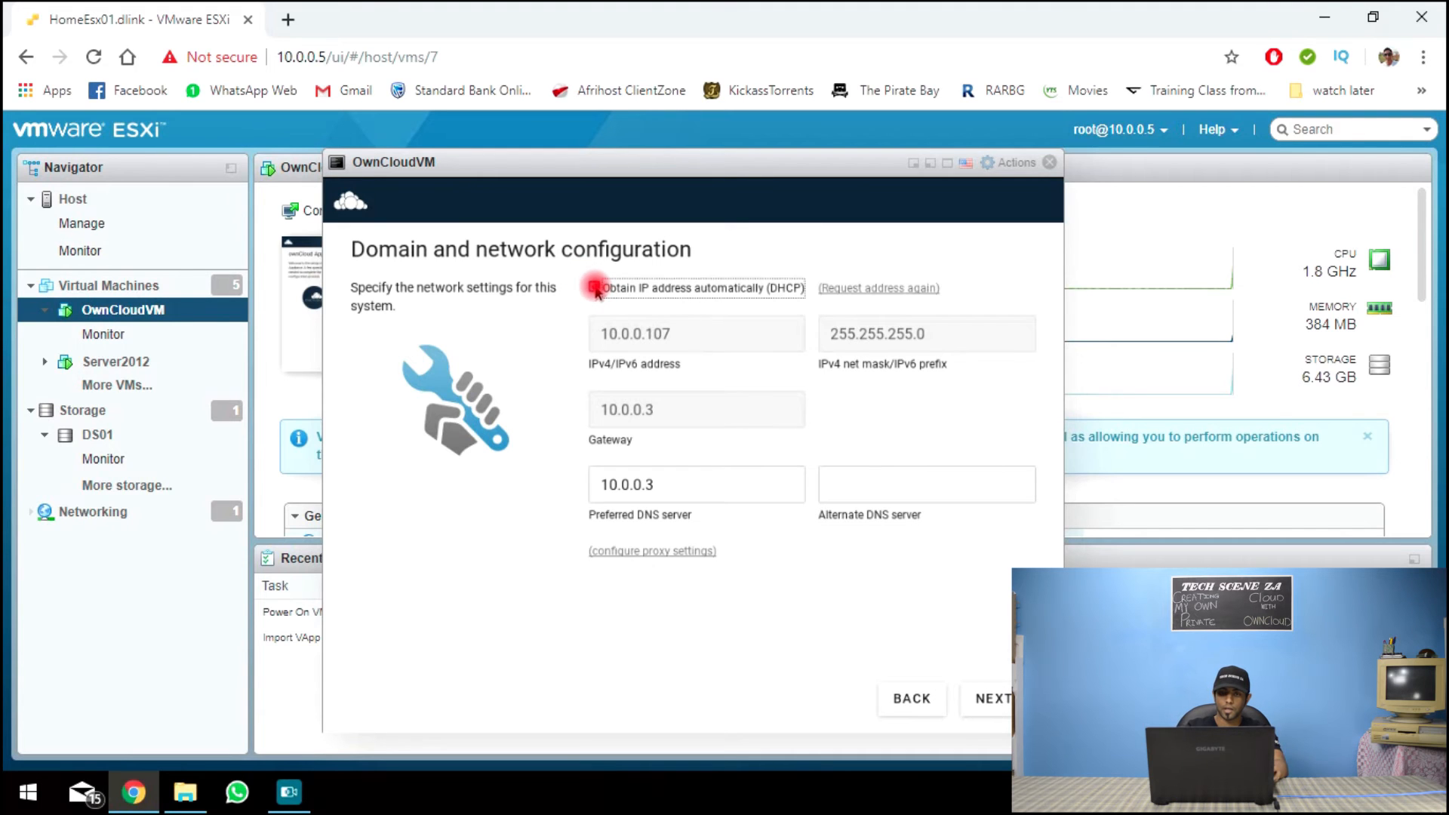
click(594, 287)
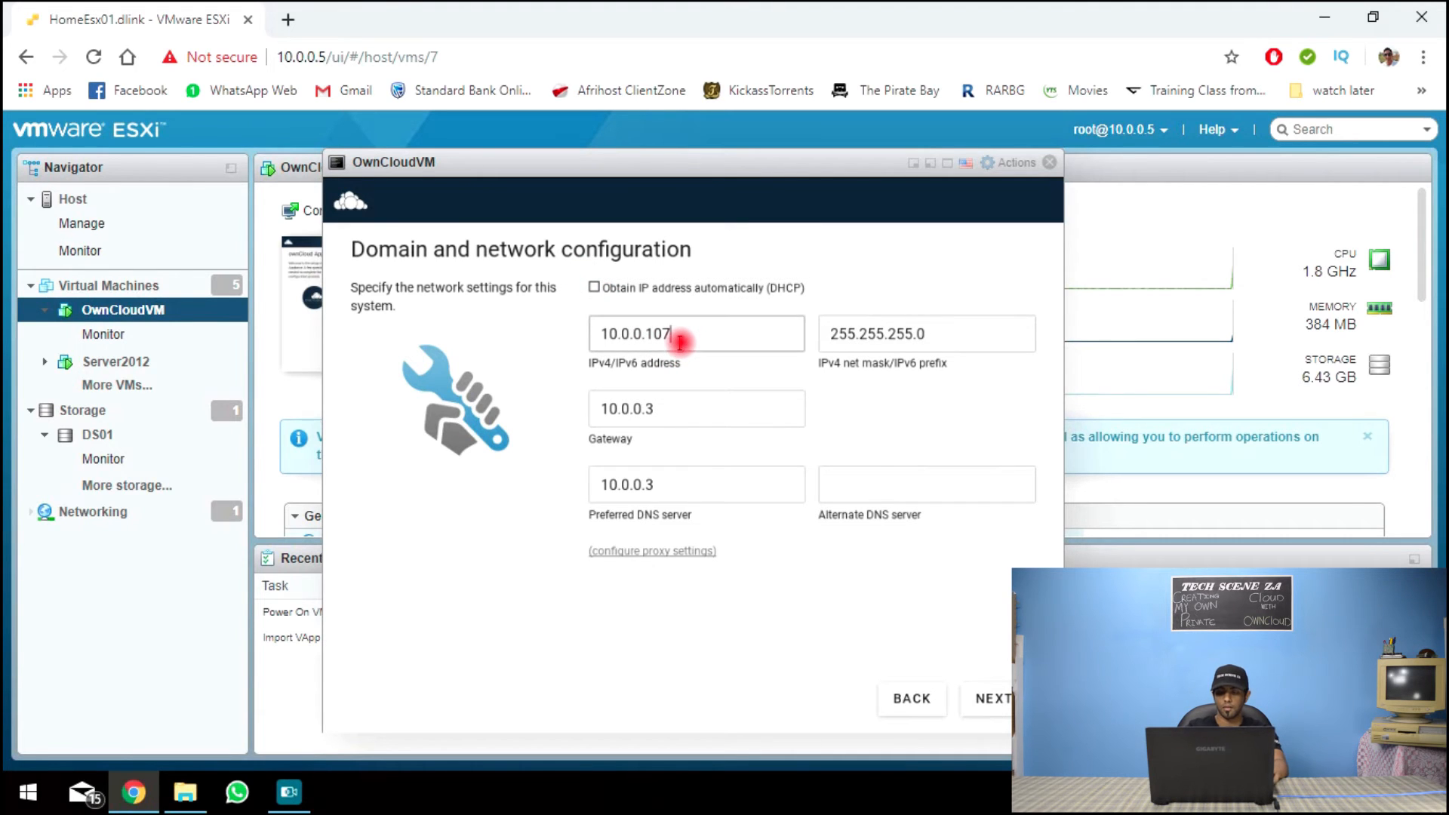
key(Backspace)
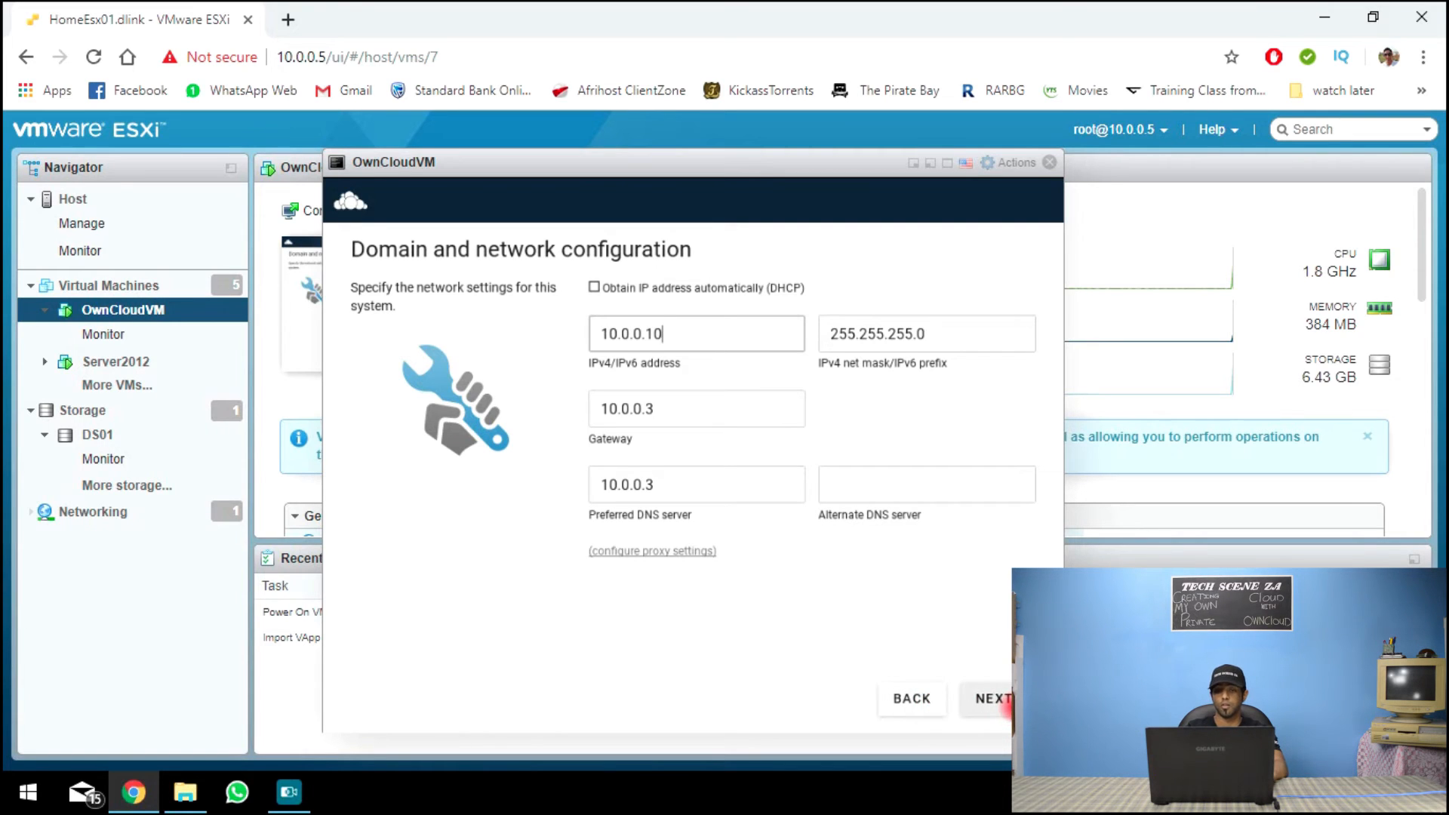
click(994, 698)
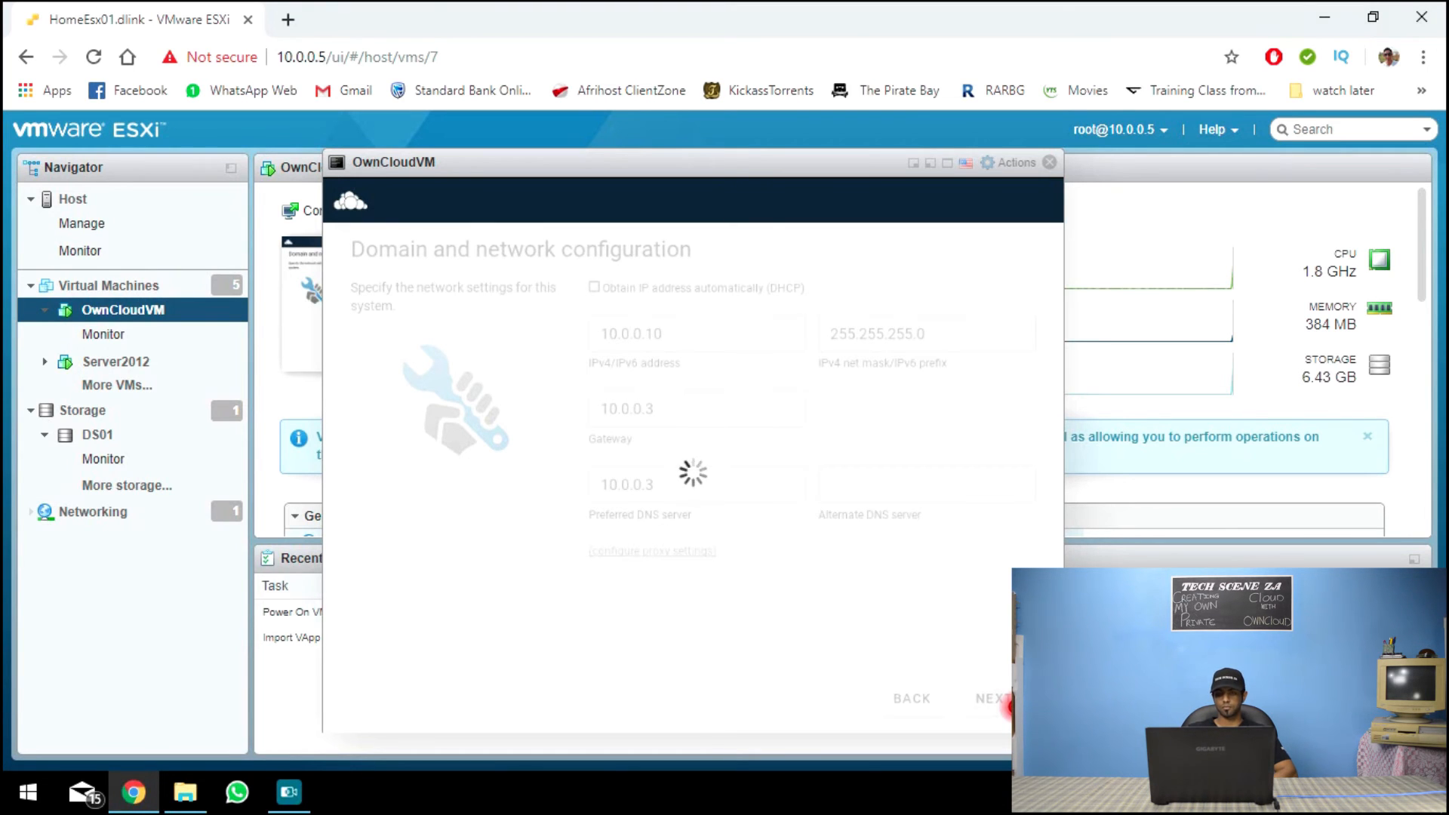
Keep 'Manage users and permissions directly on this system' and continue to account information
click(993, 698)
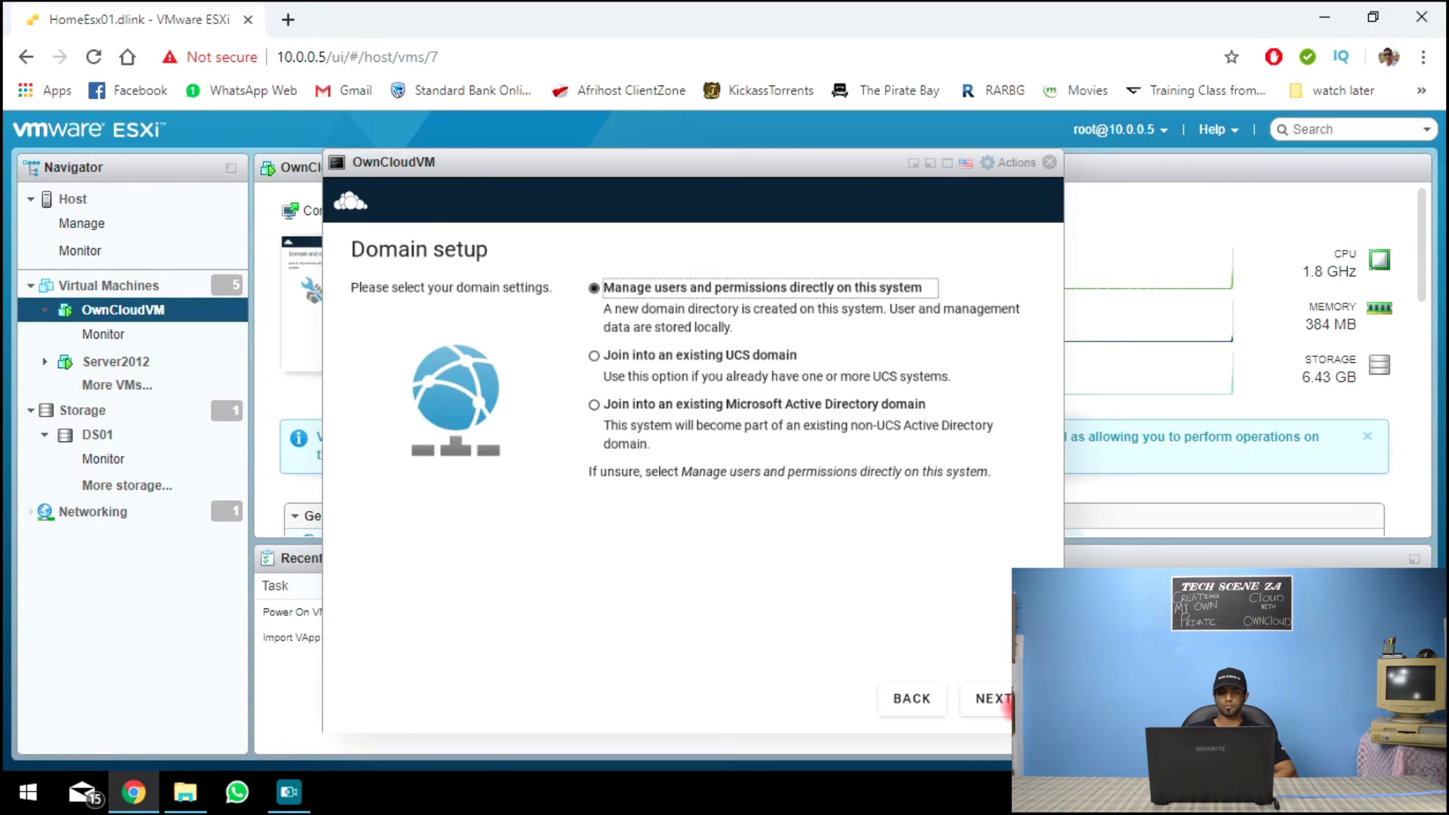
mouse_move(848, 501)
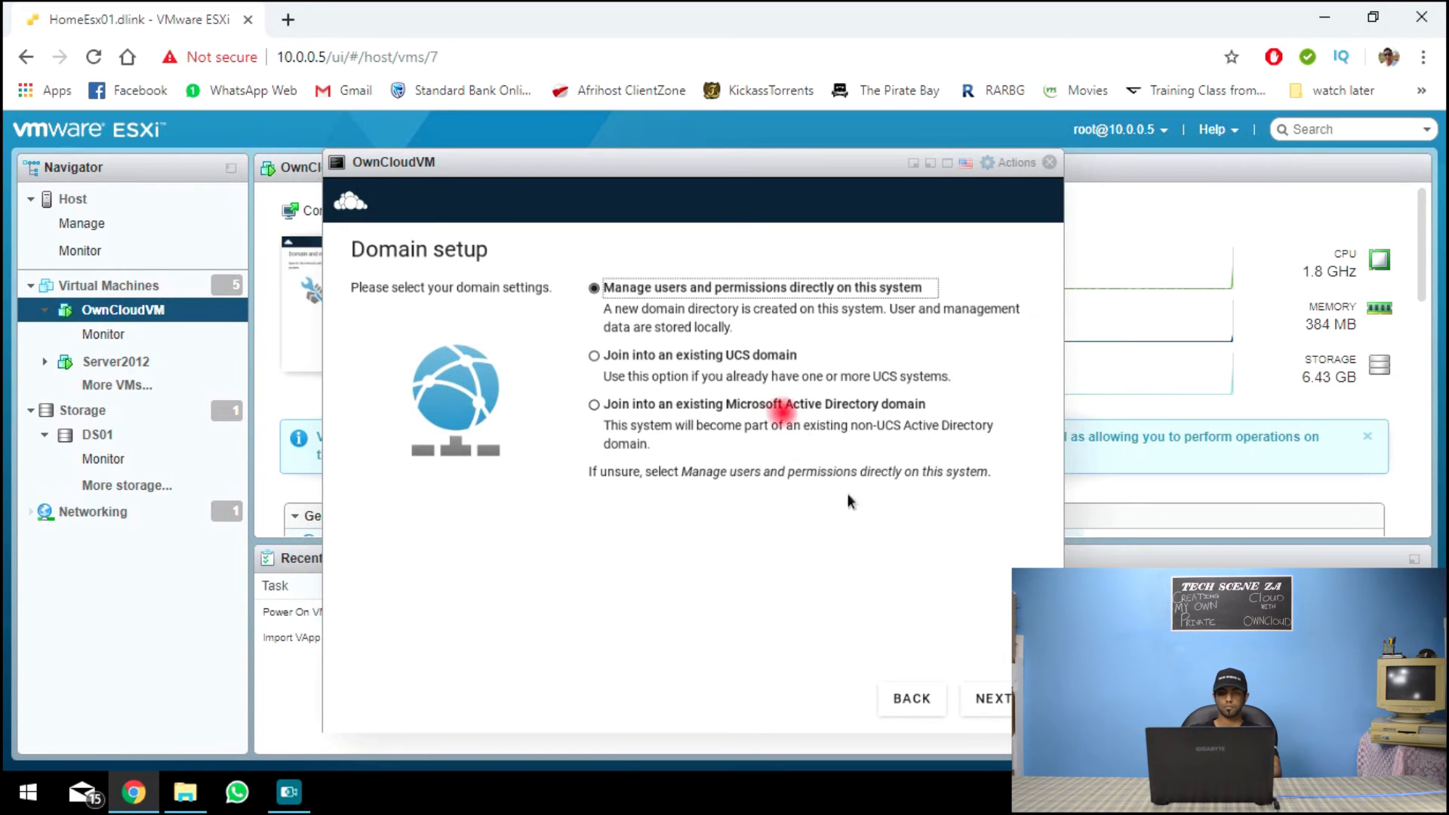
mouse_move(495, 283)
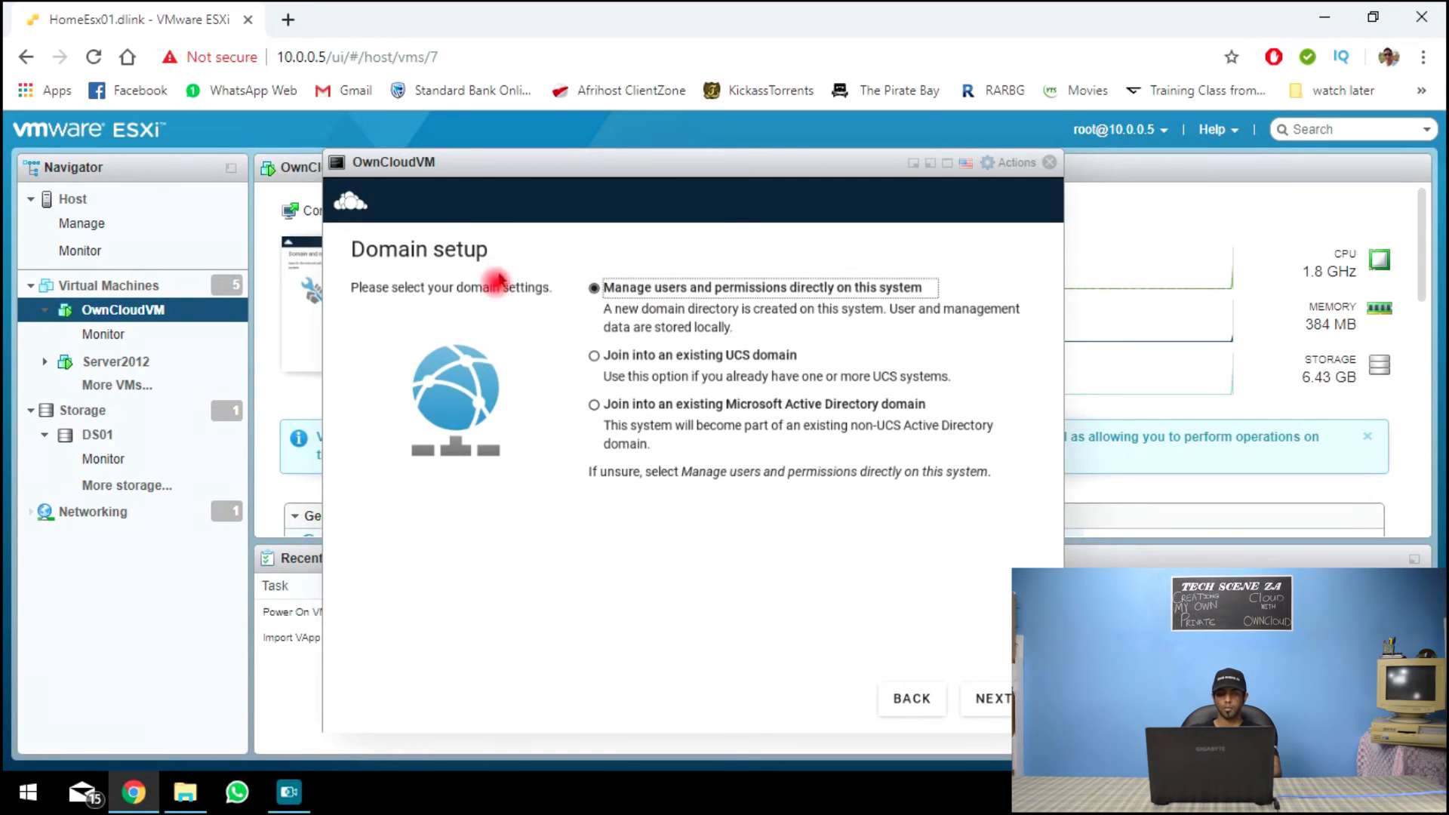
mouse_move(600, 396)
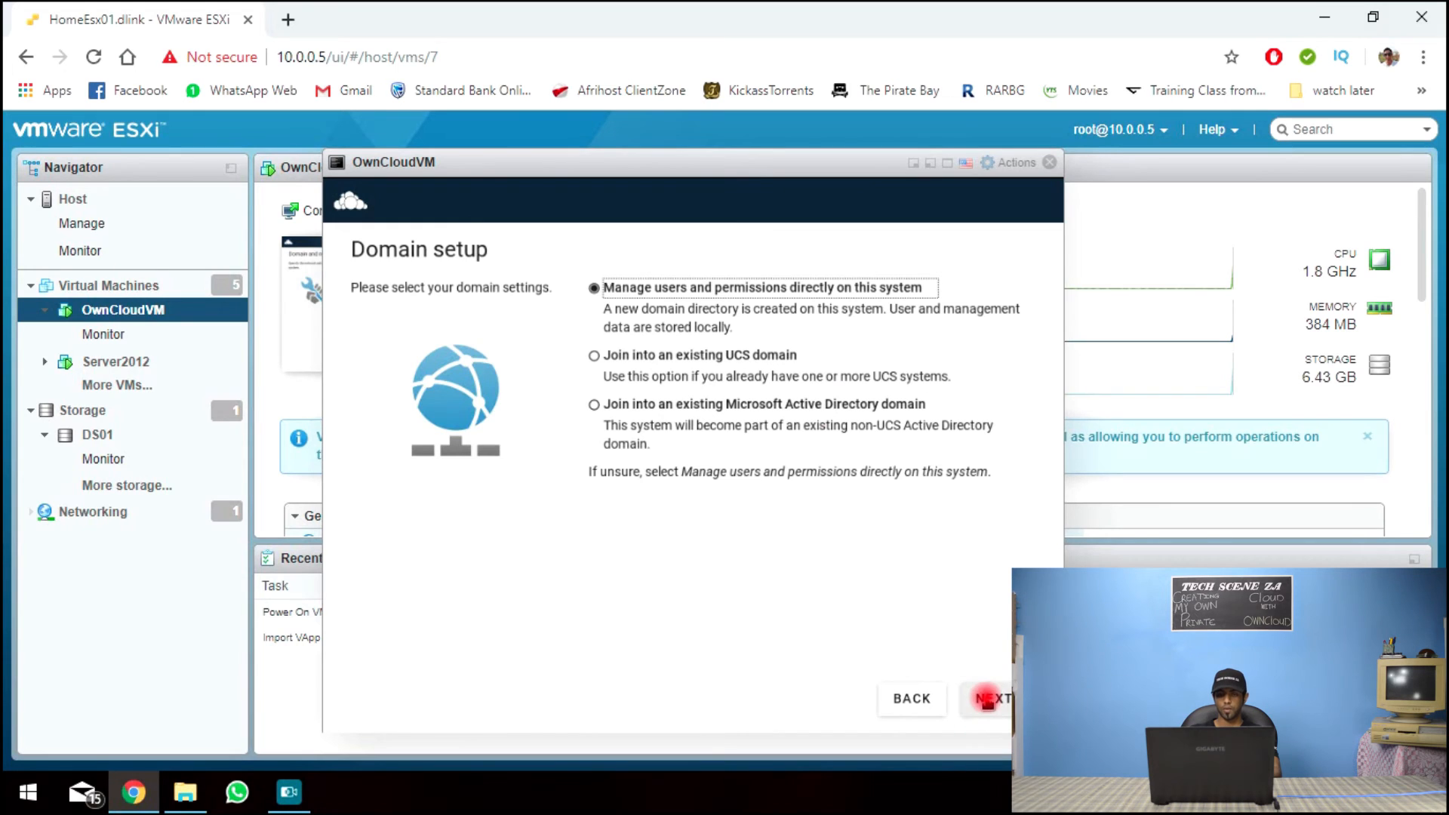
click(995, 697)
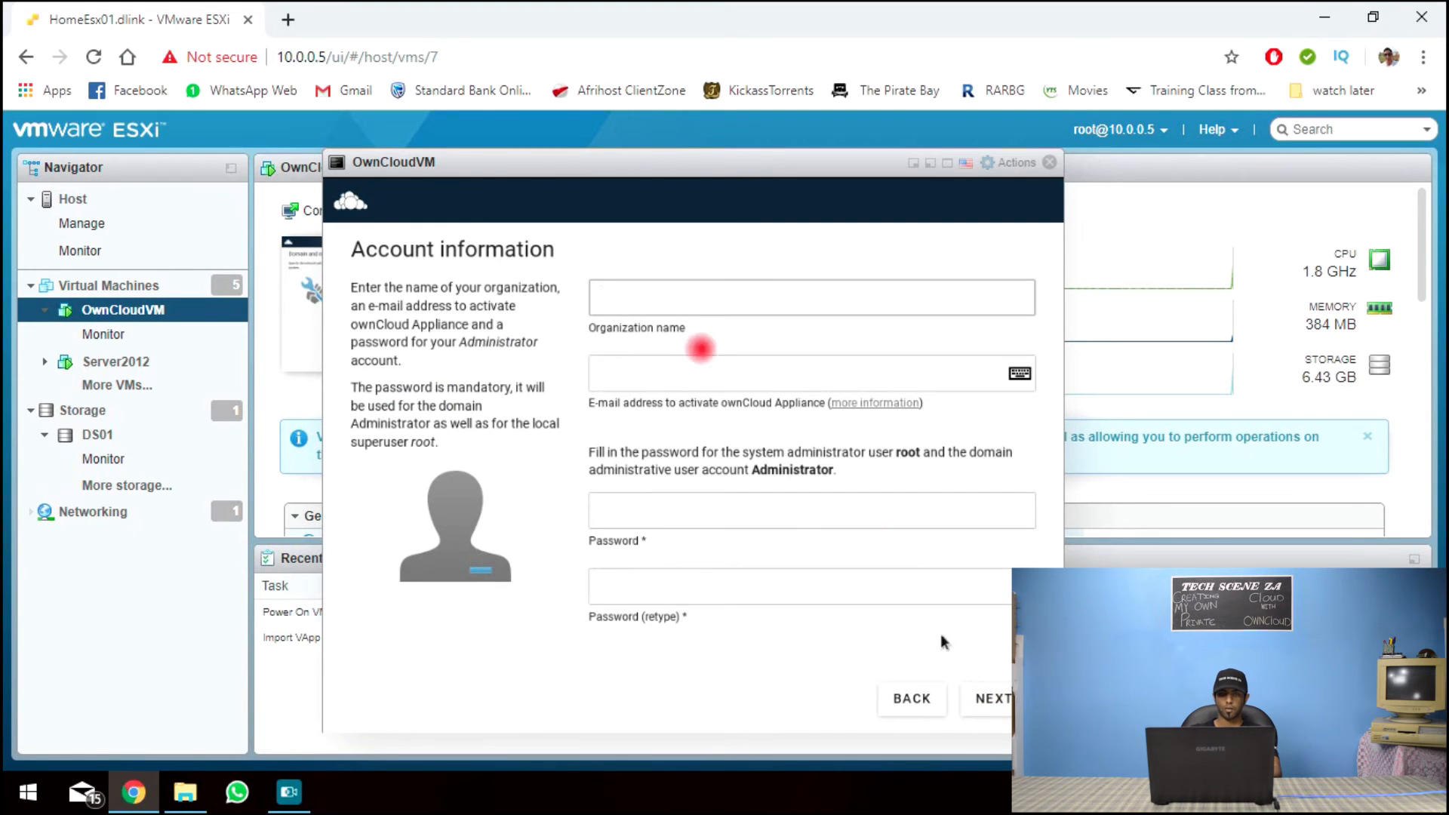
Enter organization name Dhanilall Home and the administrator password
click(810, 297)
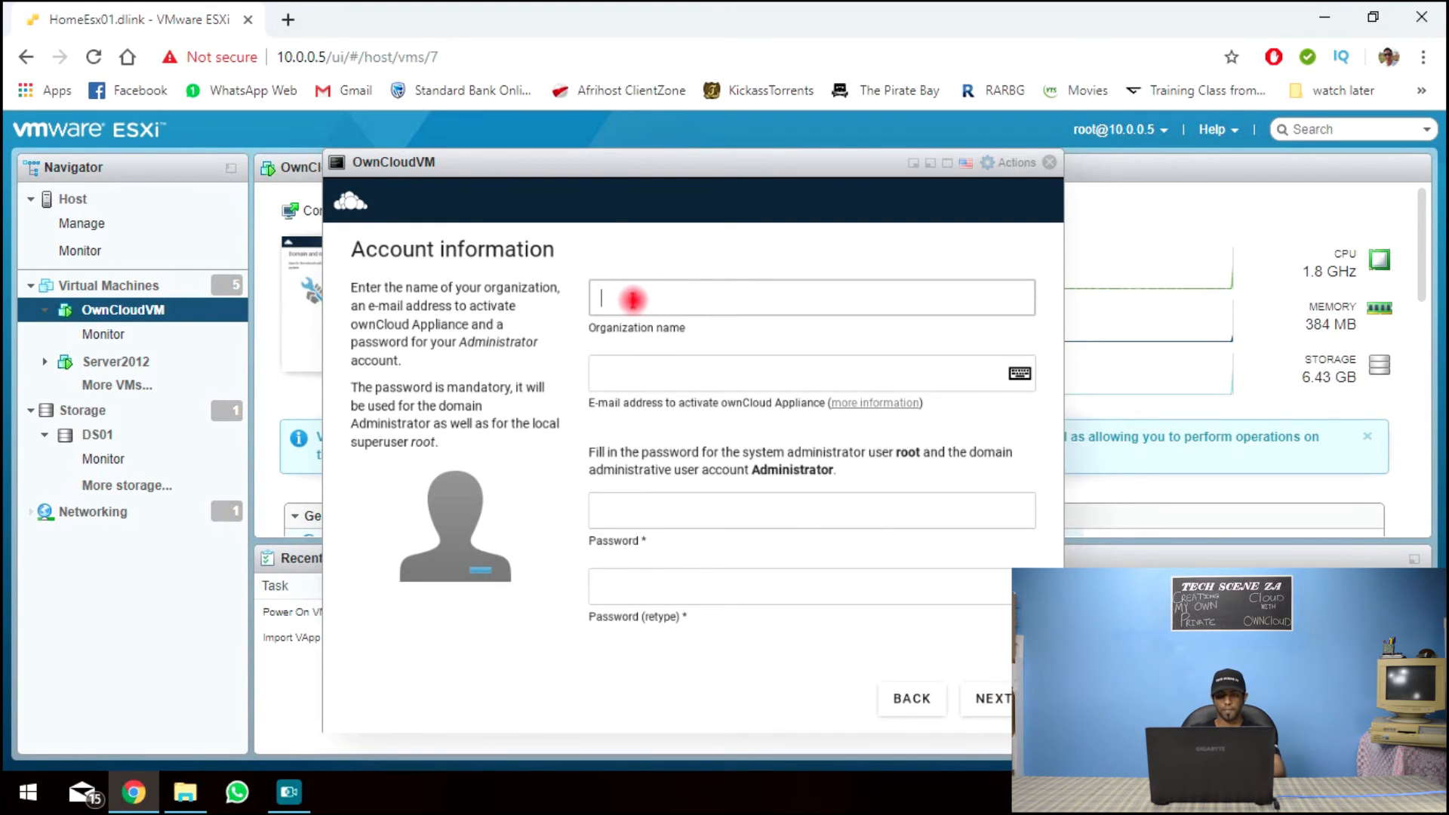
text(Dharmlall)
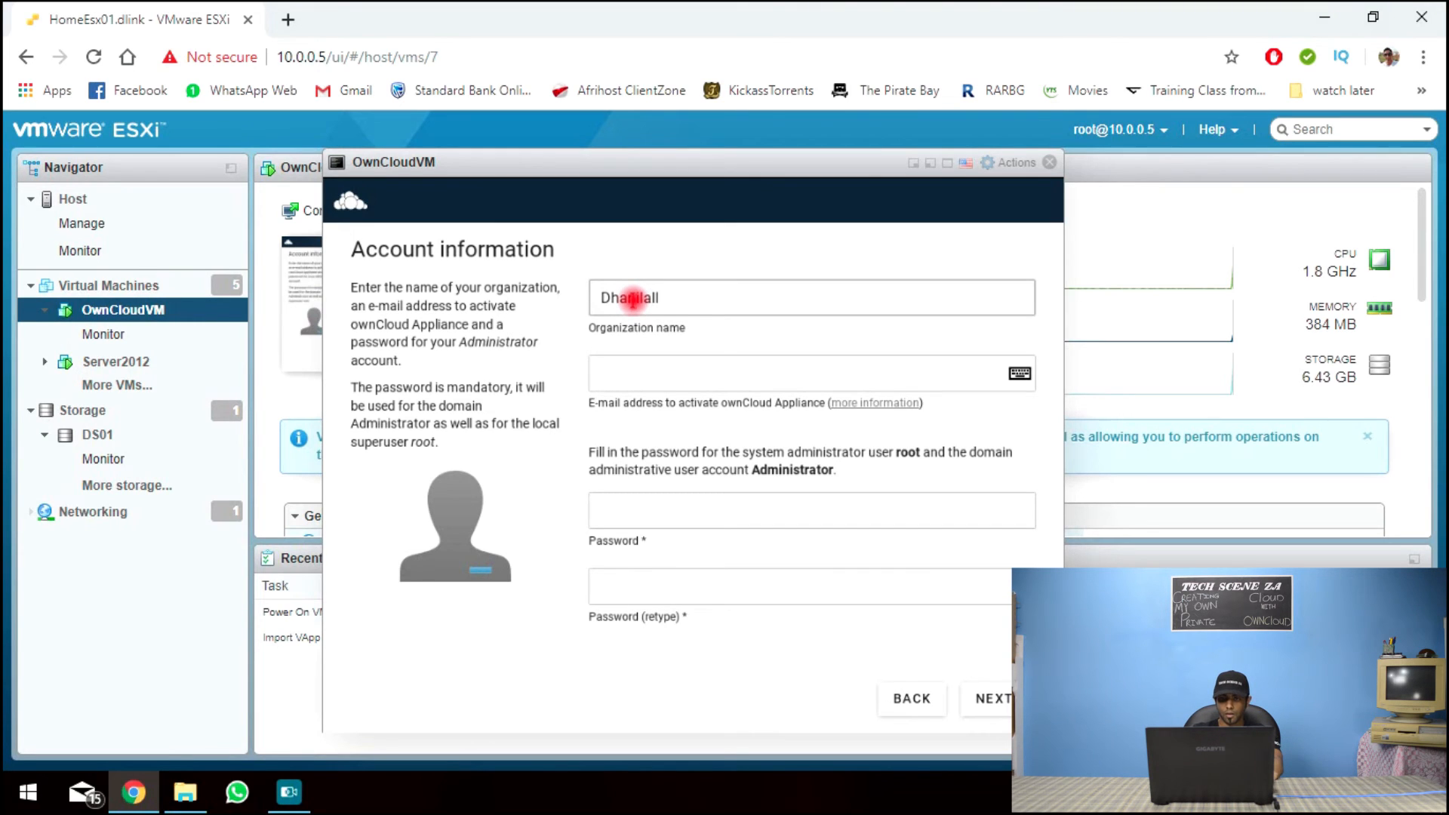
text(H)
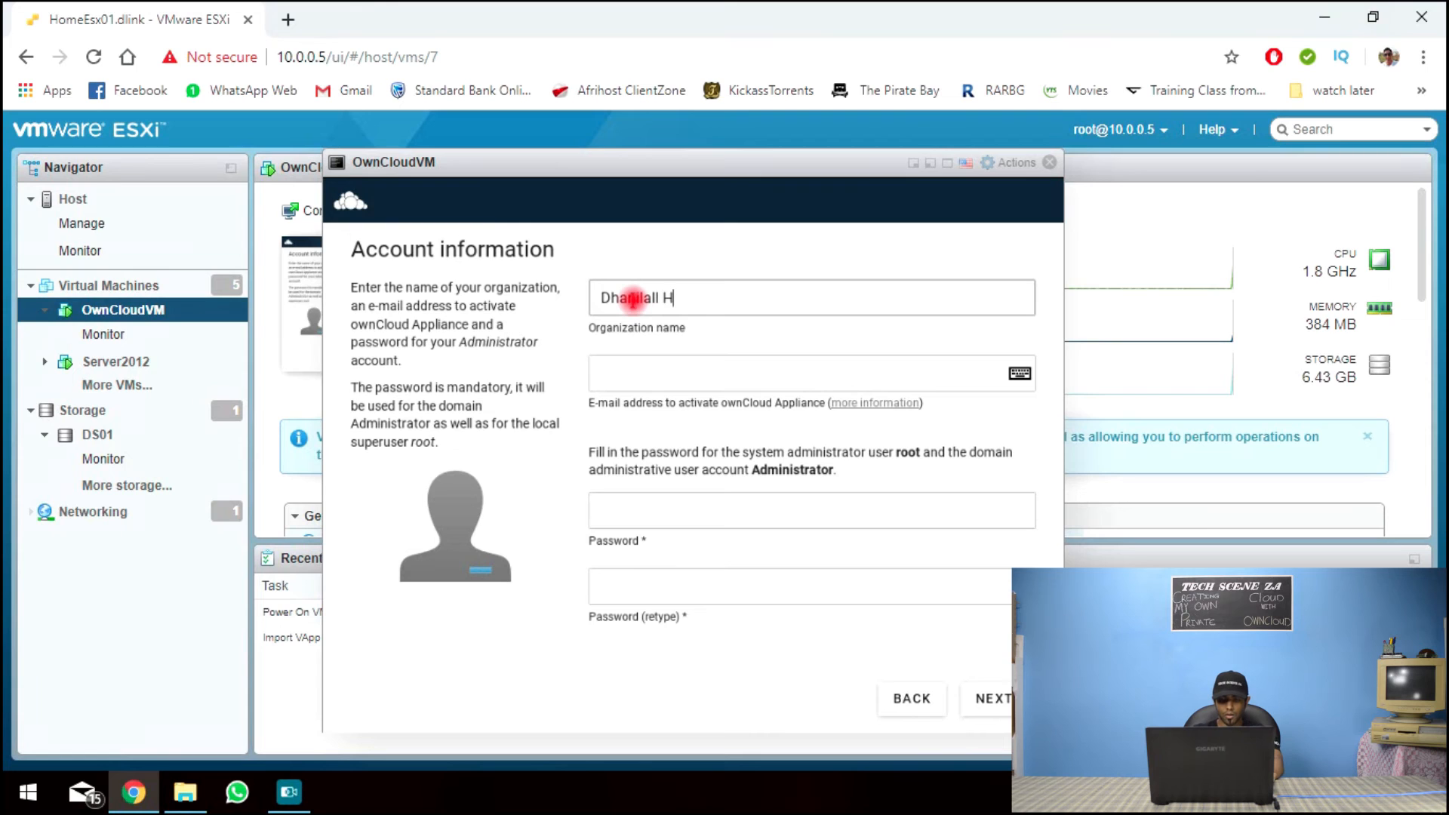
text(ome)
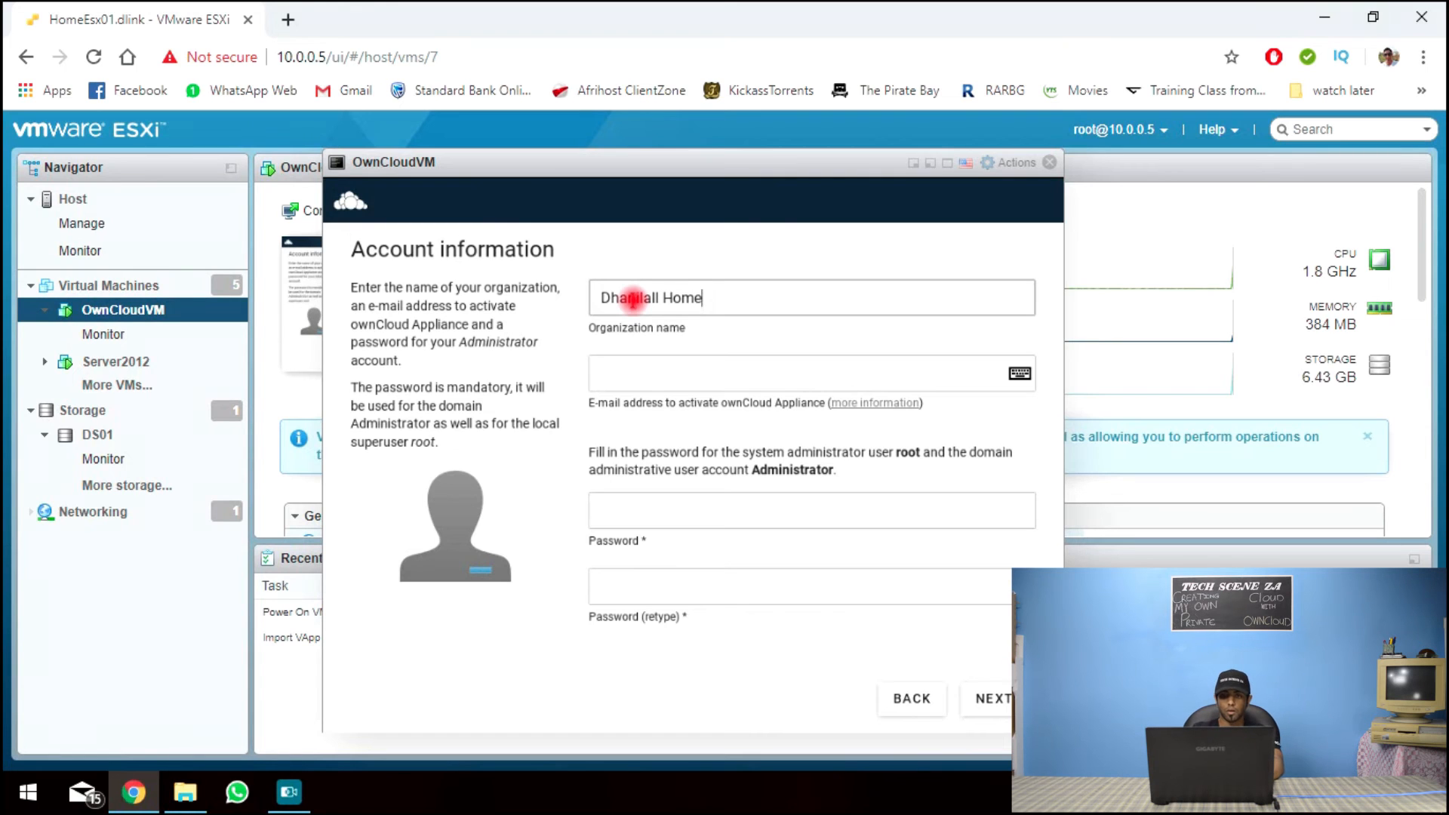
click(810, 373)
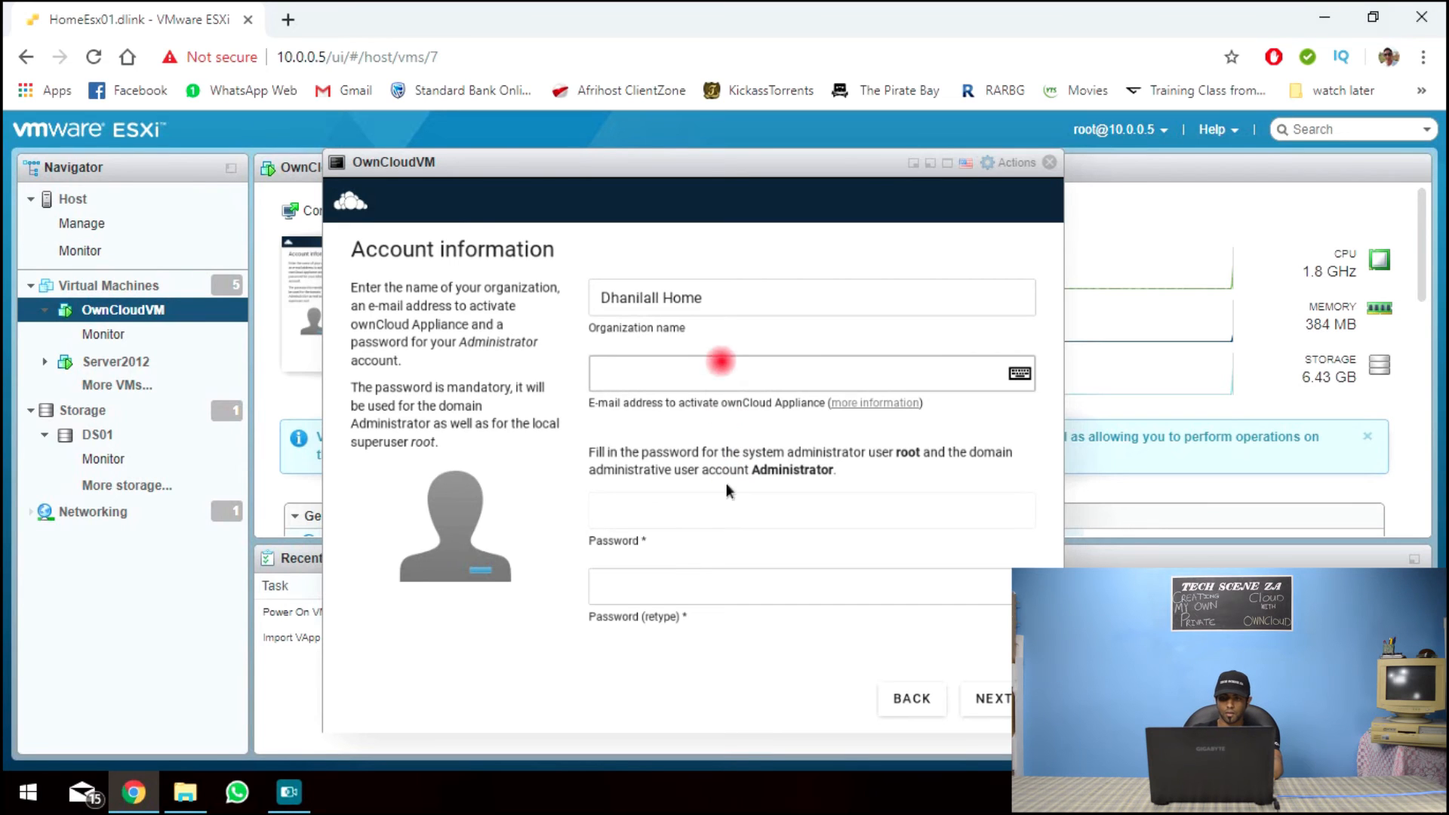
click(810, 373)
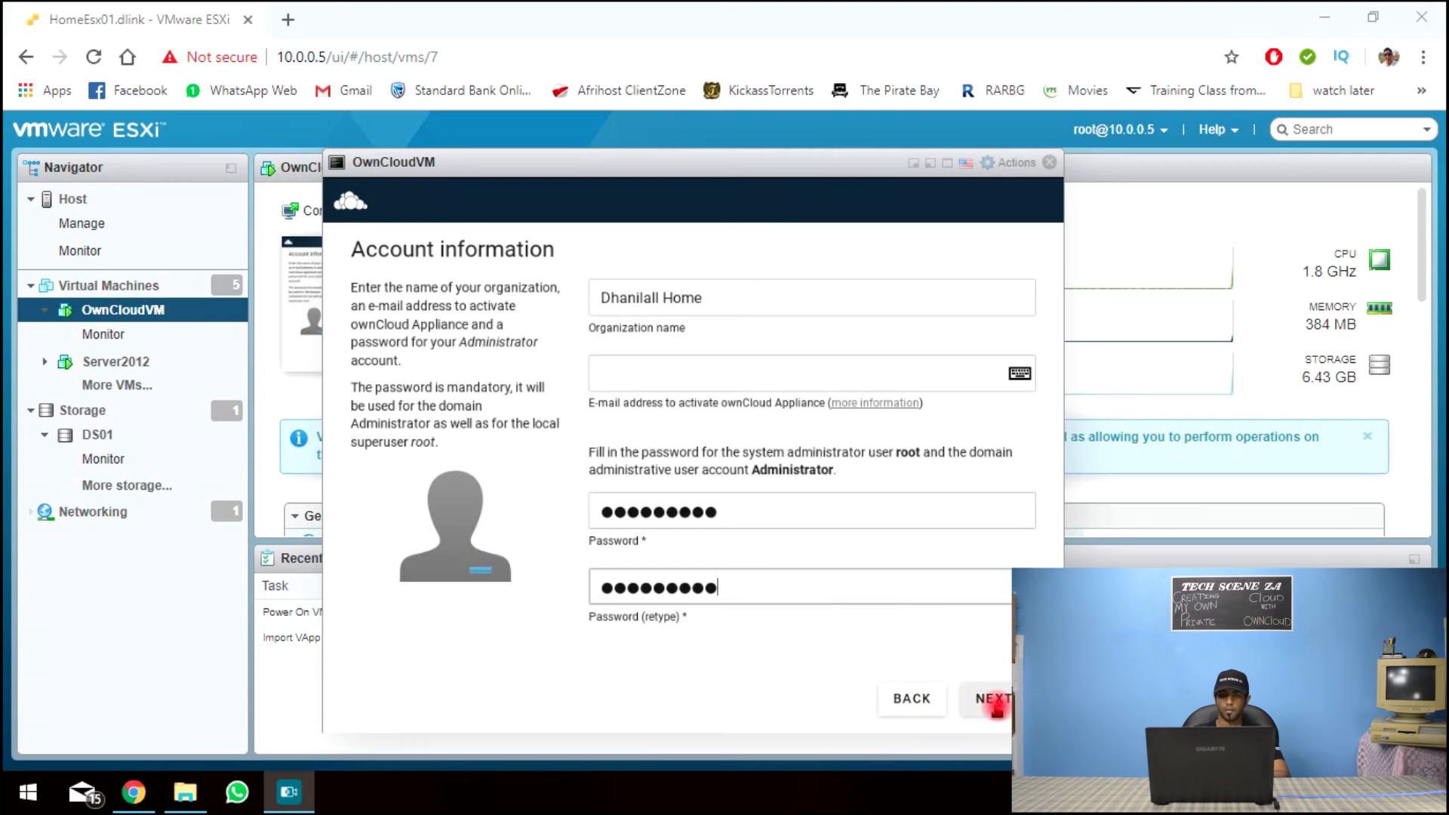
Submit the account information and accept host name ucs-3580.dhanilall-home.intranet
click(995, 699)
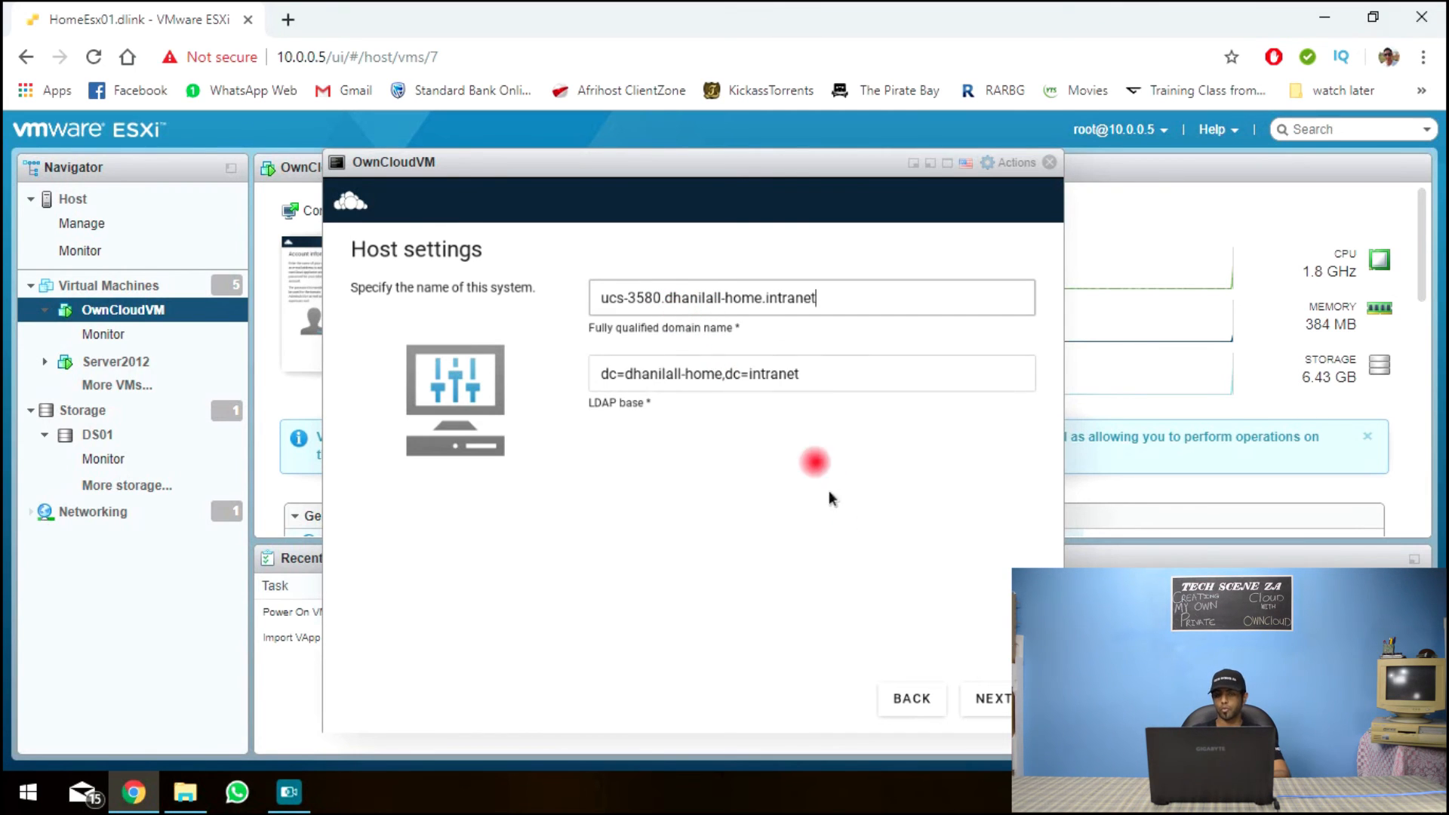
mouse_move(948, 674)
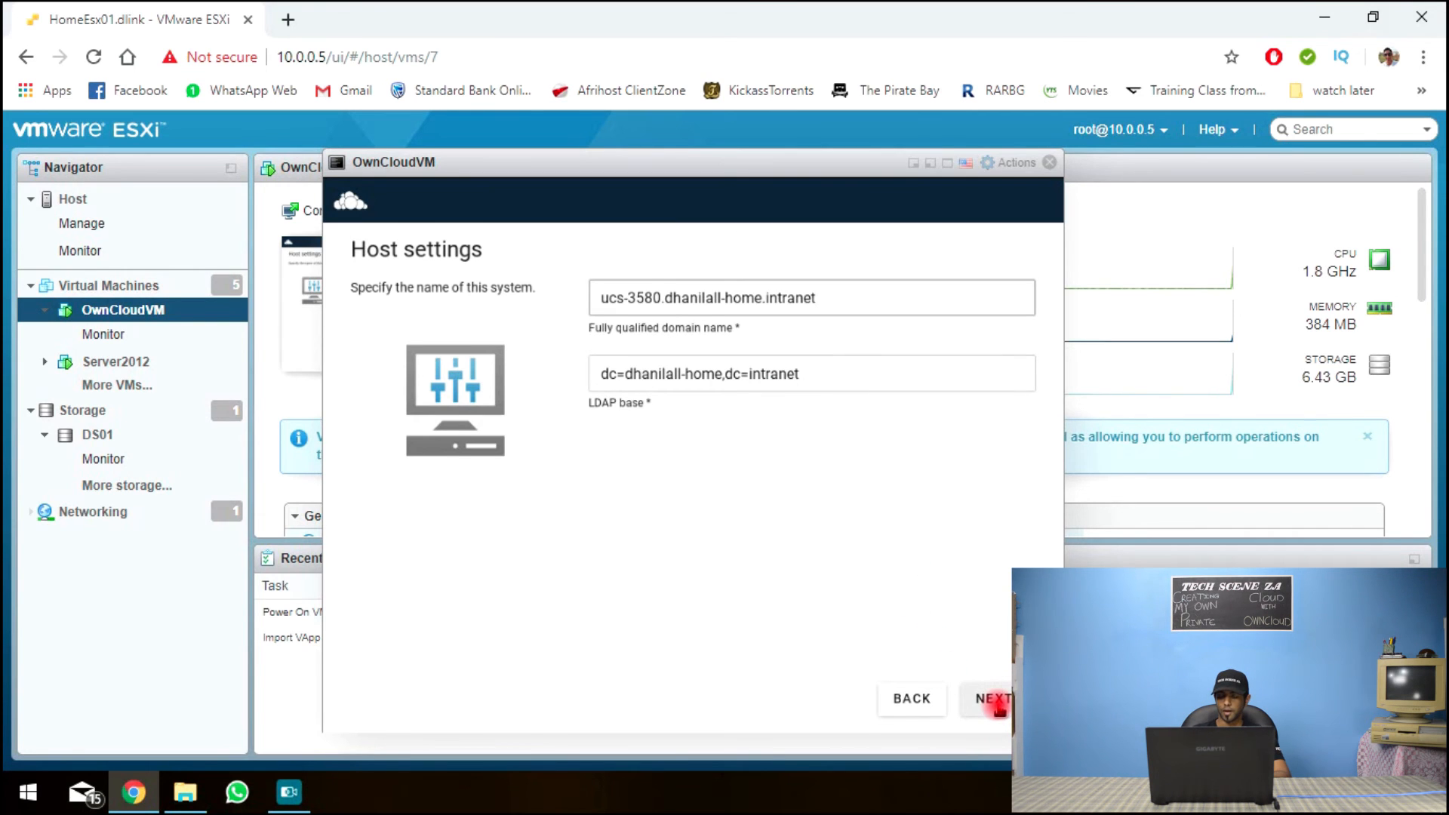
click(995, 699)
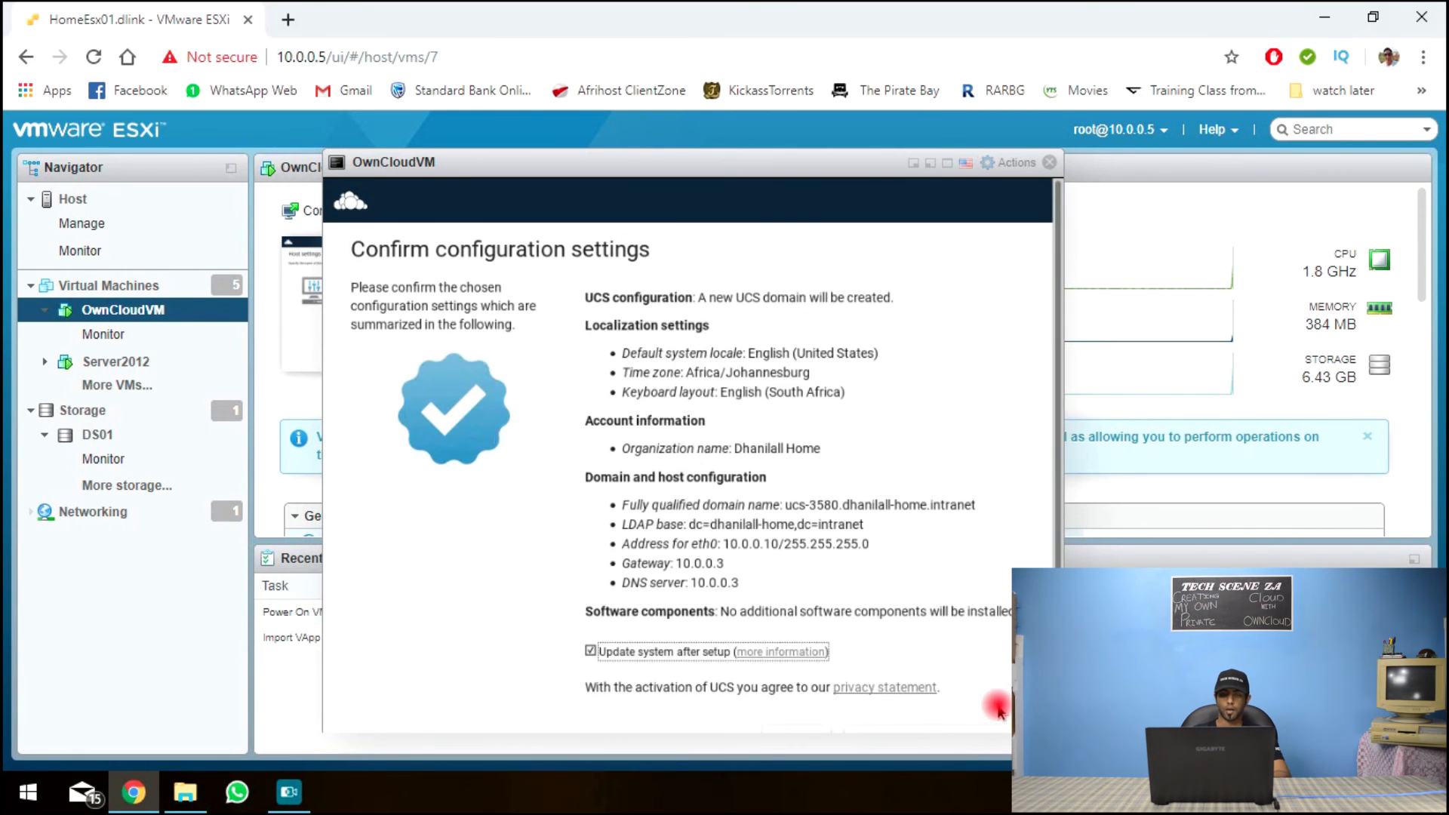
mouse_move(1039, 388)
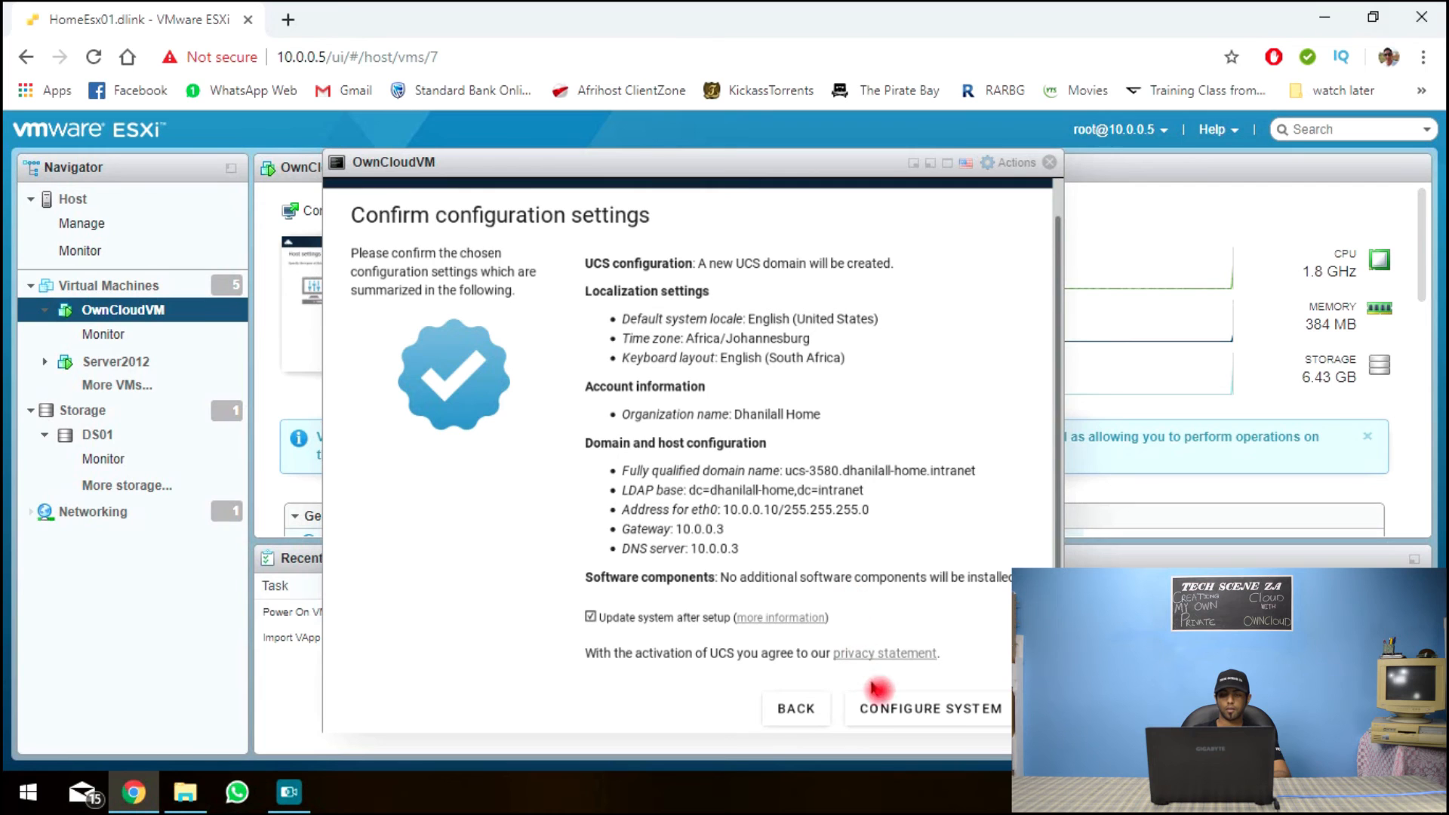
Start Configure System to apply the confirmed settings to the appliance
click(928, 708)
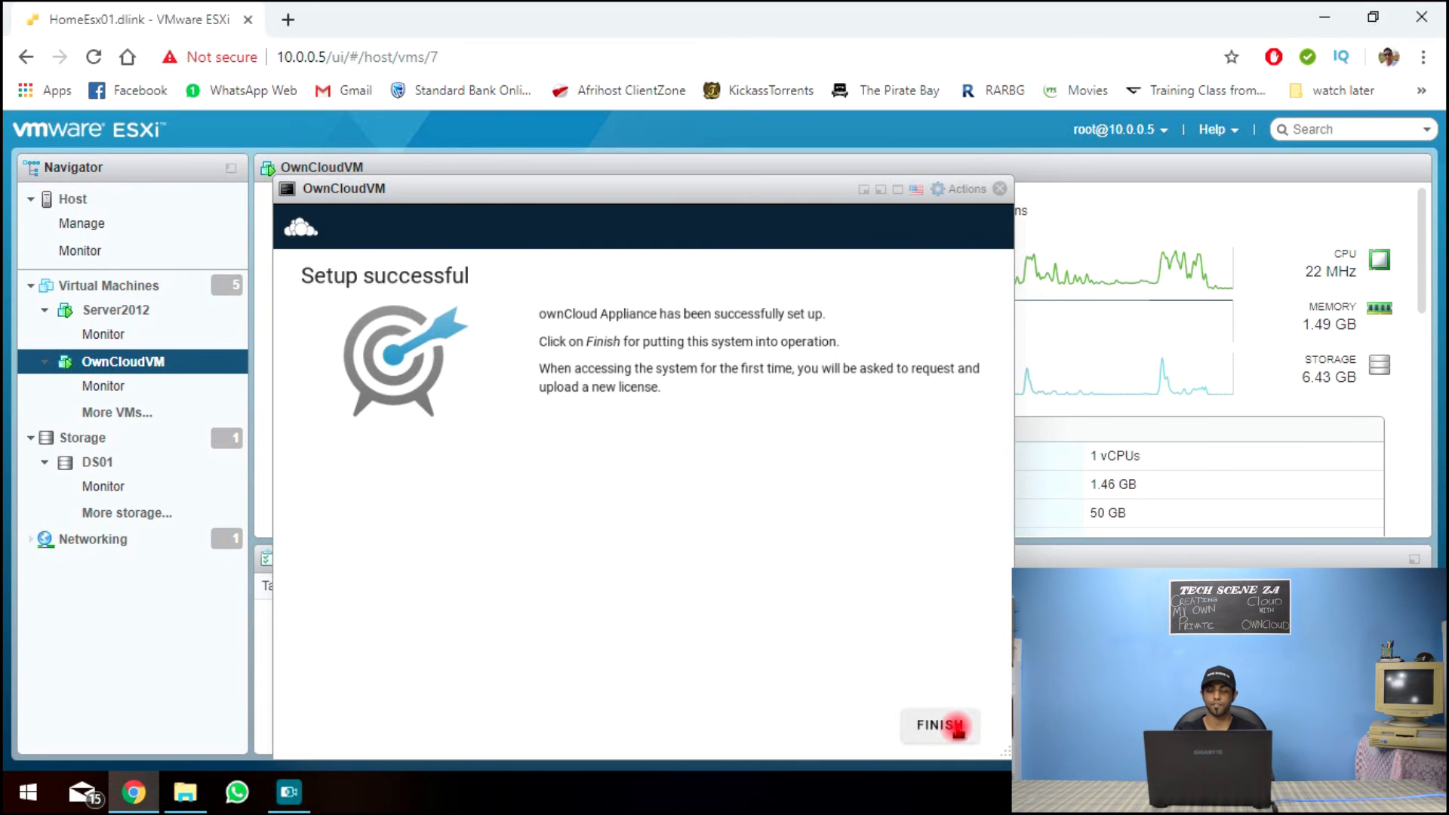
click(939, 726)
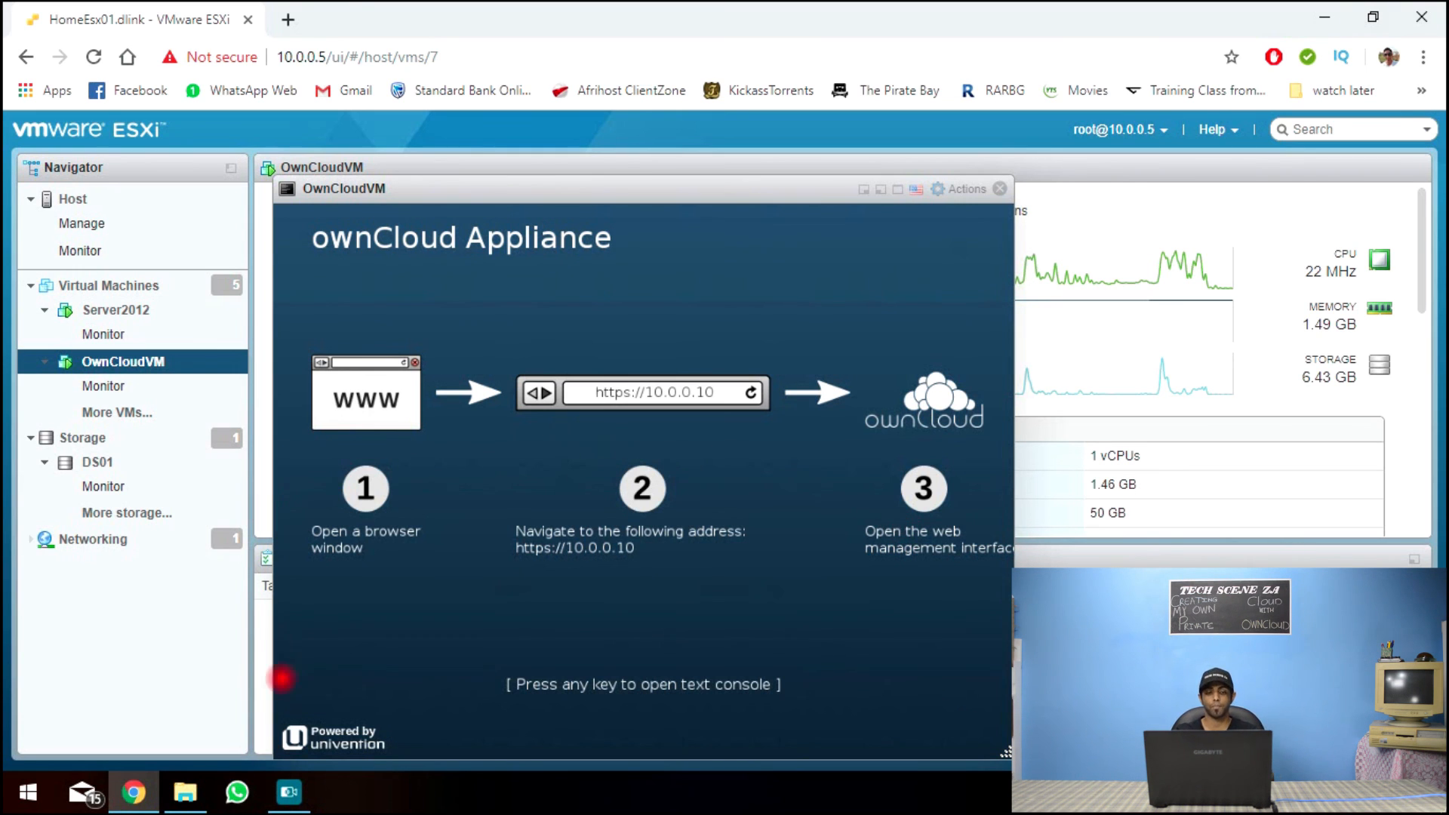
mouse_move(517, 540)
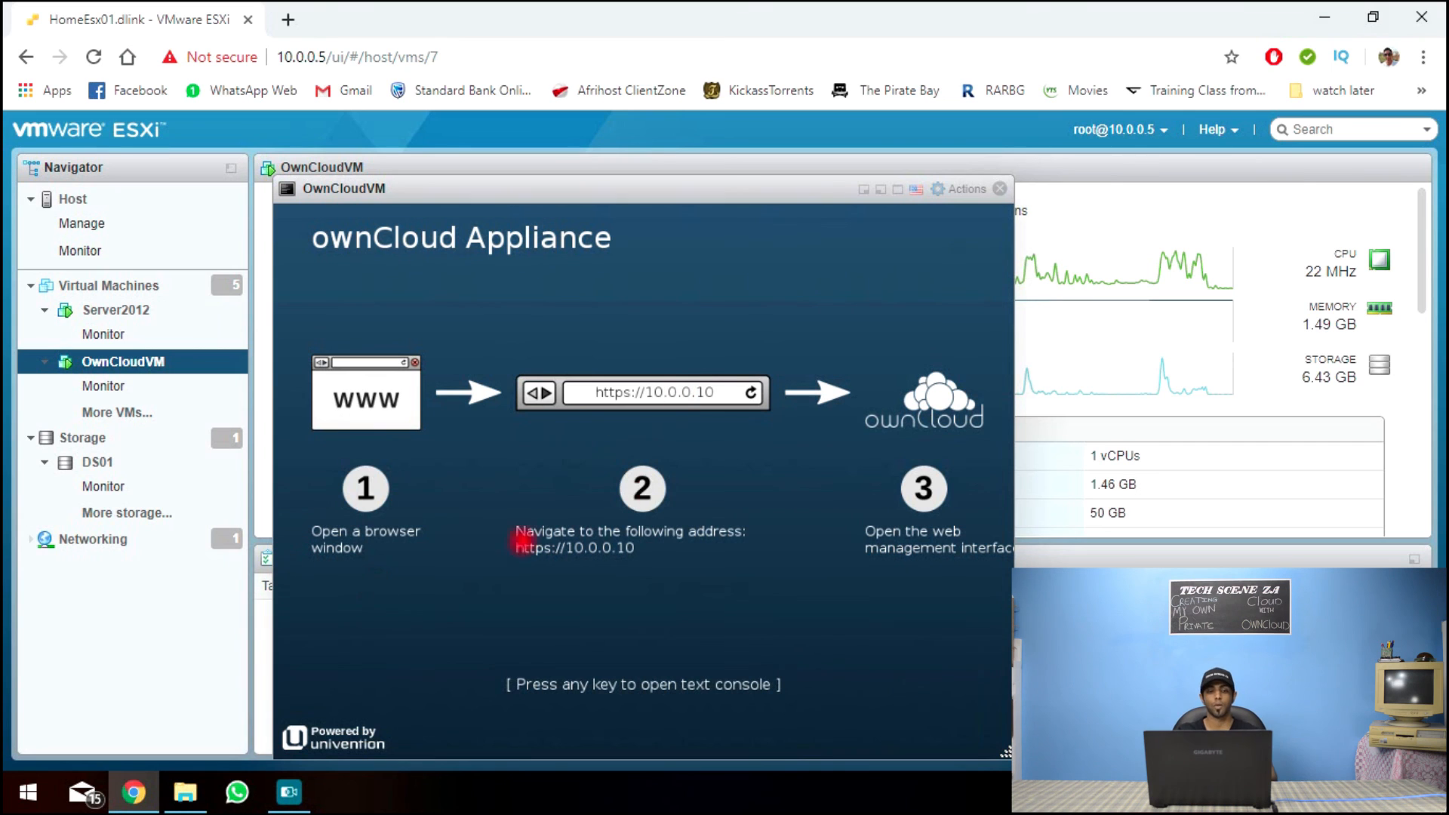
mouse_move(706, 640)
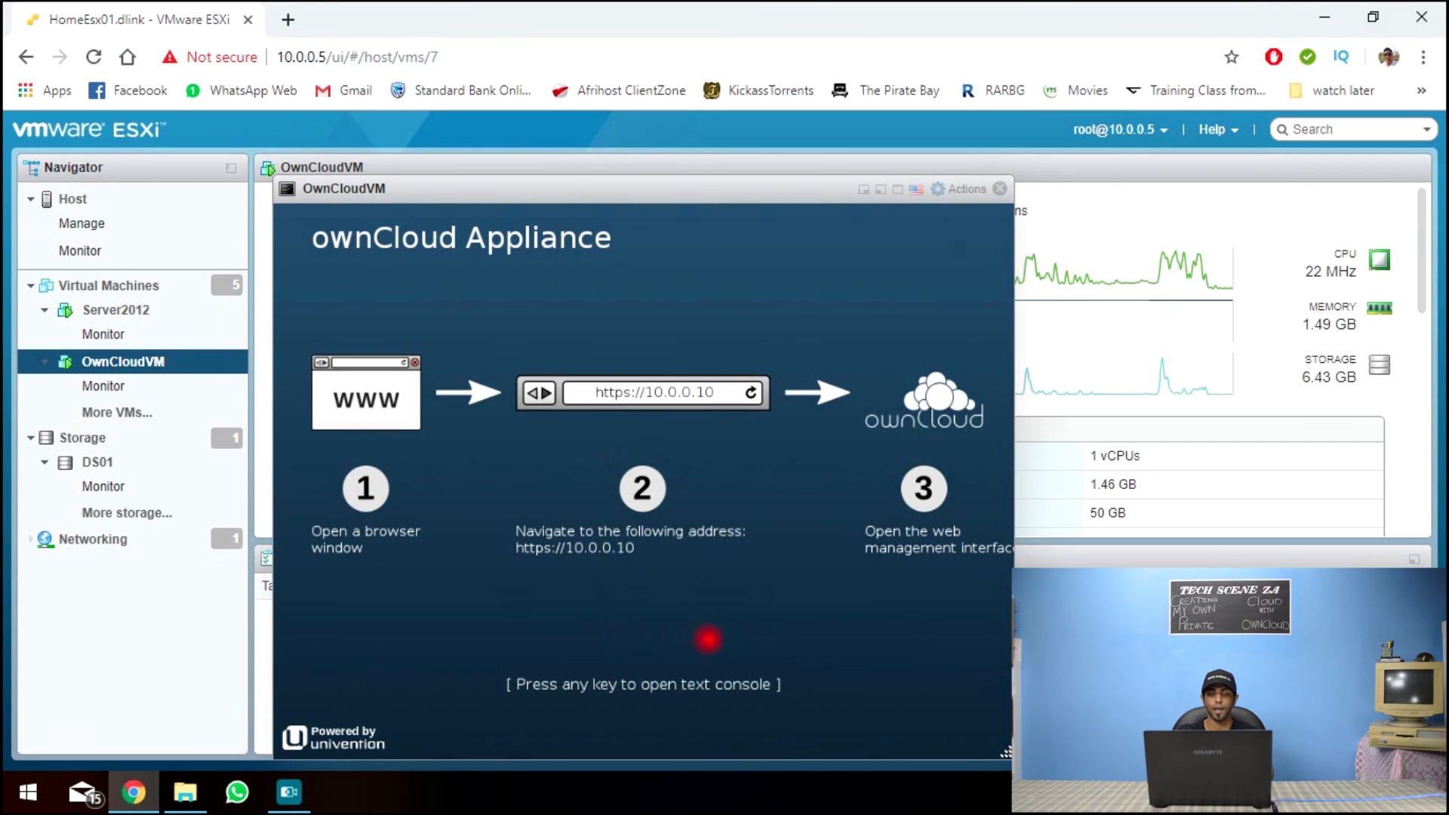